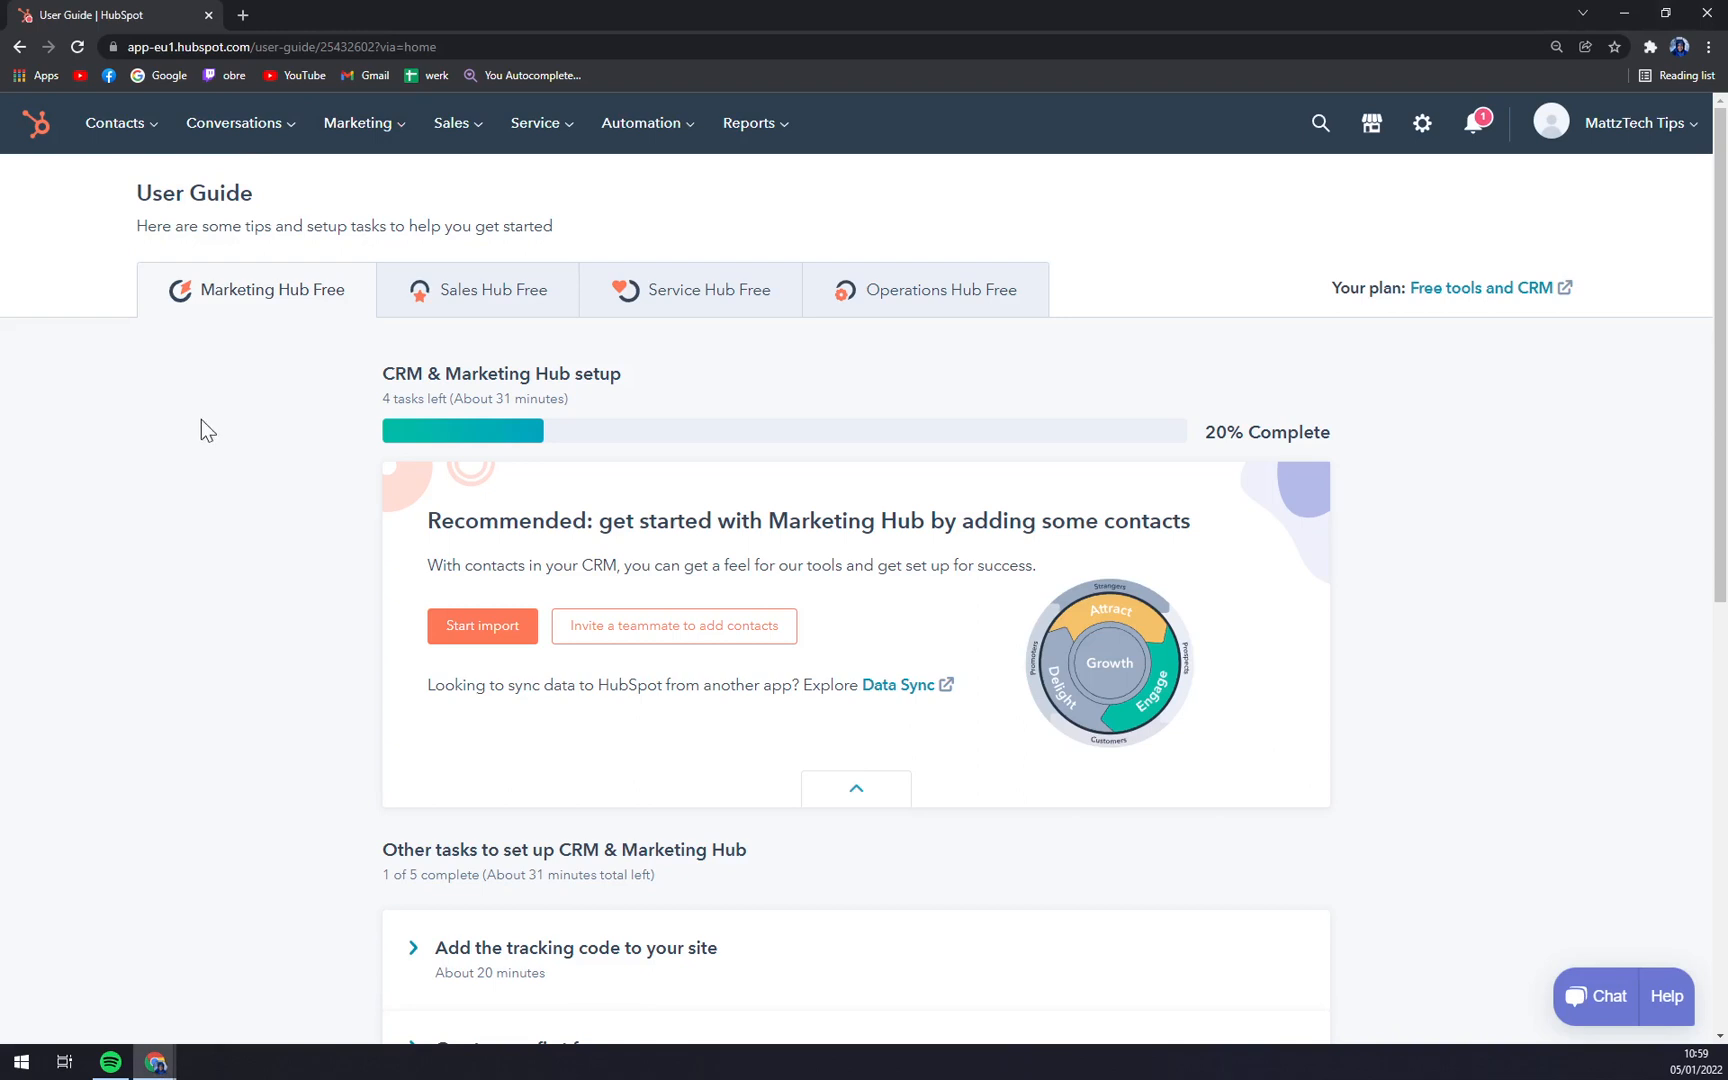
- Browse the Sales, Service and Marketing Hub setup tasks, then open the empty Deals list
left_click(490, 290)
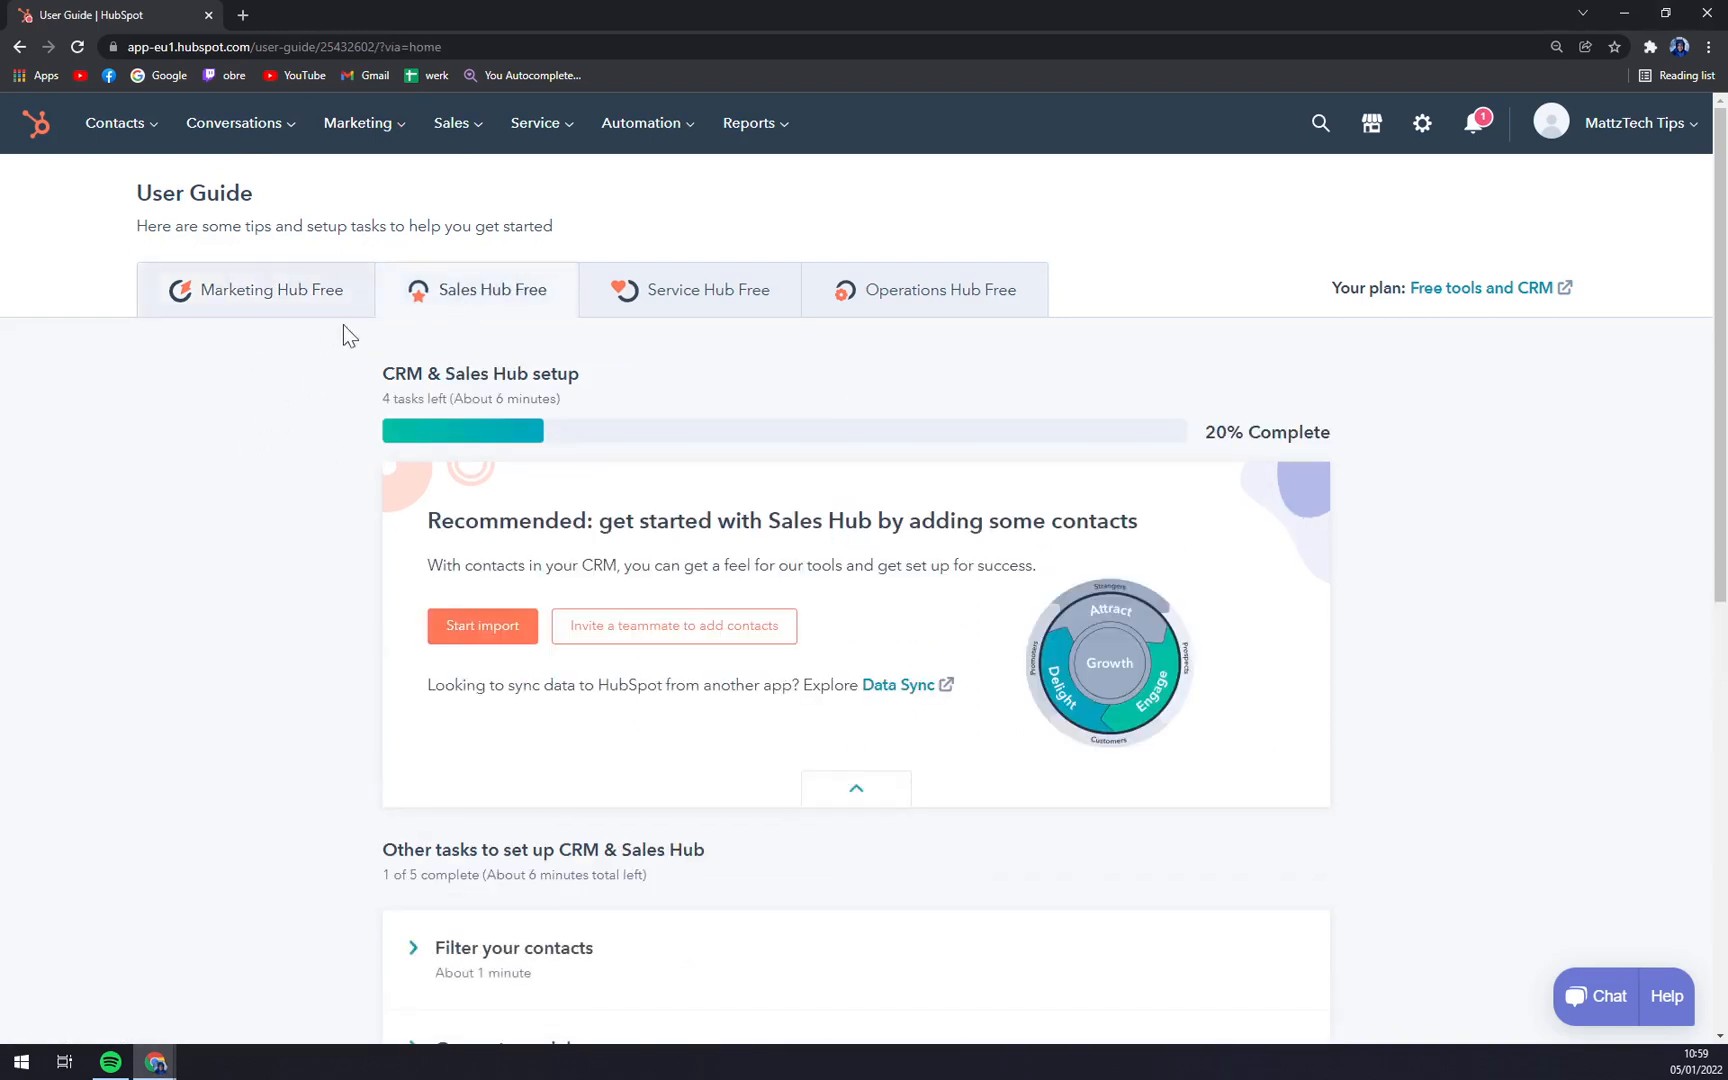
left_click(700, 290)
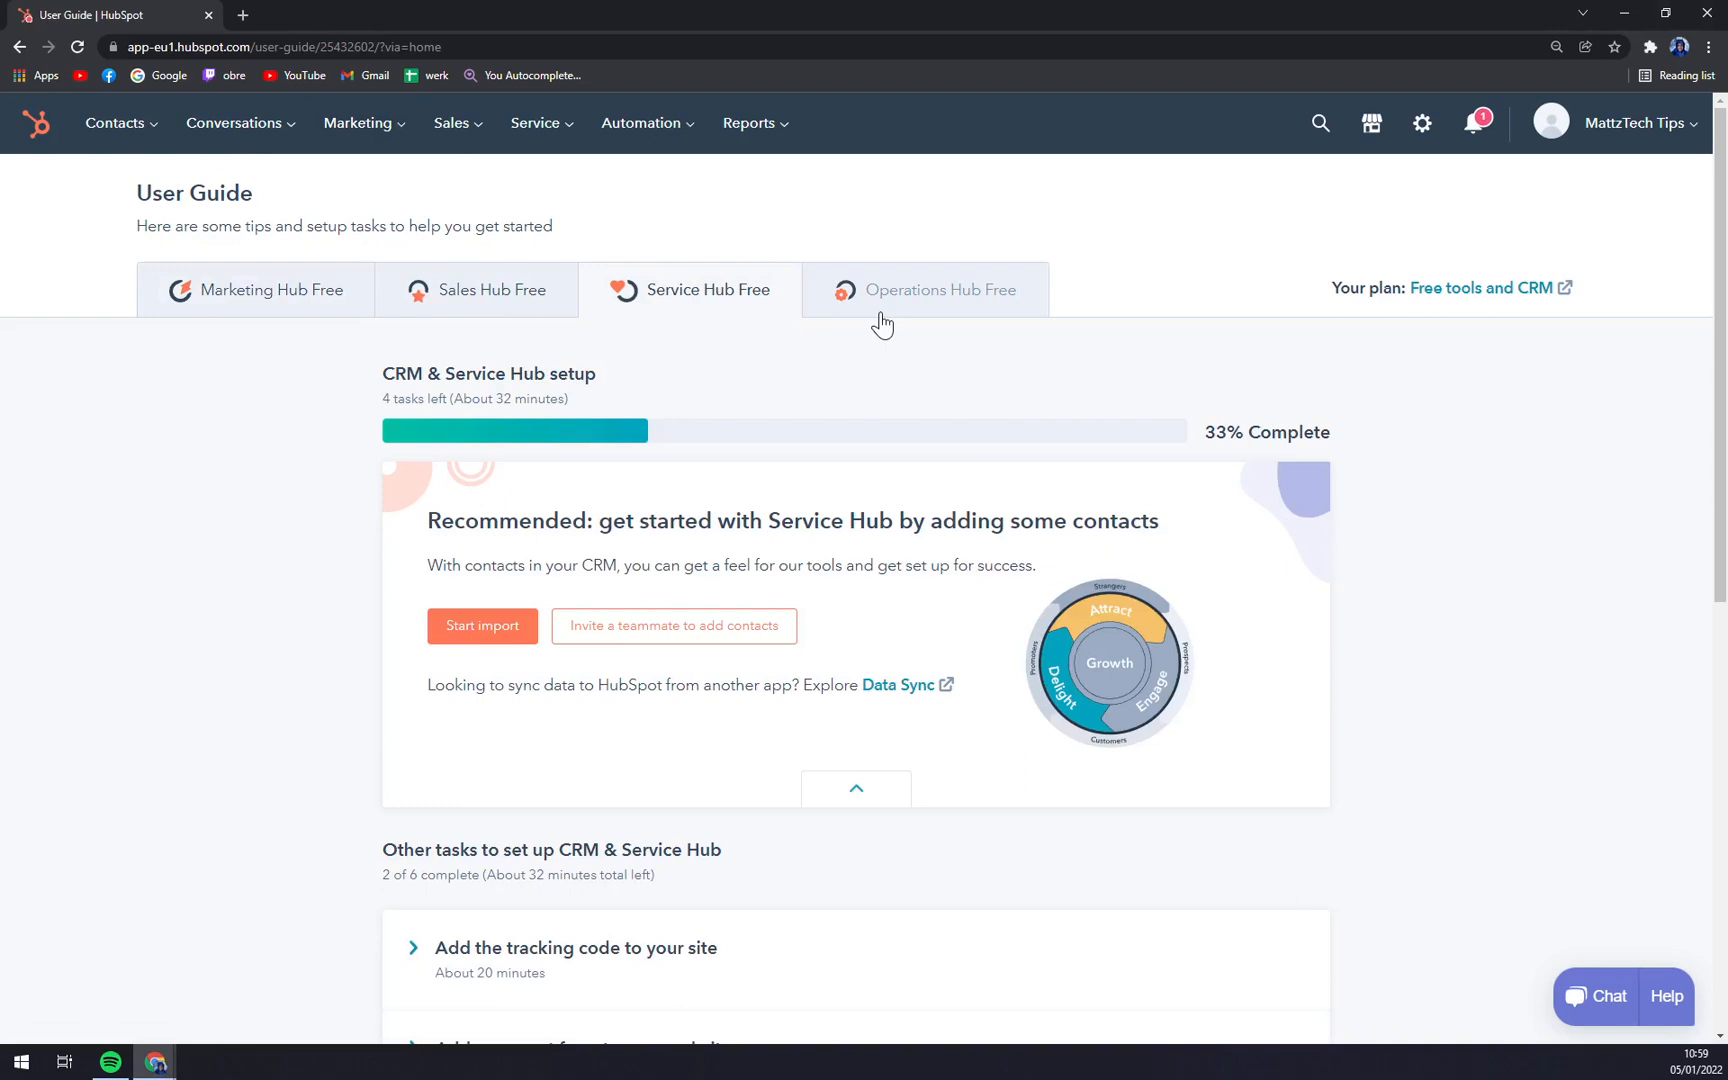
left_click(256, 290)
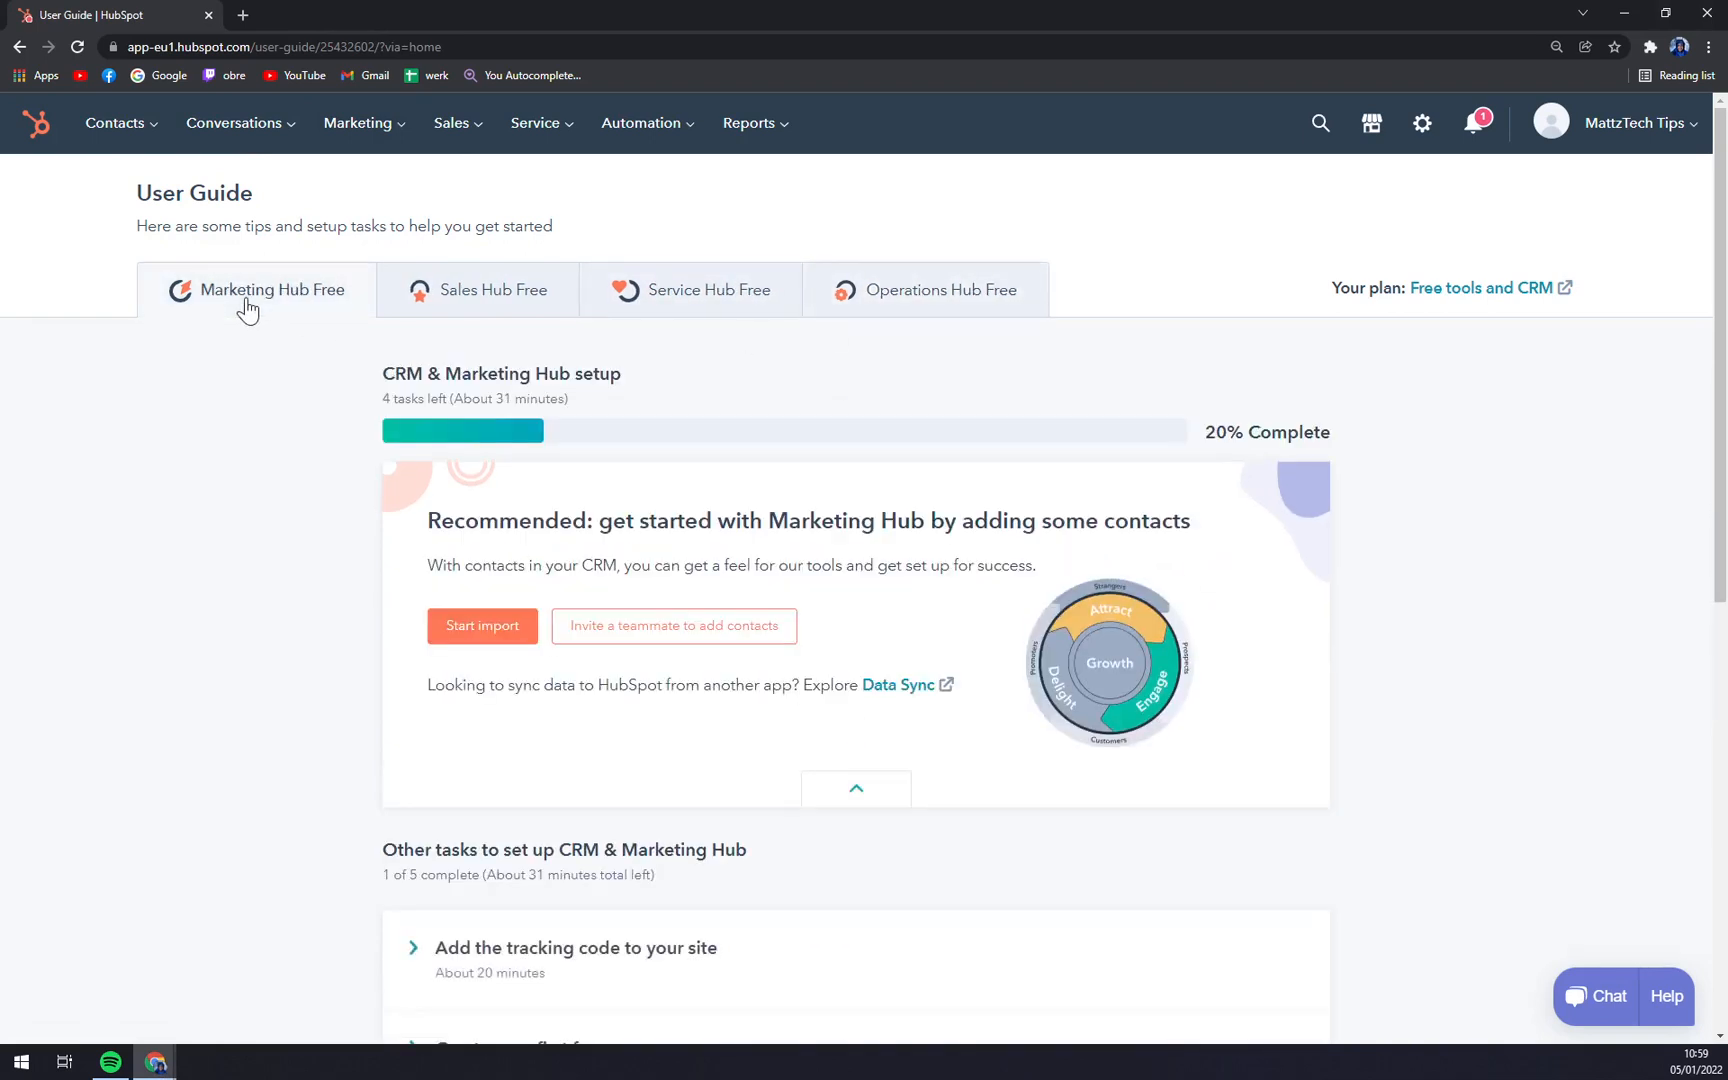
mouse_move(228, 631)
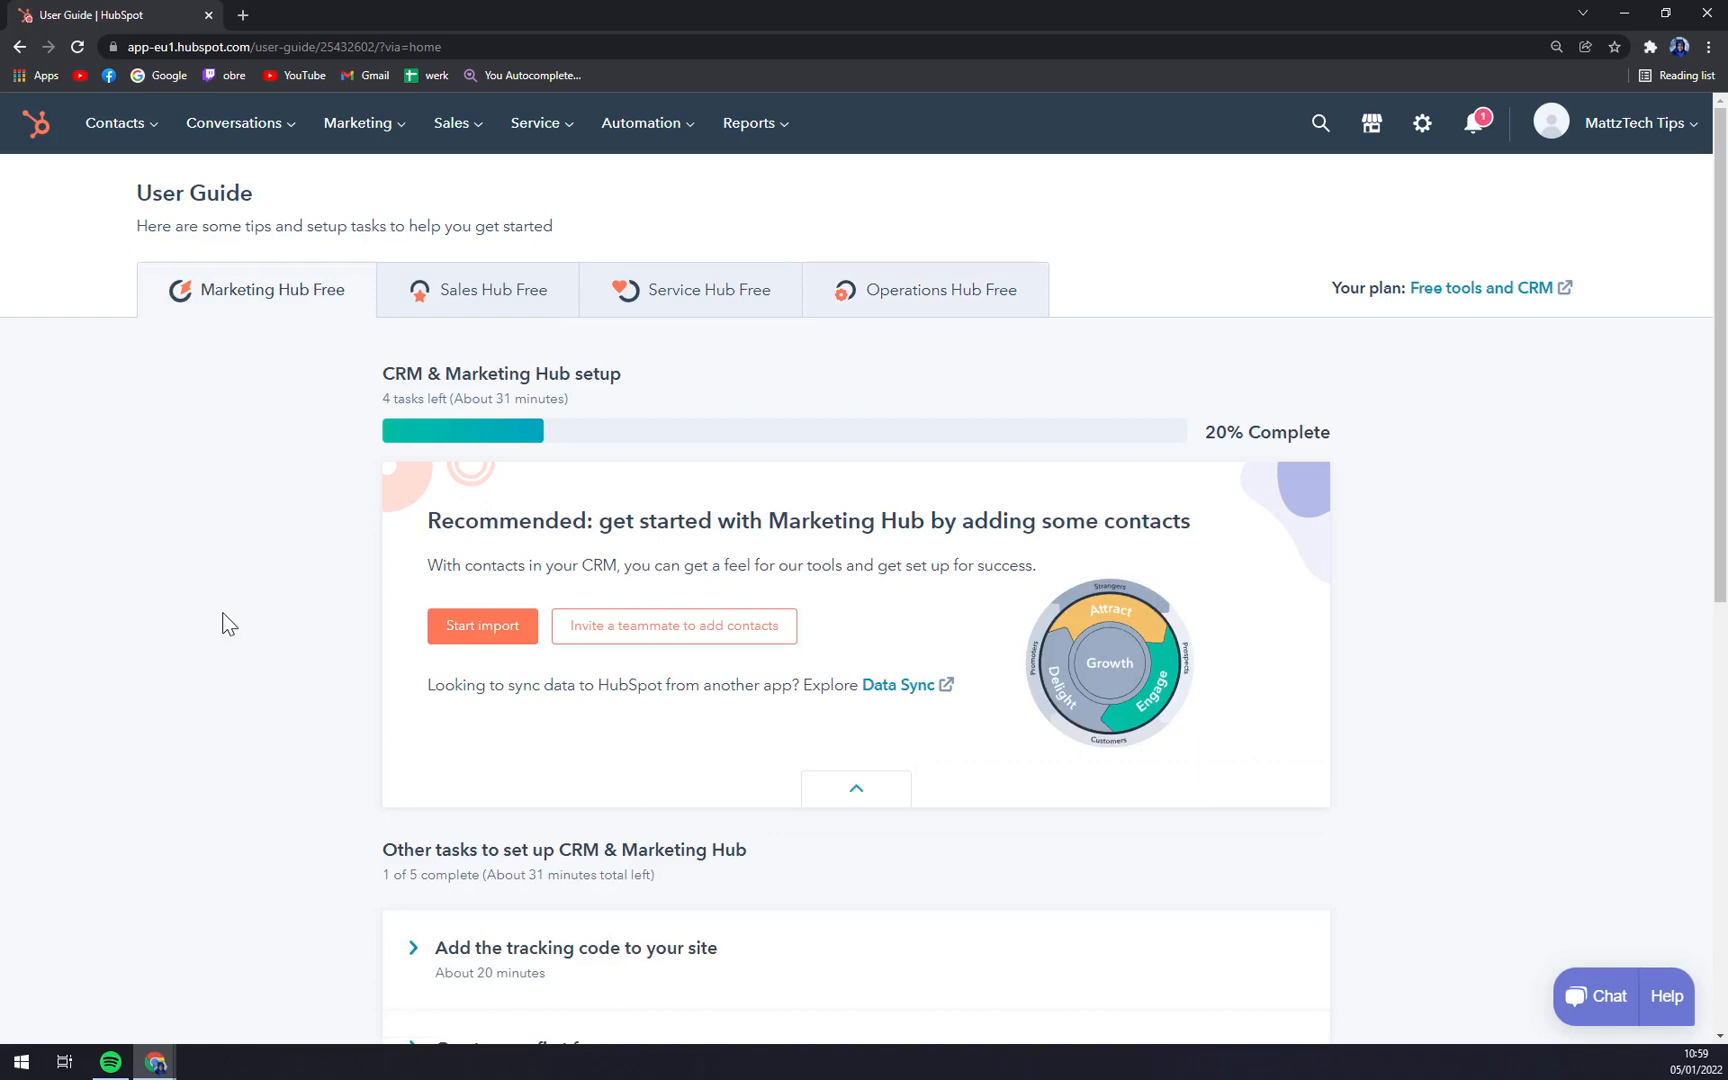
mouse_move(186, 563)
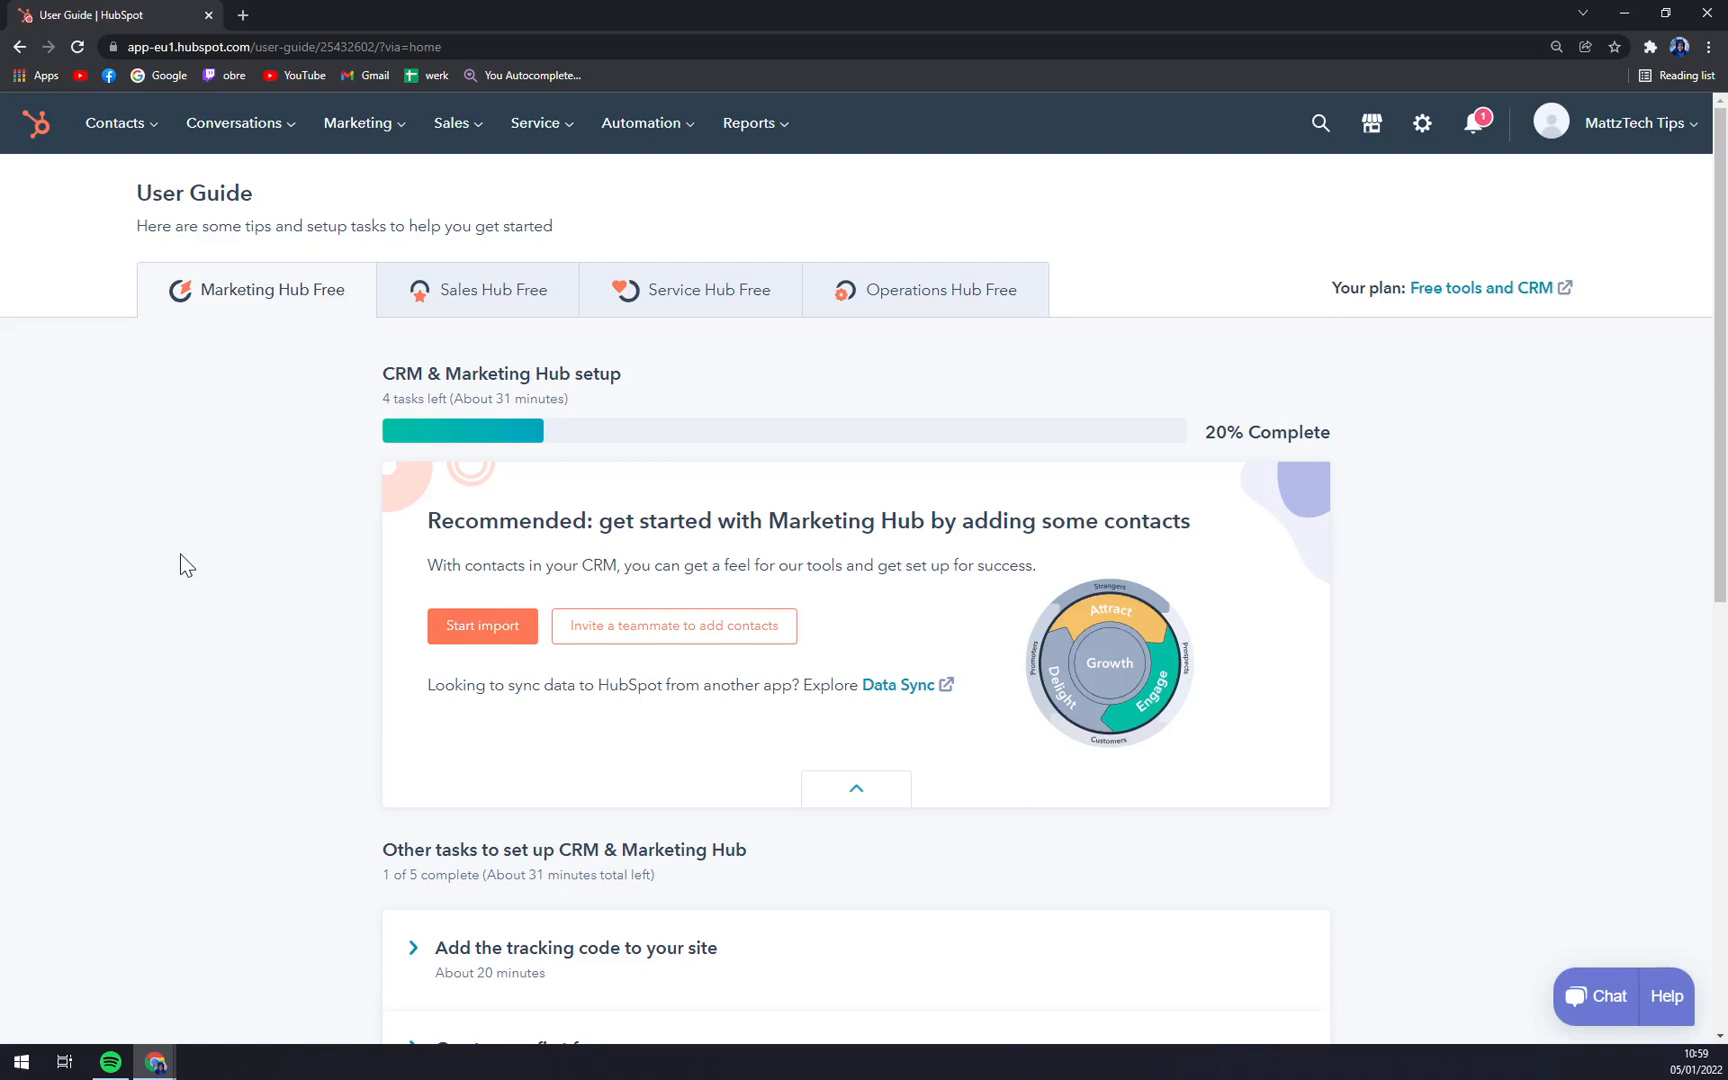
mouse_move(953, 245)
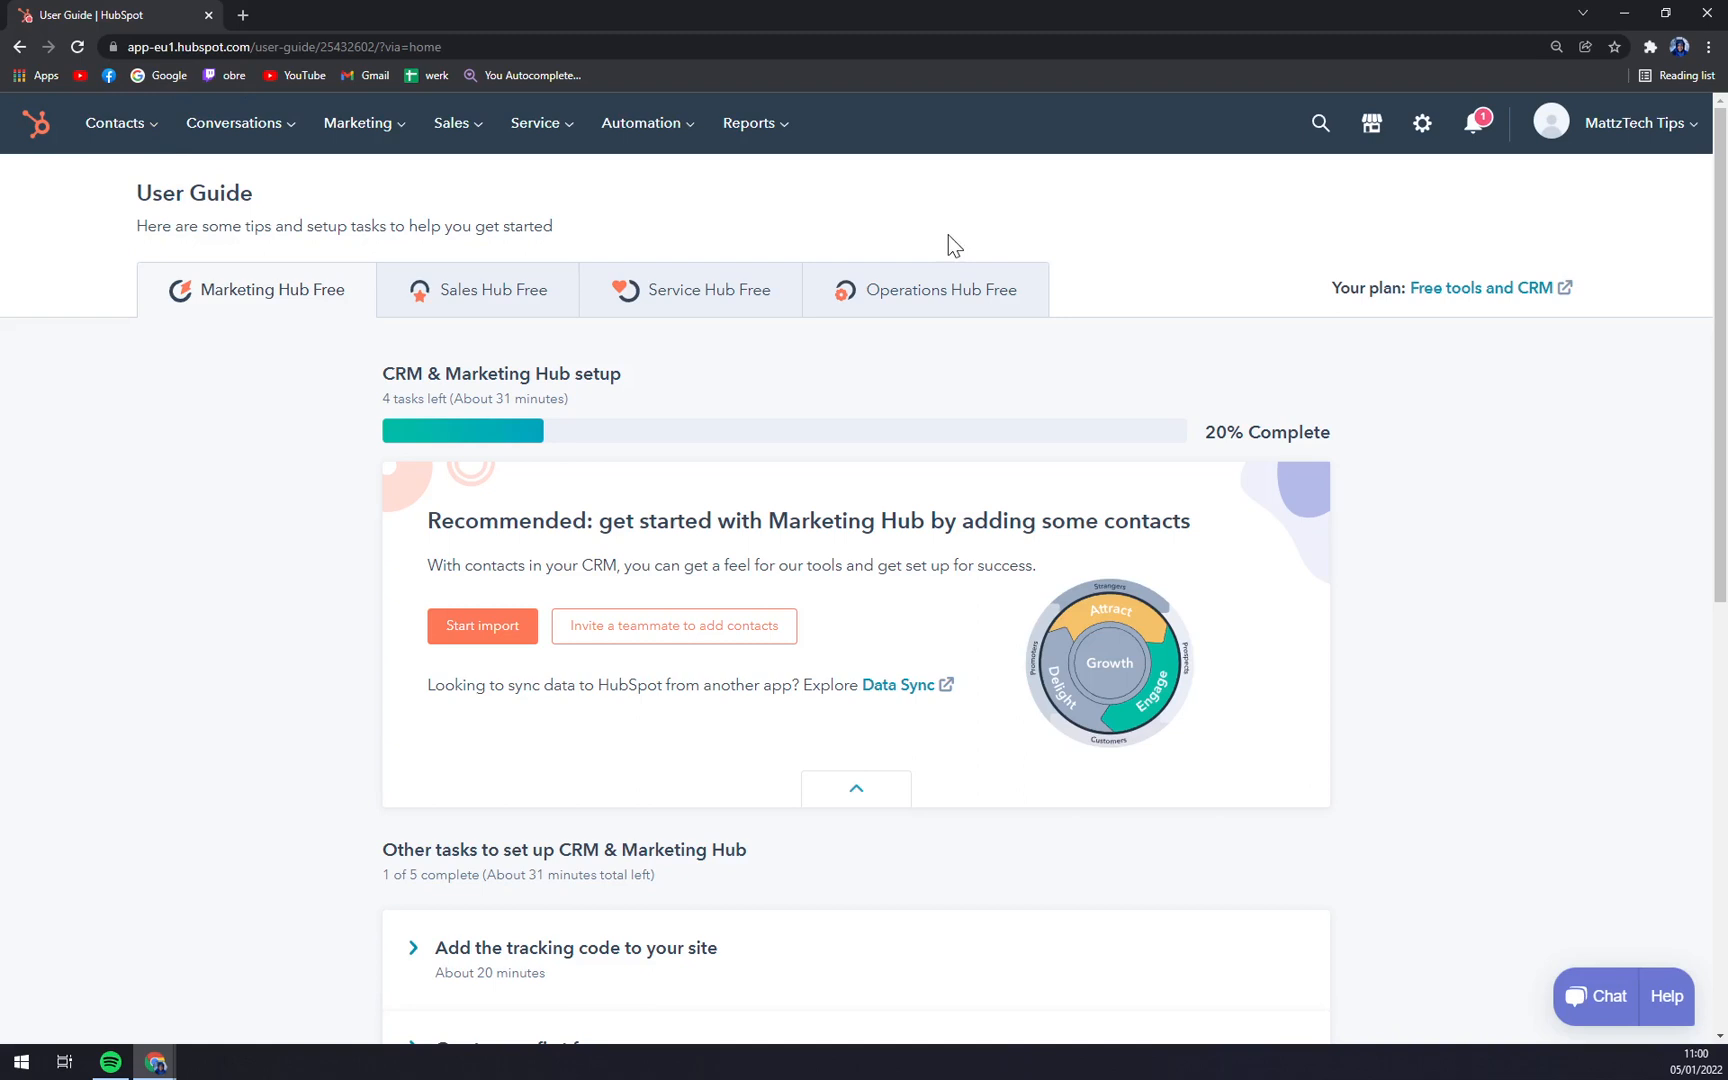
mouse_move(452, 122)
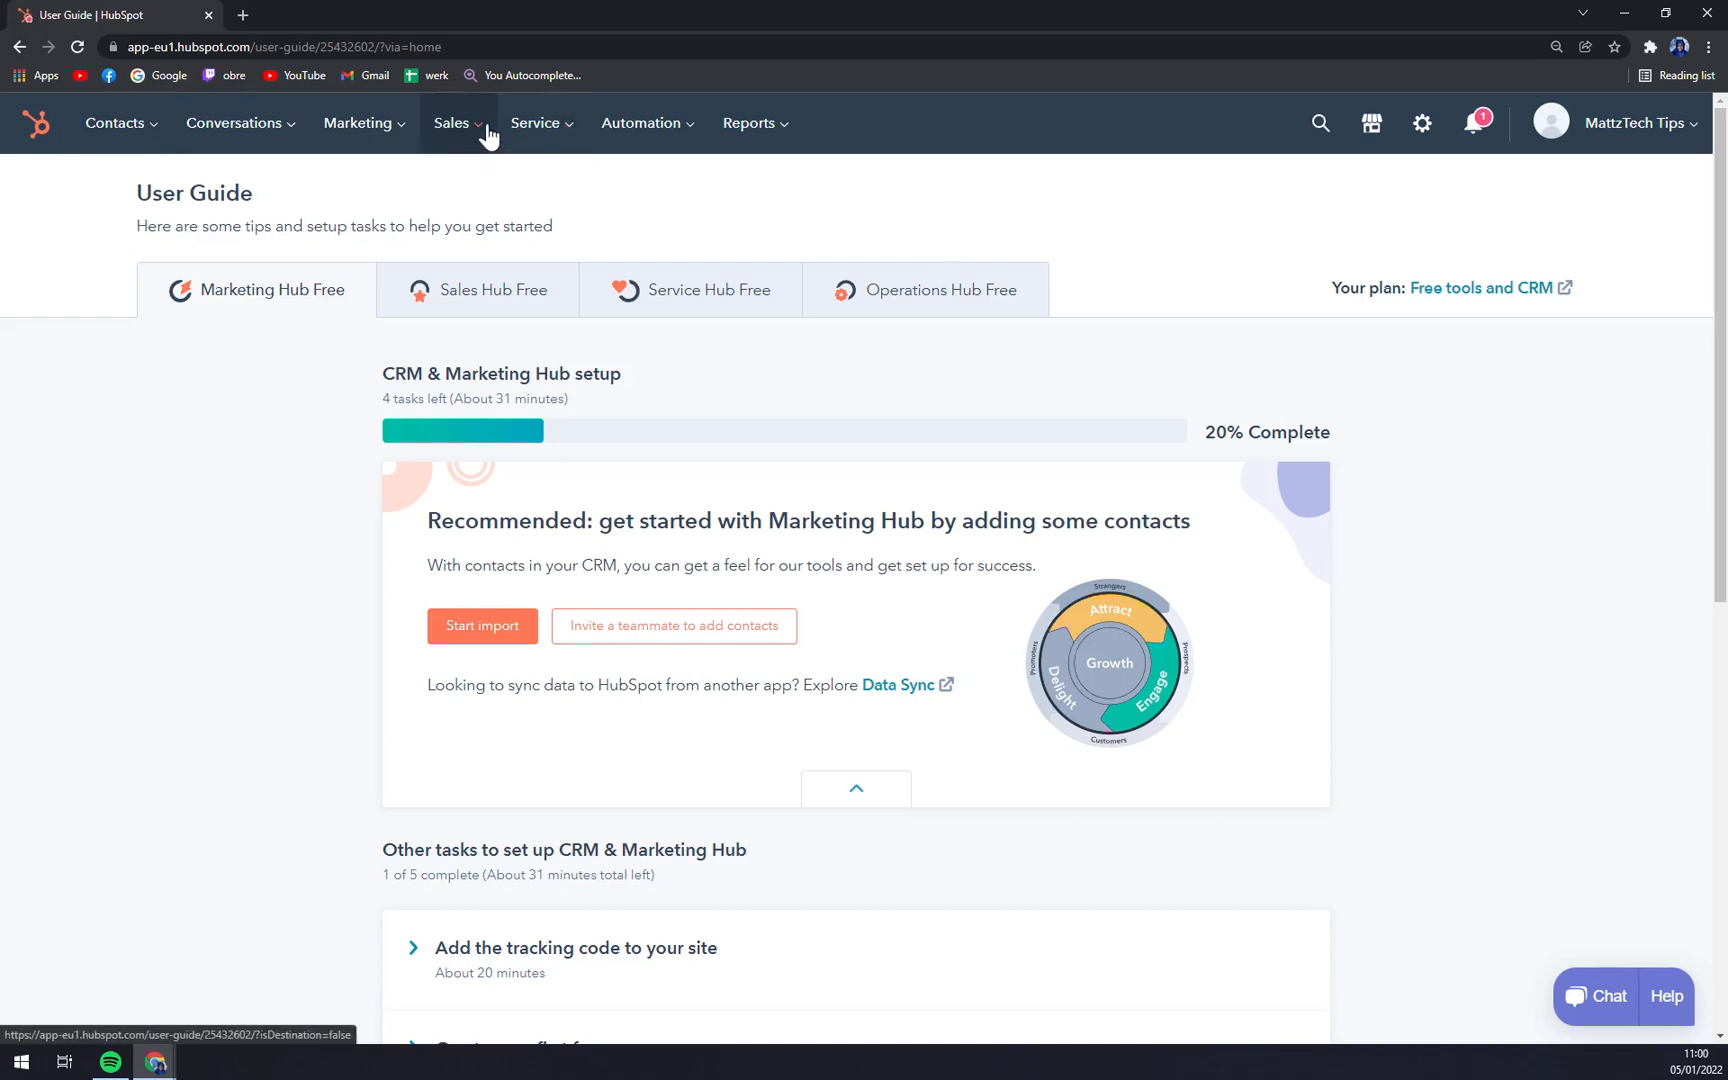
left_click(451, 122)
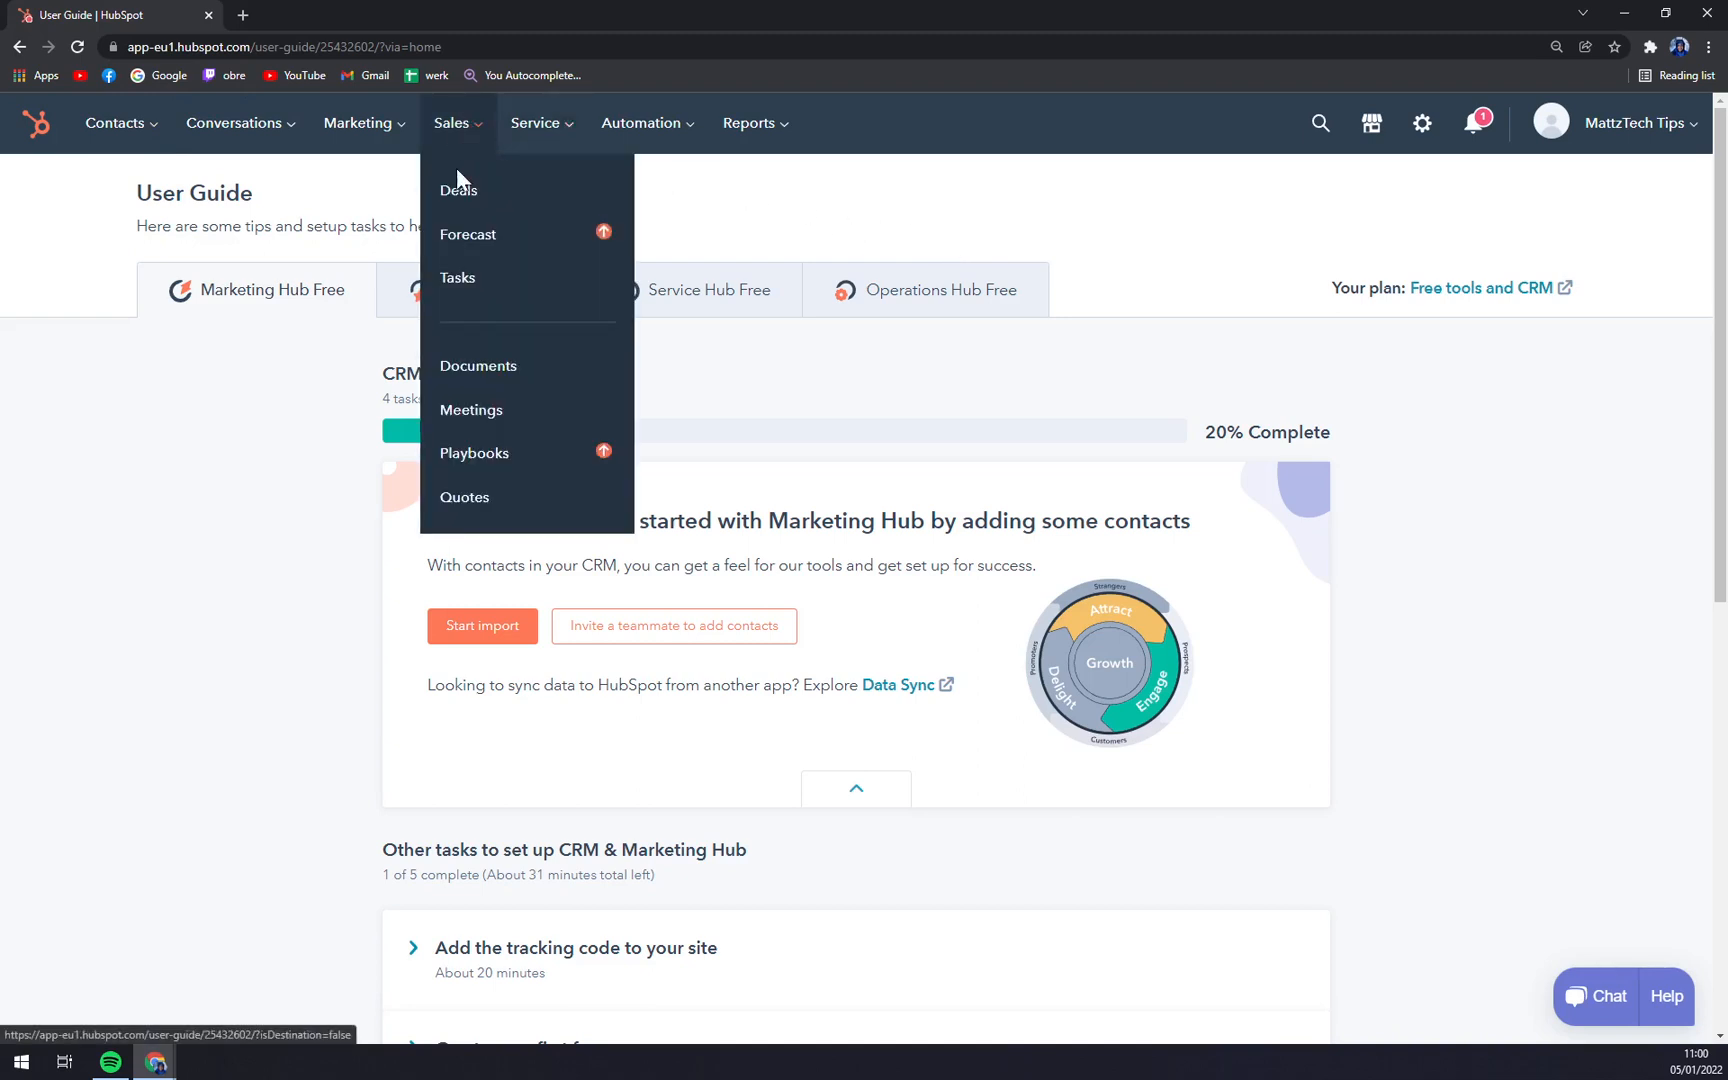
left_click(457, 190)
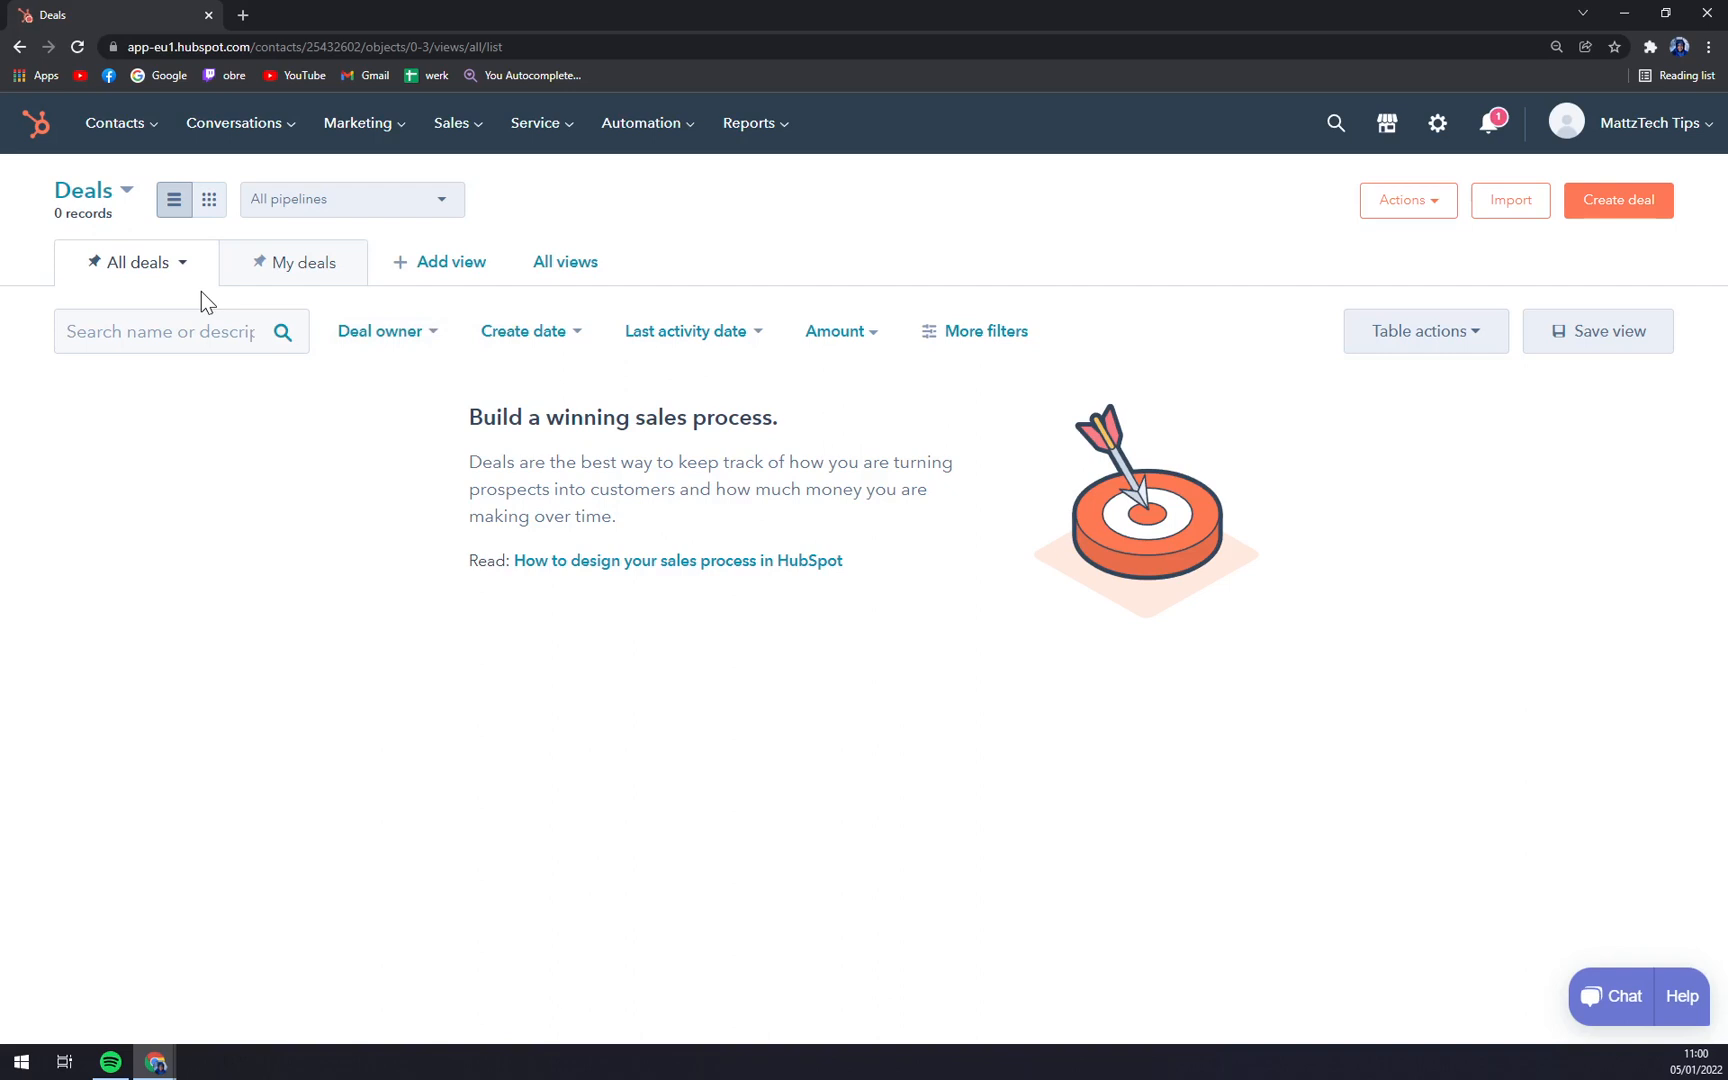
mouse_move(989, 332)
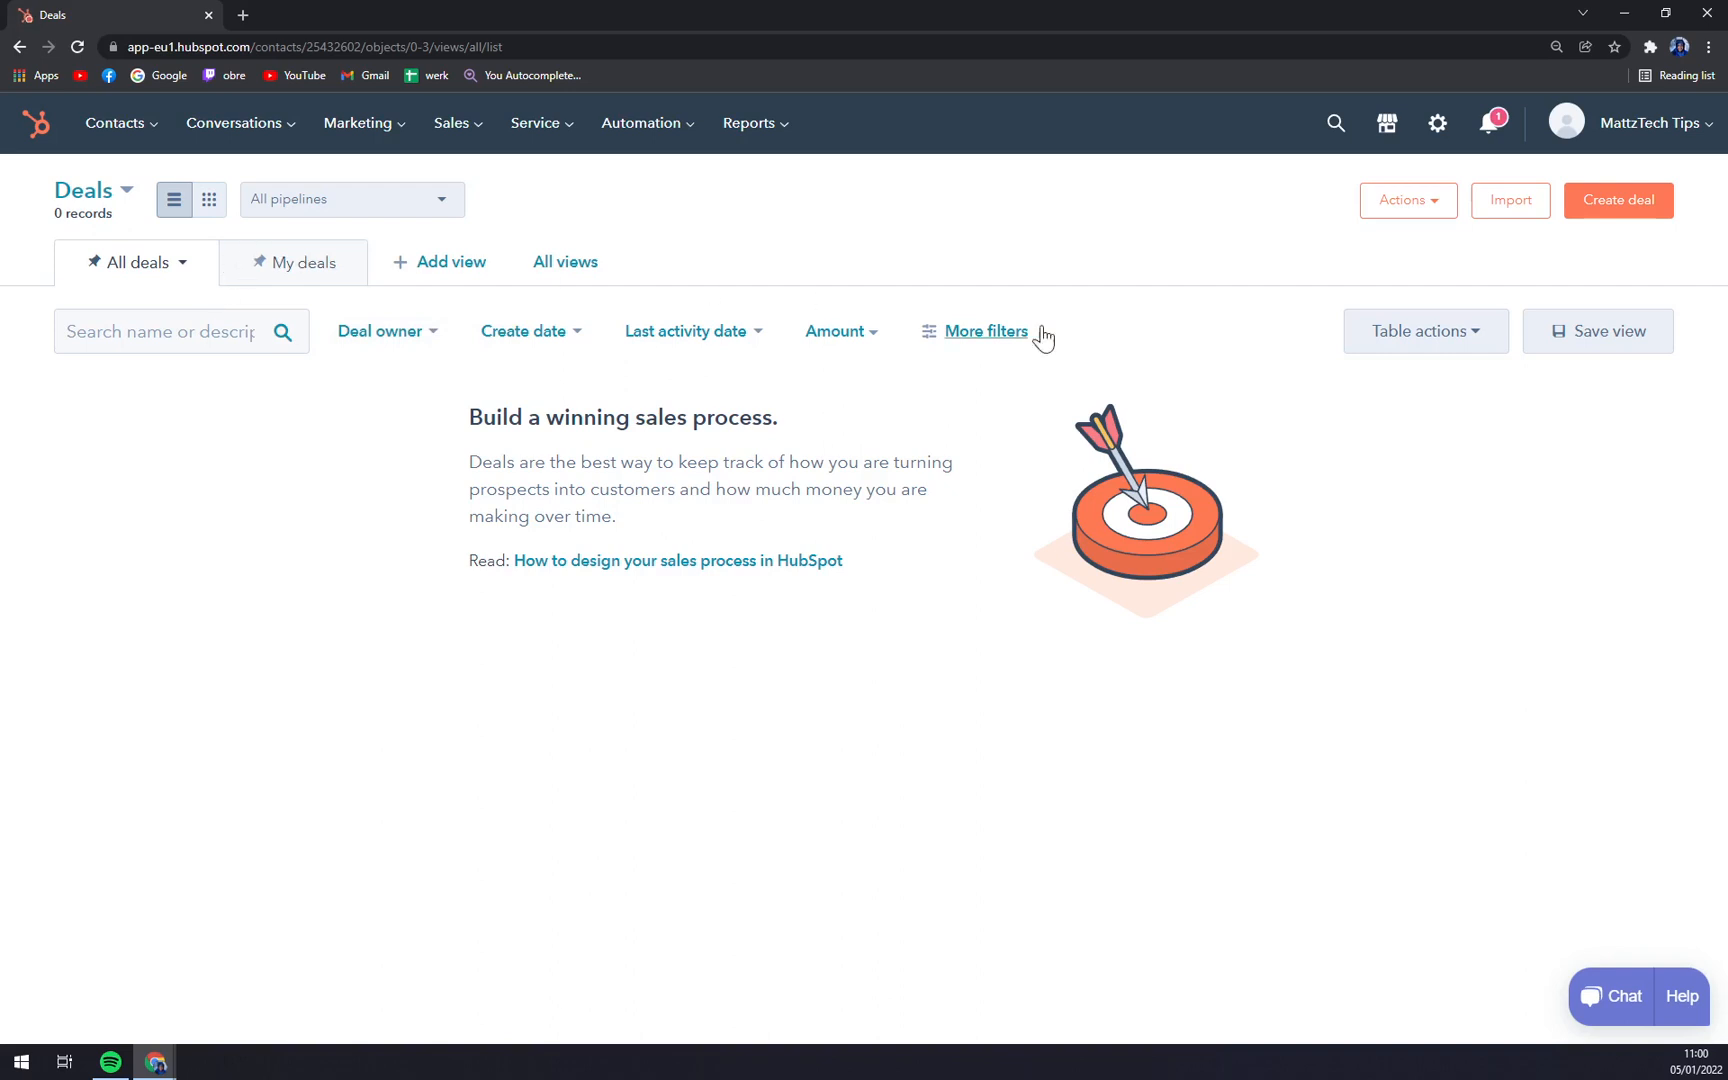
mouse_move(1585, 267)
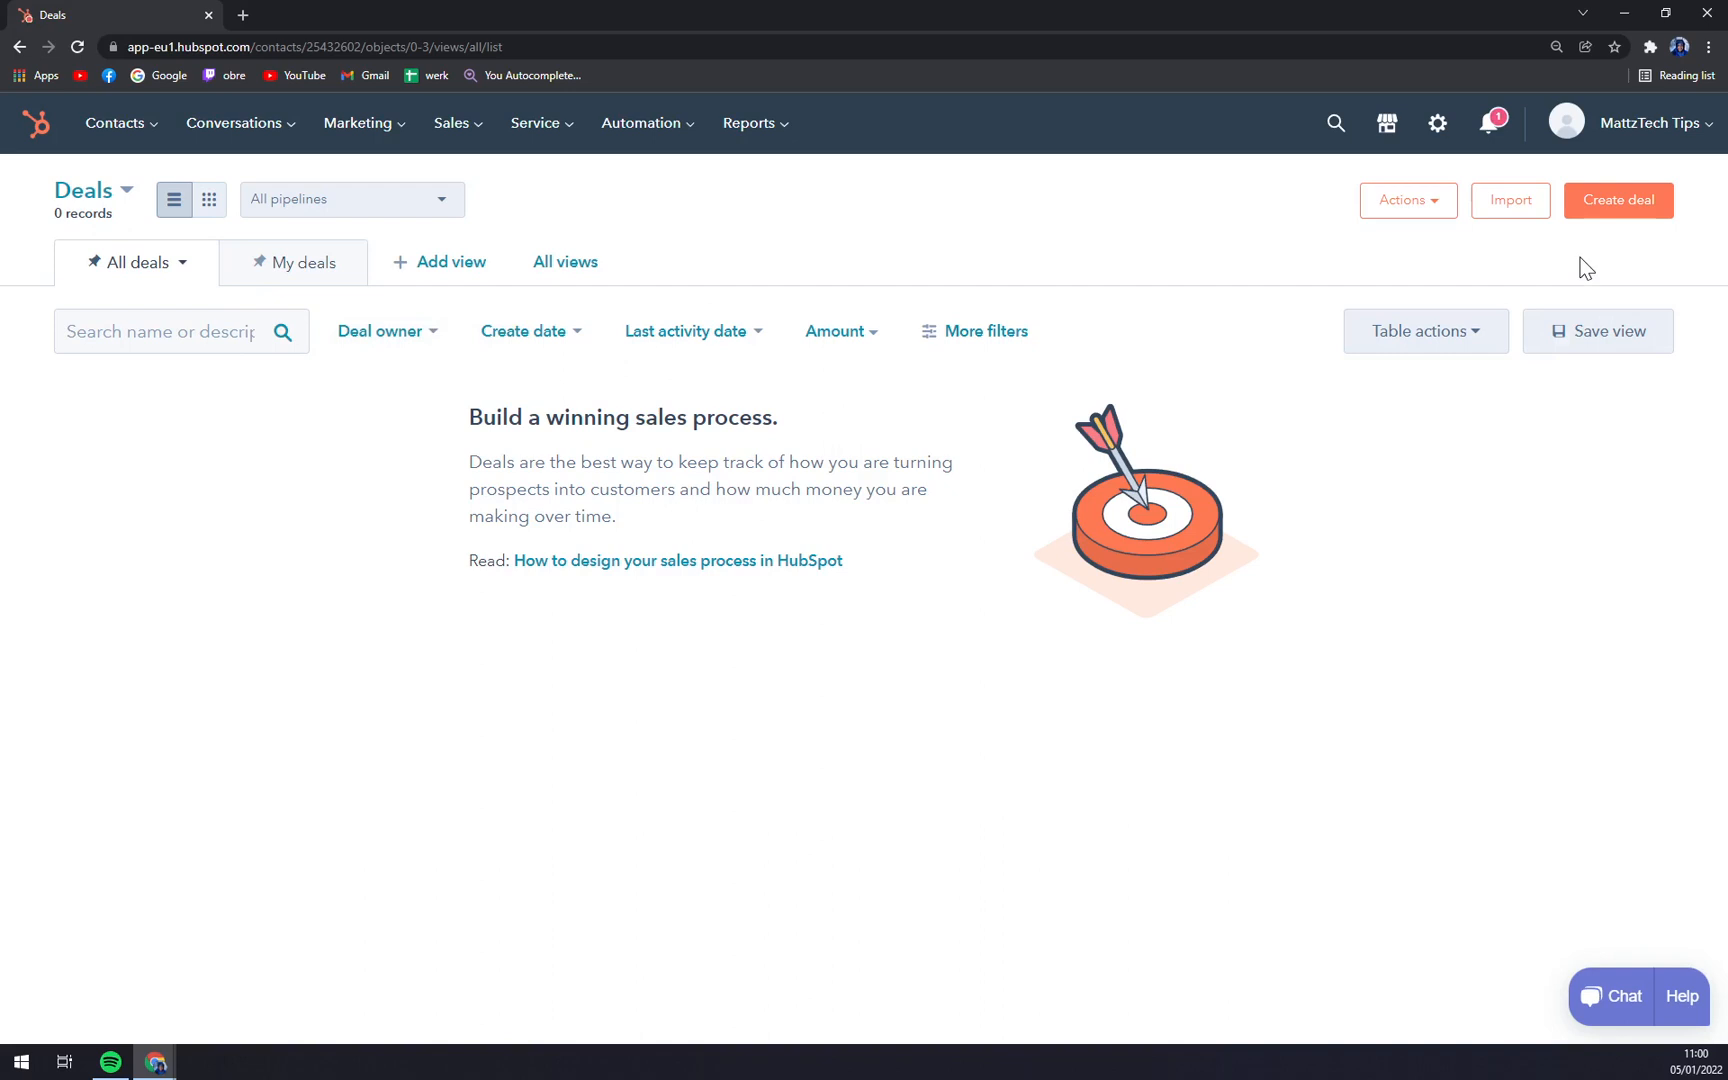
- Start a new deal named 'Art' at stage Qualified to buy with amount 1
left_click(1617, 199)
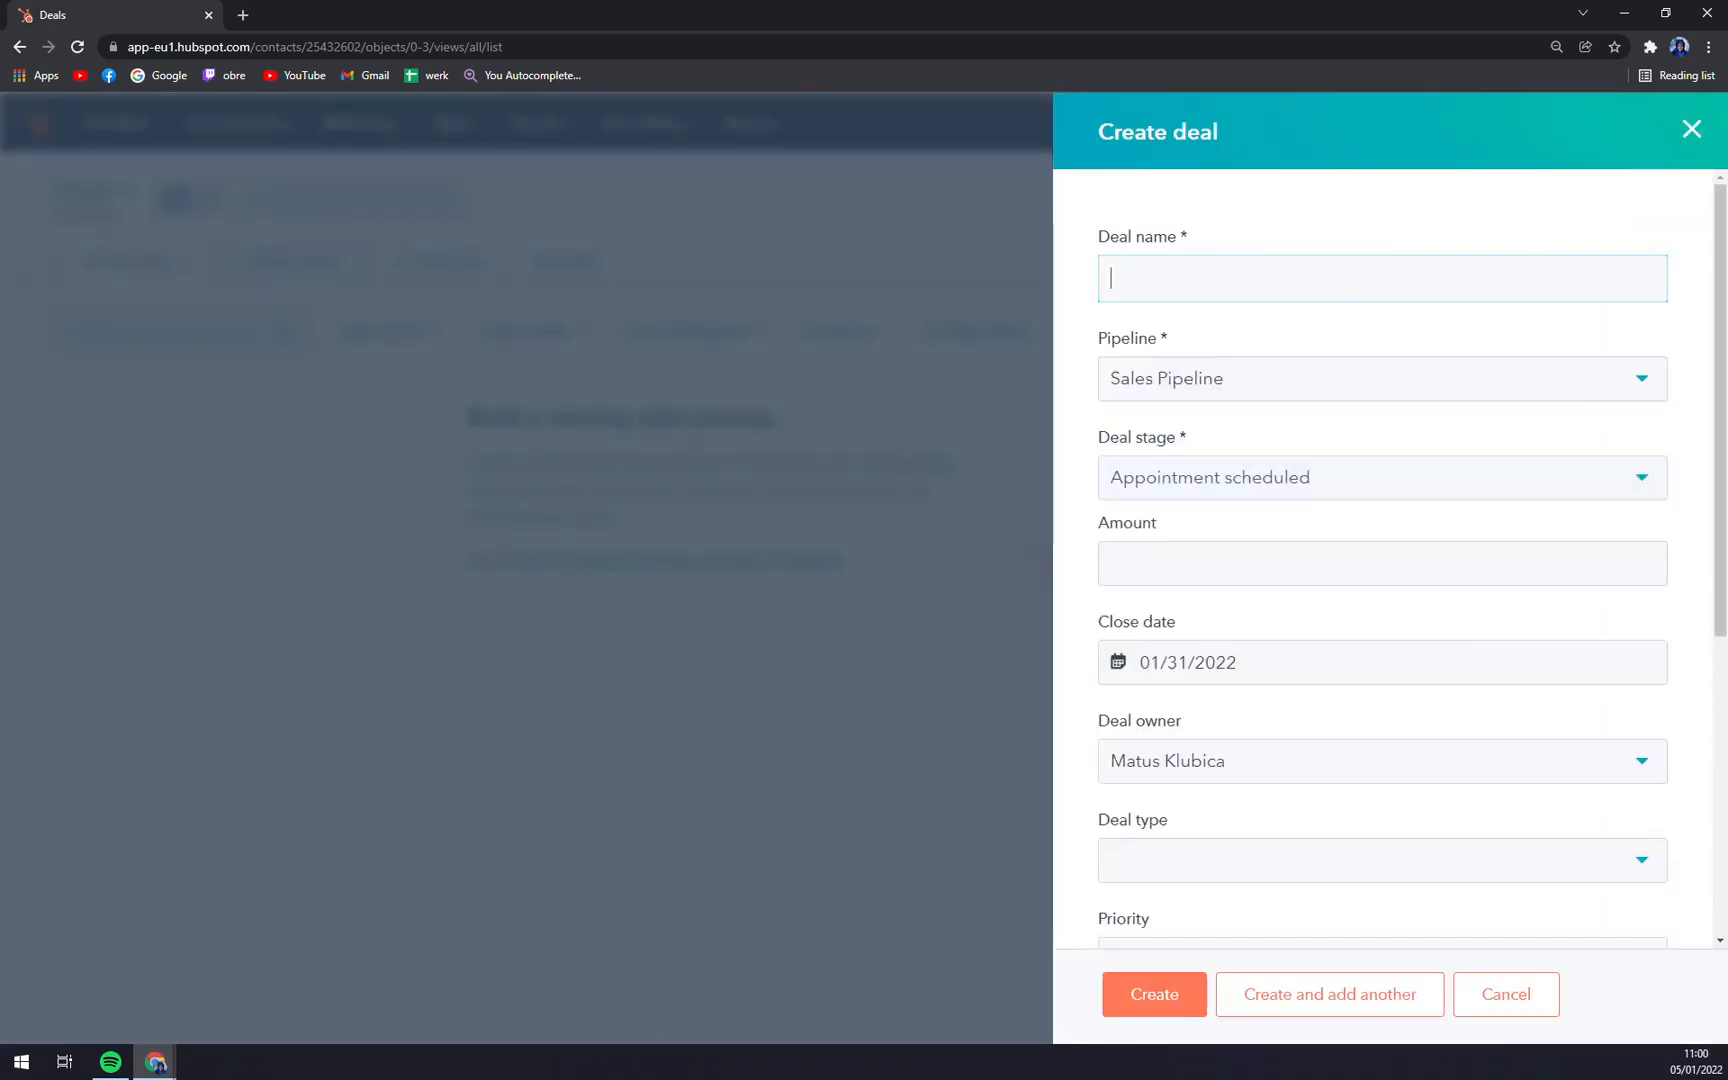
type("Art Opportinity")
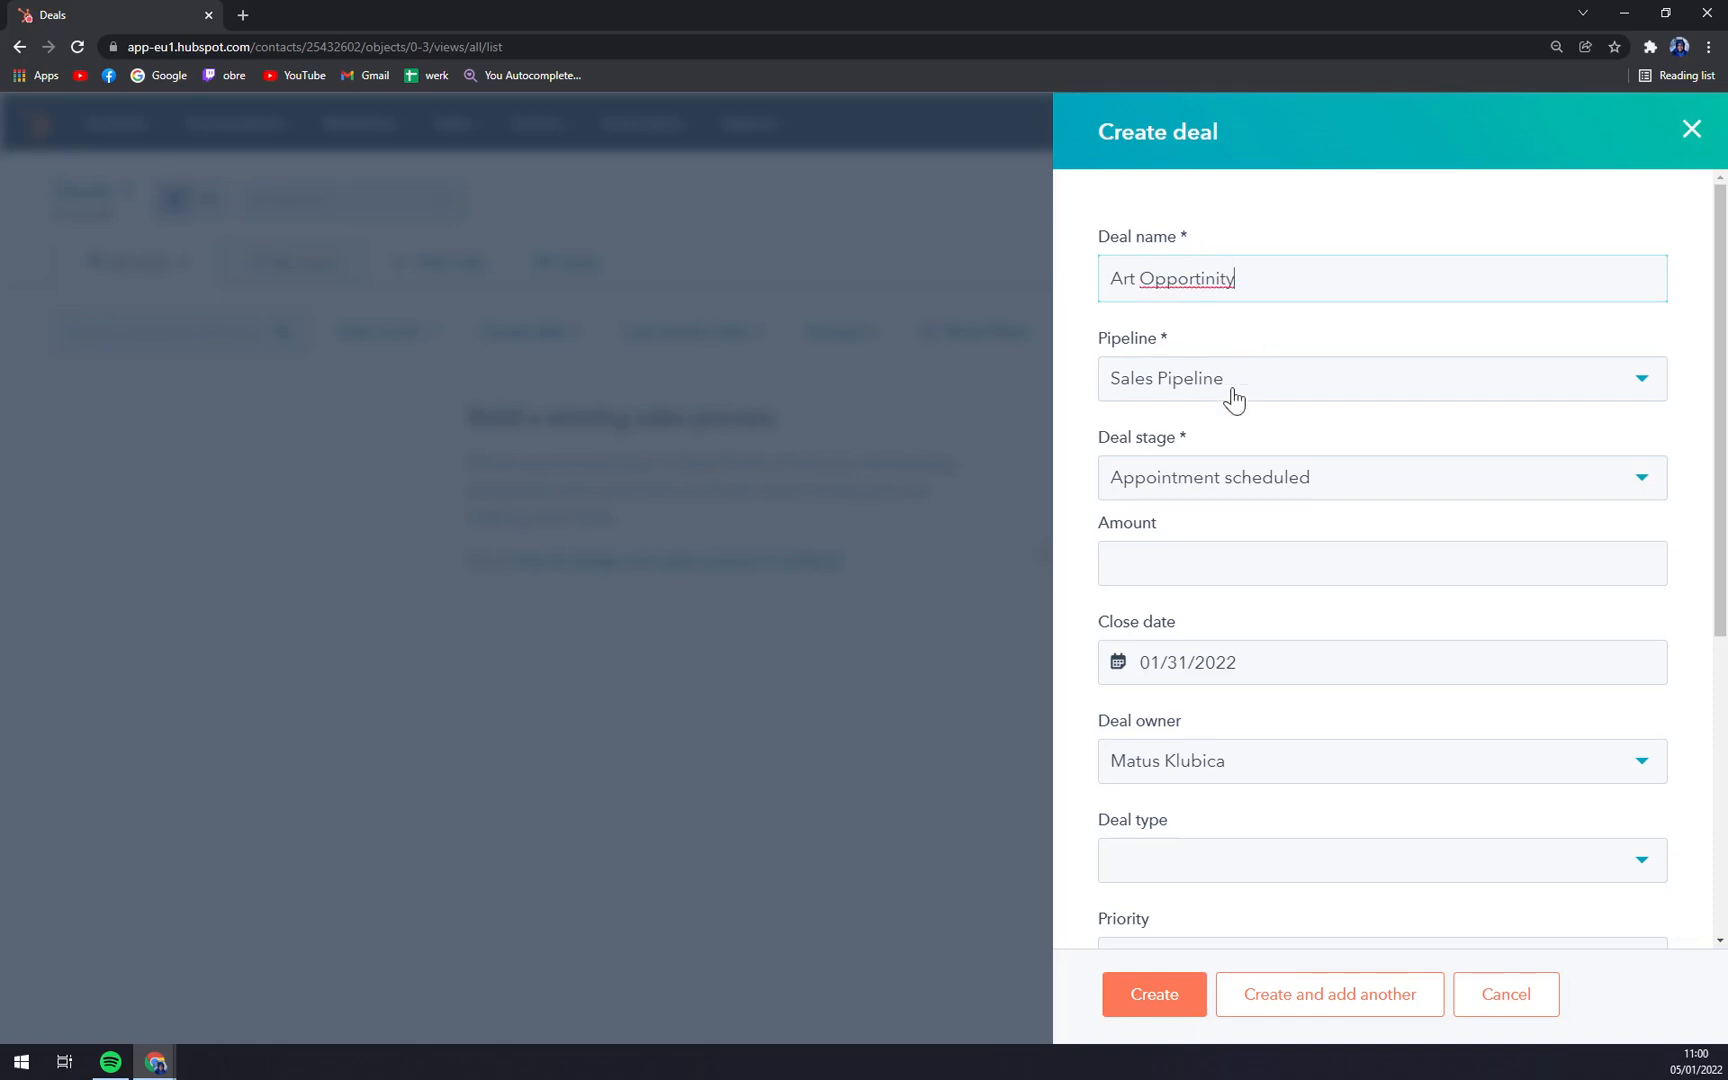
left_click(1378, 477)
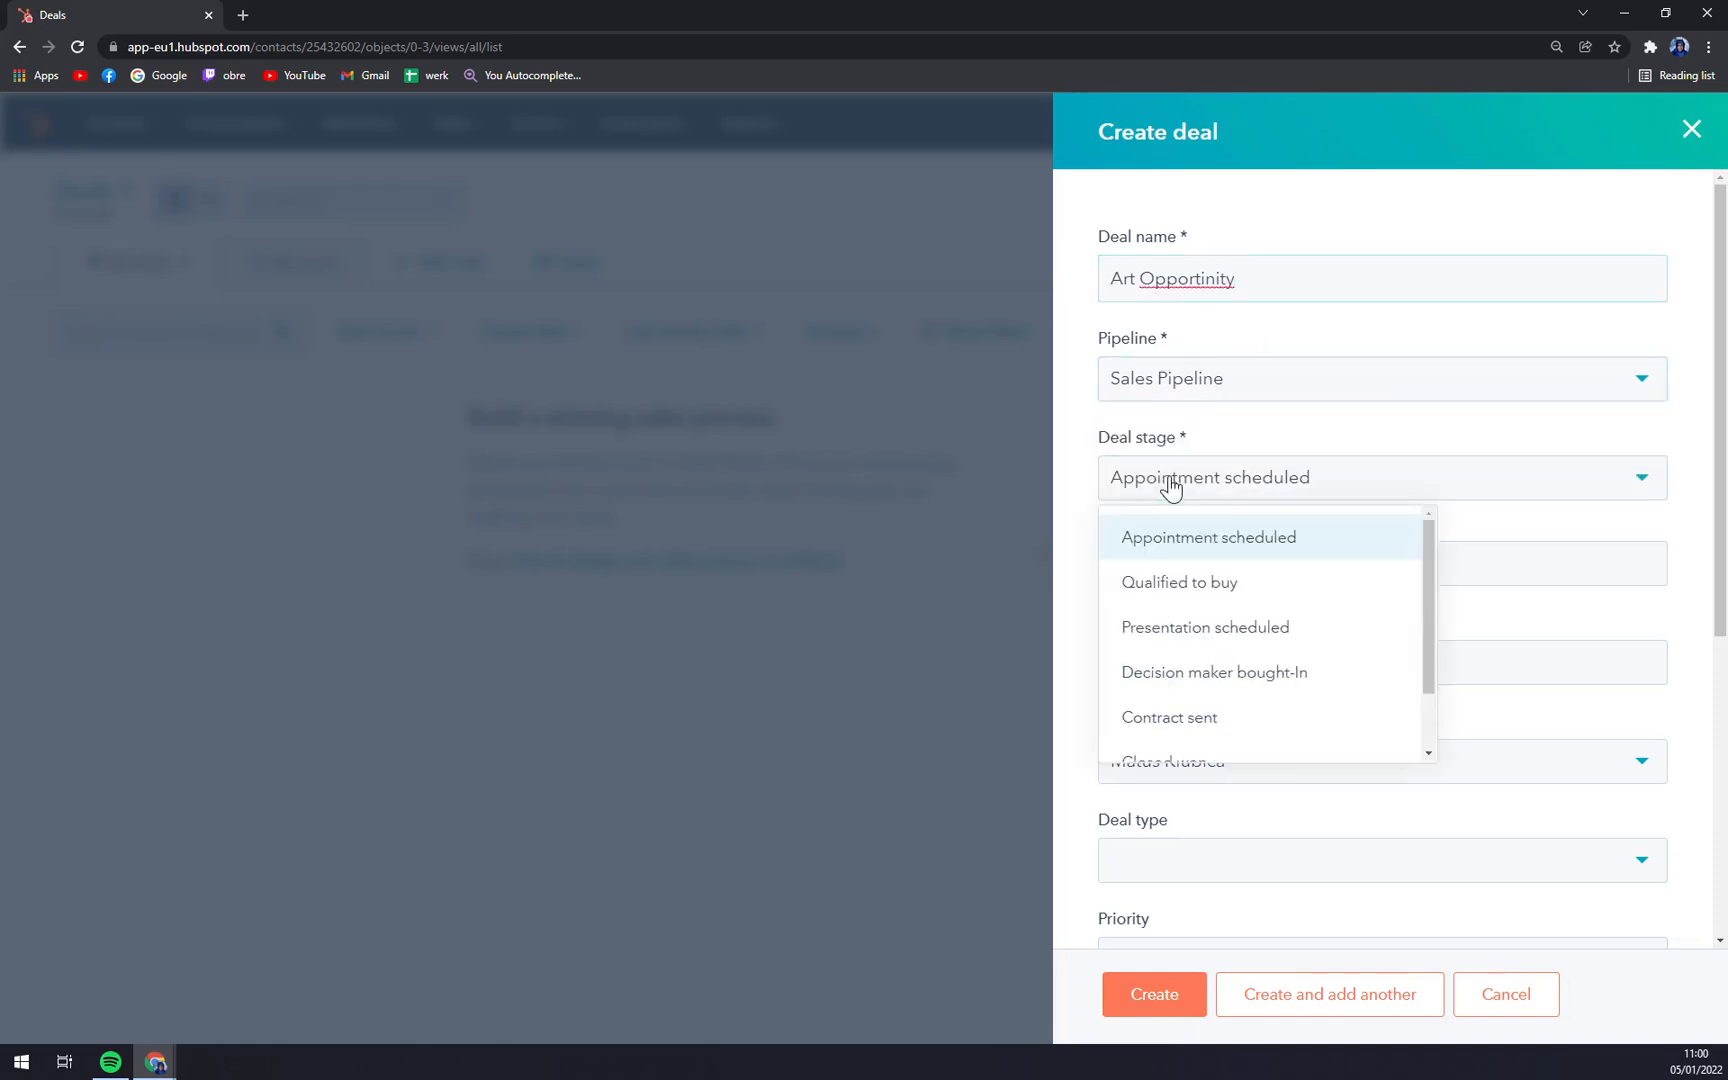
mouse_move(1213, 672)
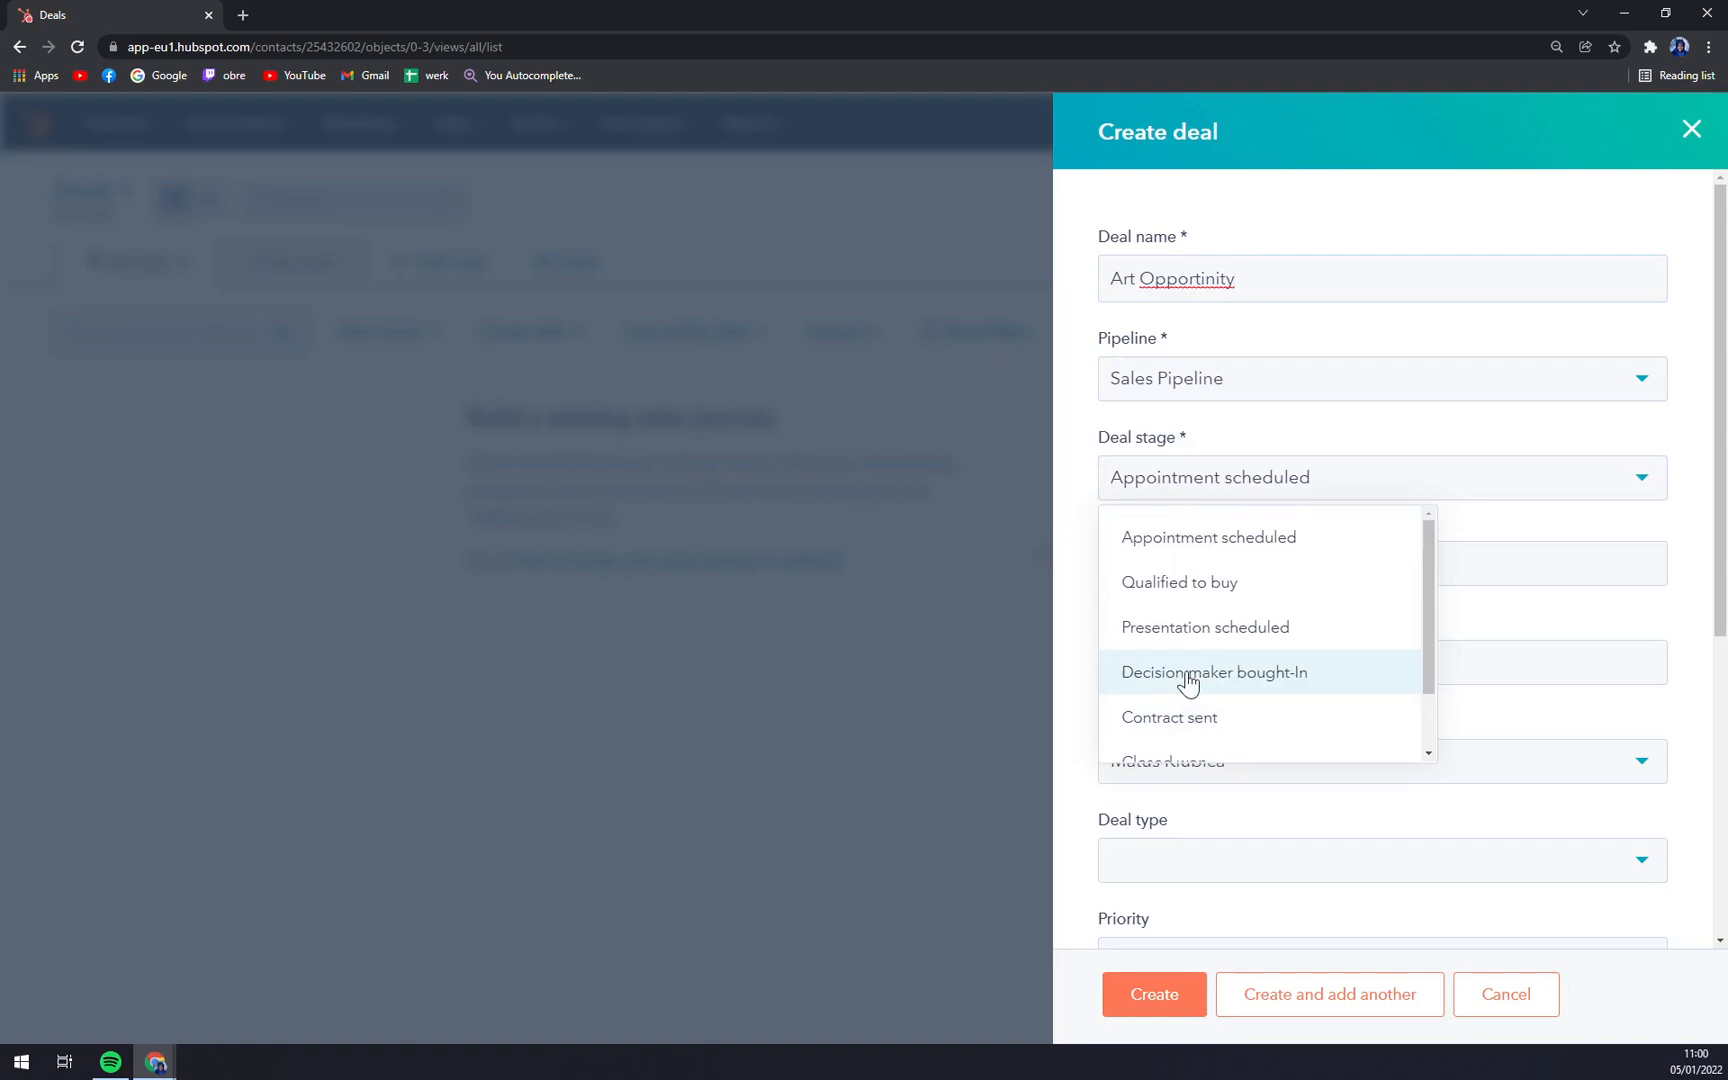
left_click(1178, 582)
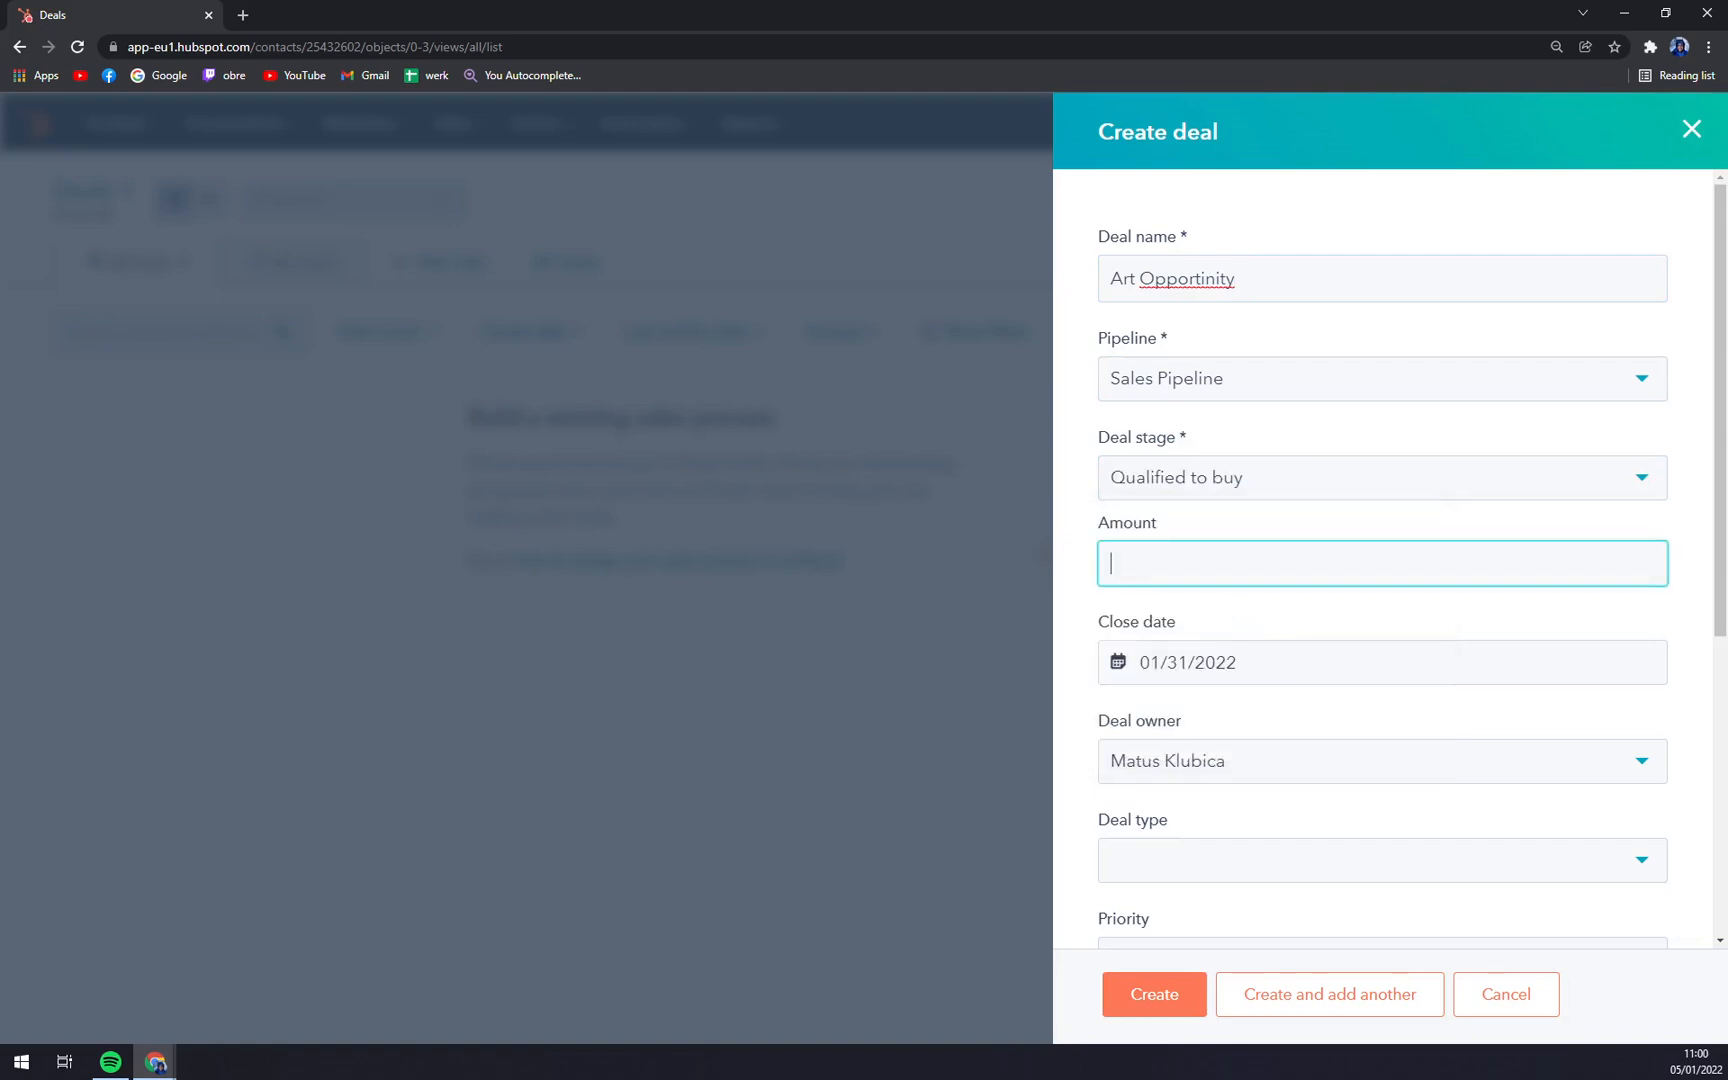
type("1")
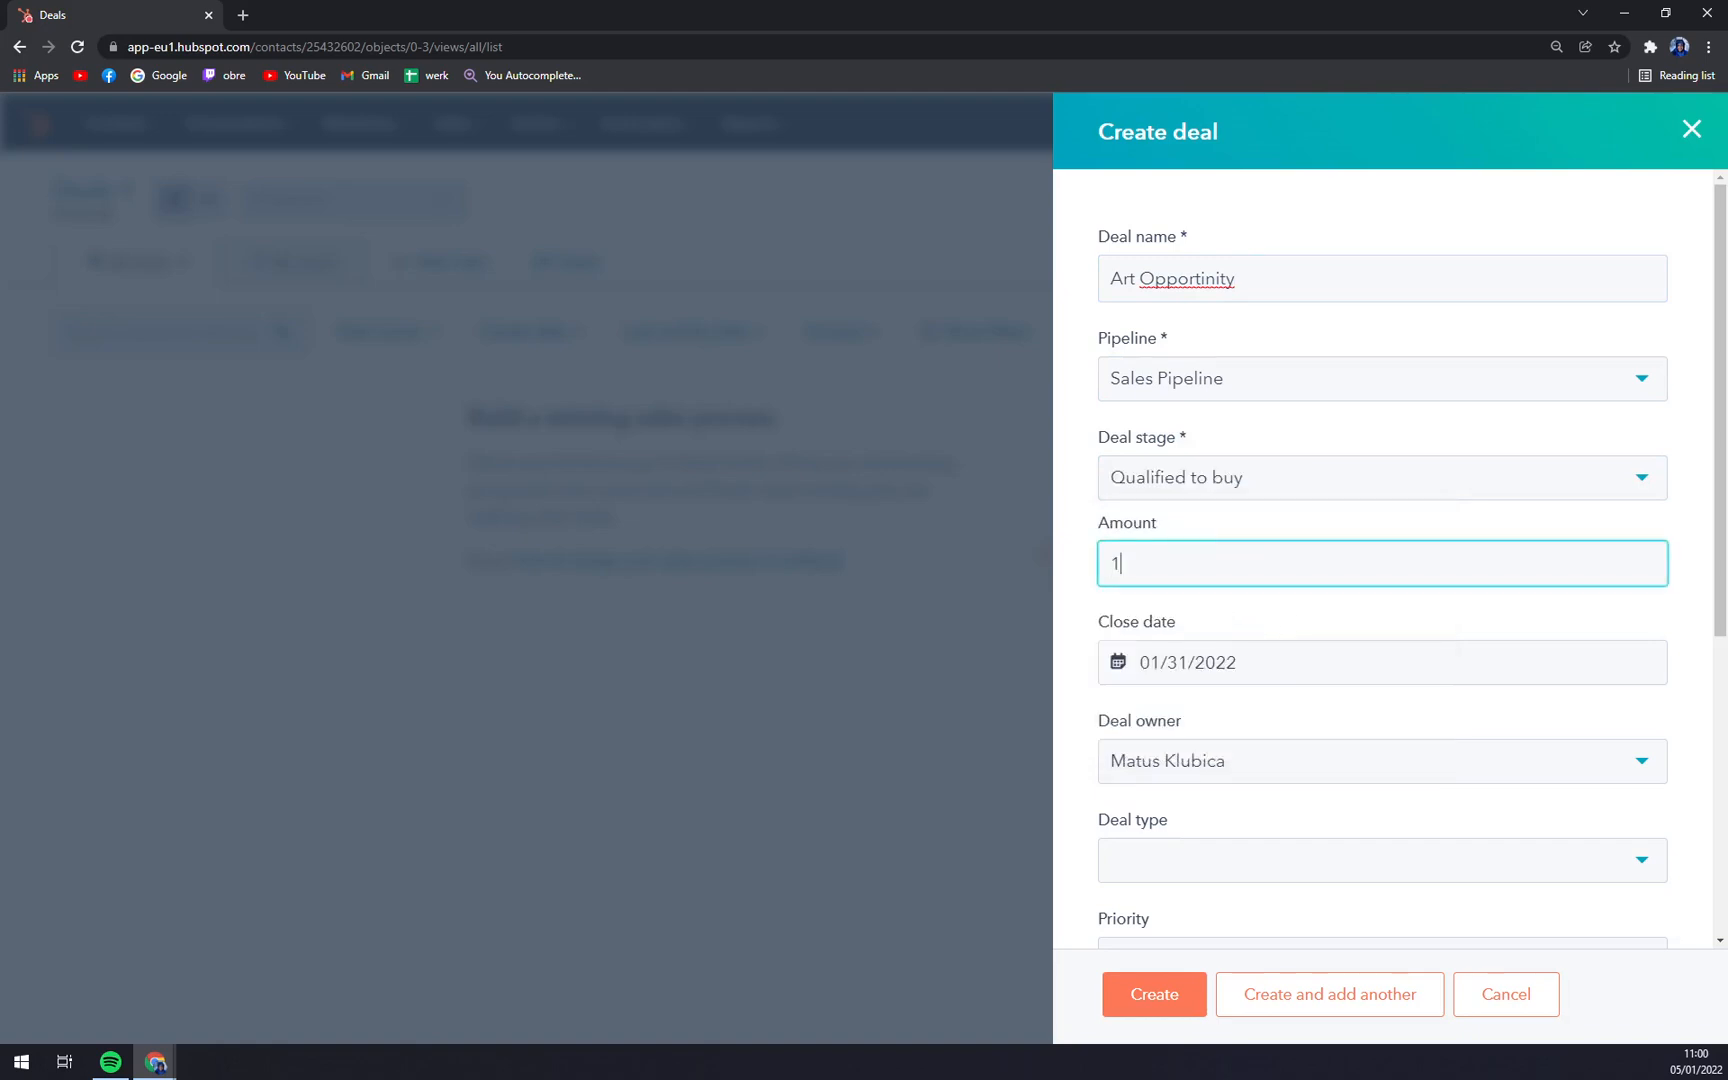
- Keep the deal's original owner and set its priority to High
scroll("down", 3)
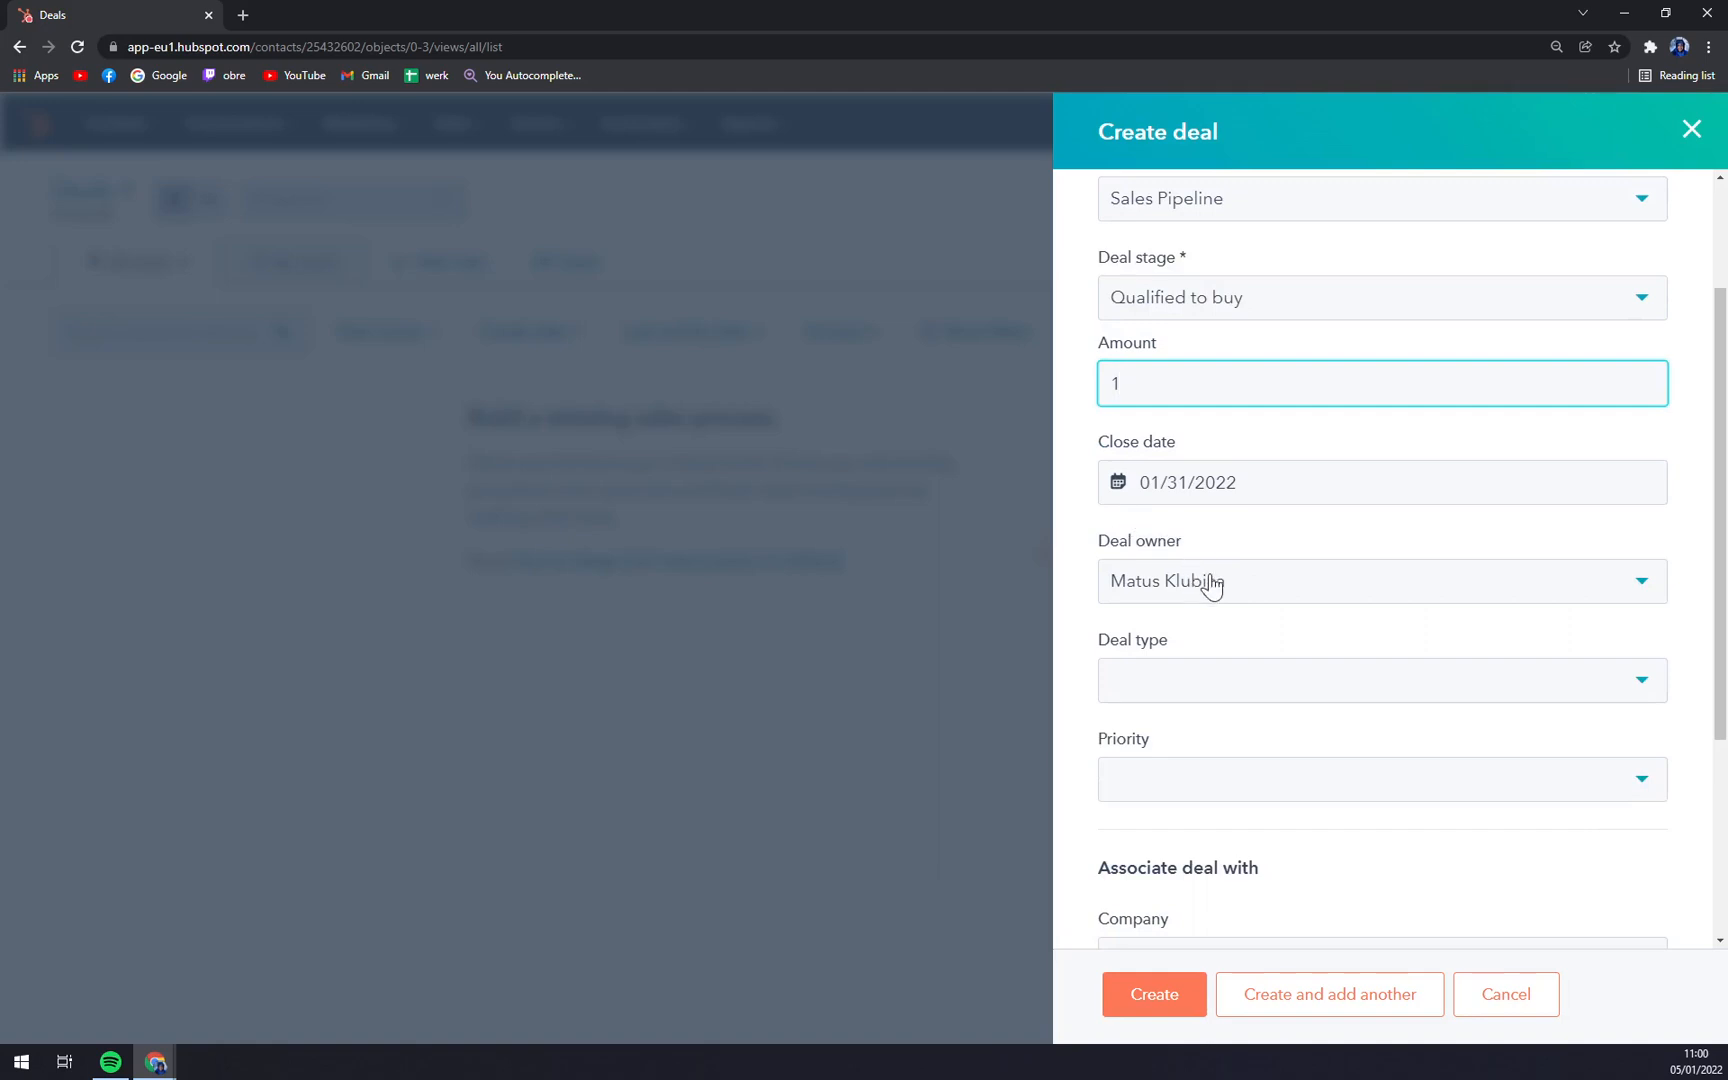
left_click(1379, 581)
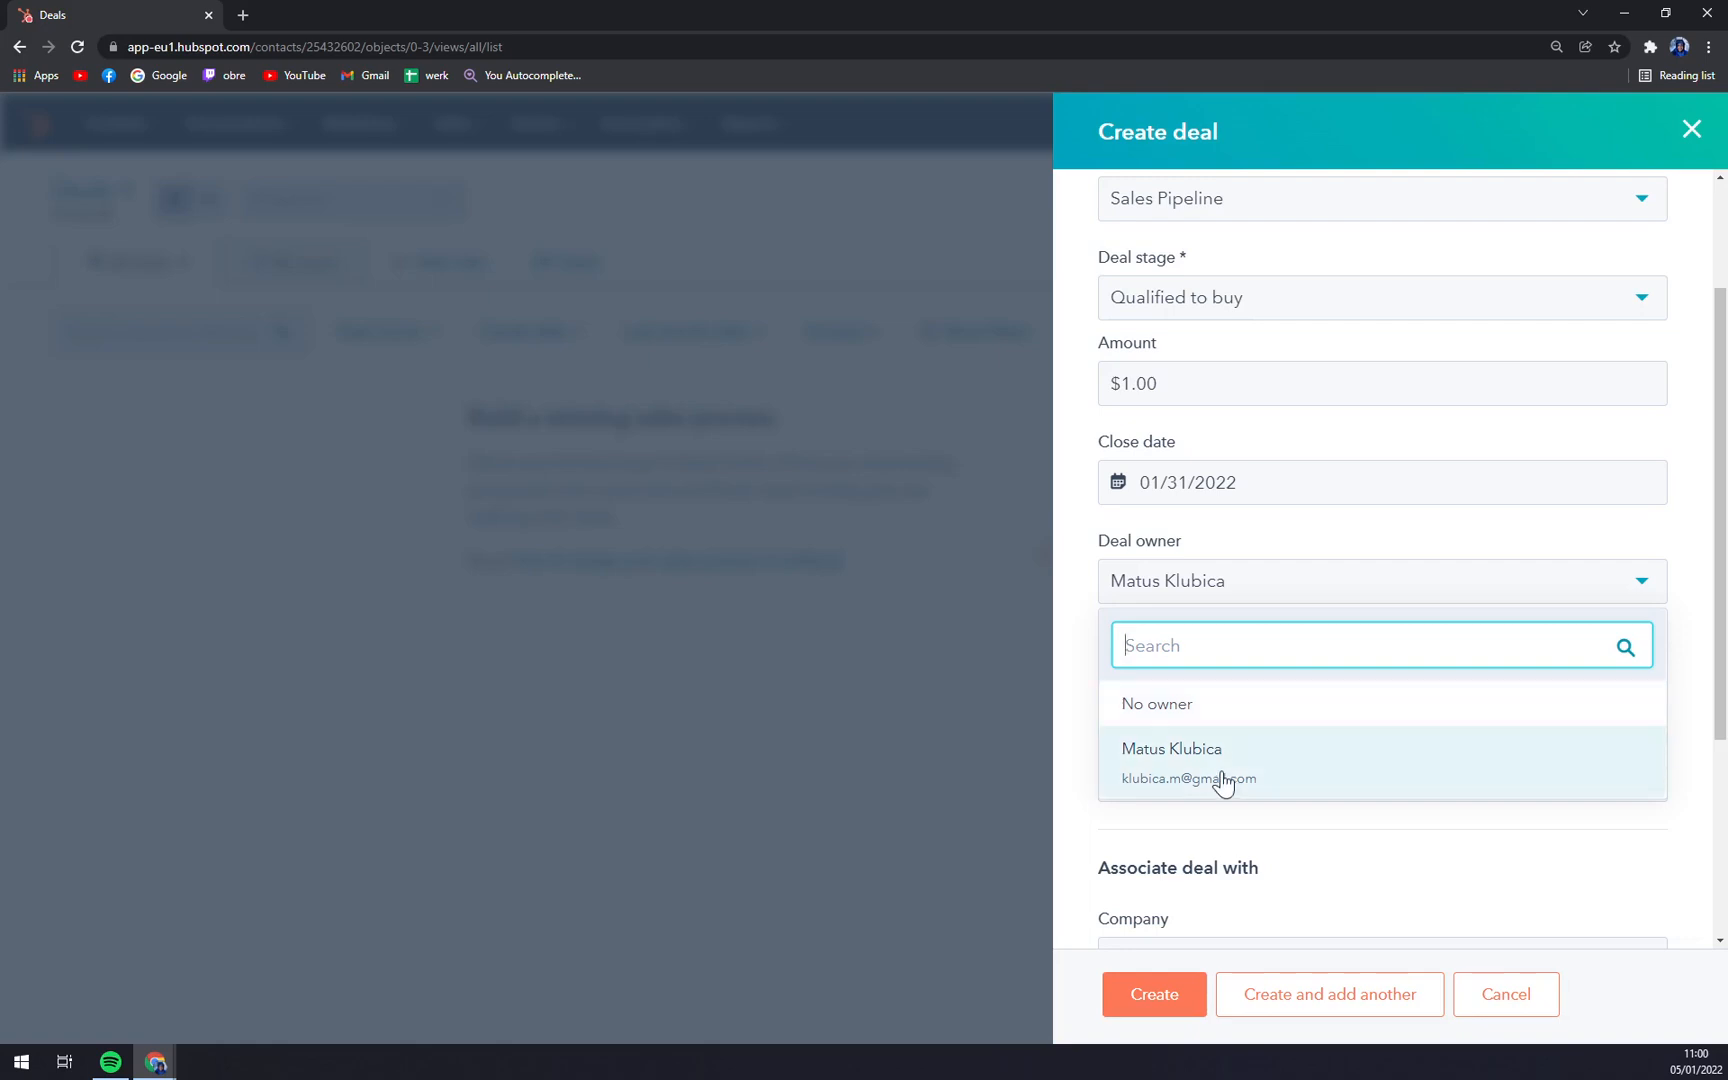
mouse_move(1151, 711)
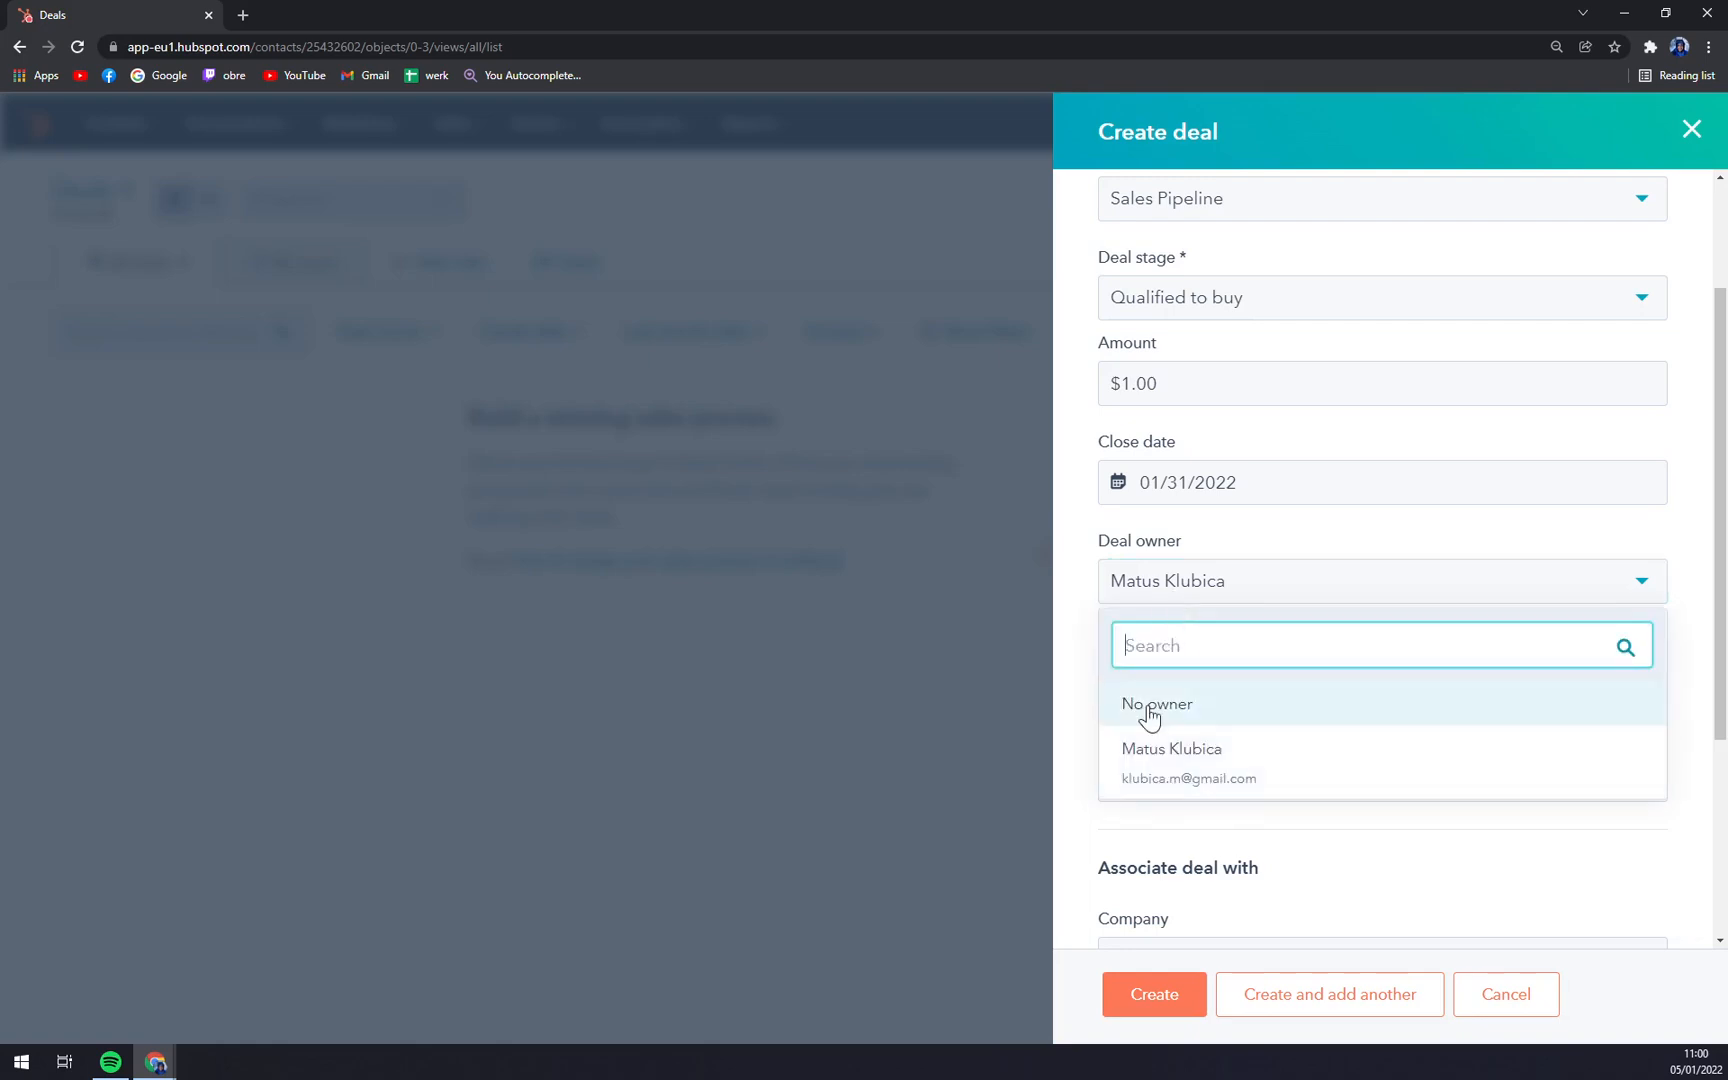
left_click(1157, 704)
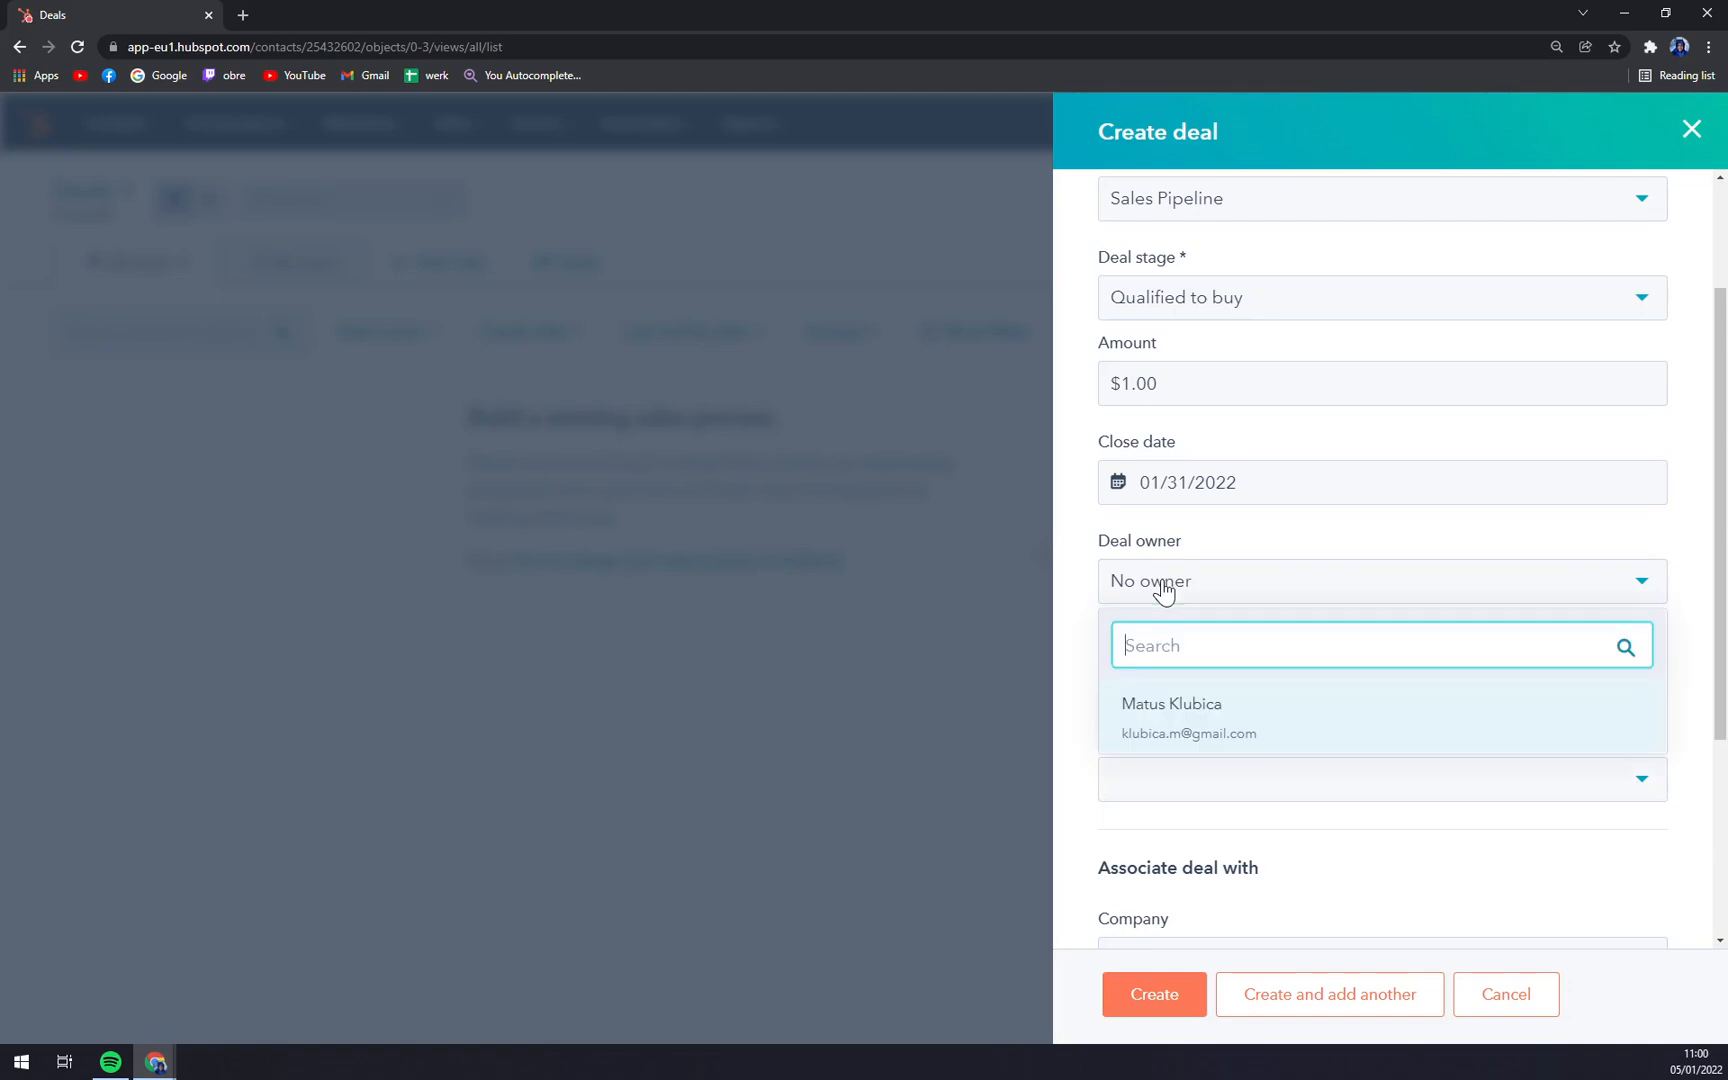
left_click(1171, 717)
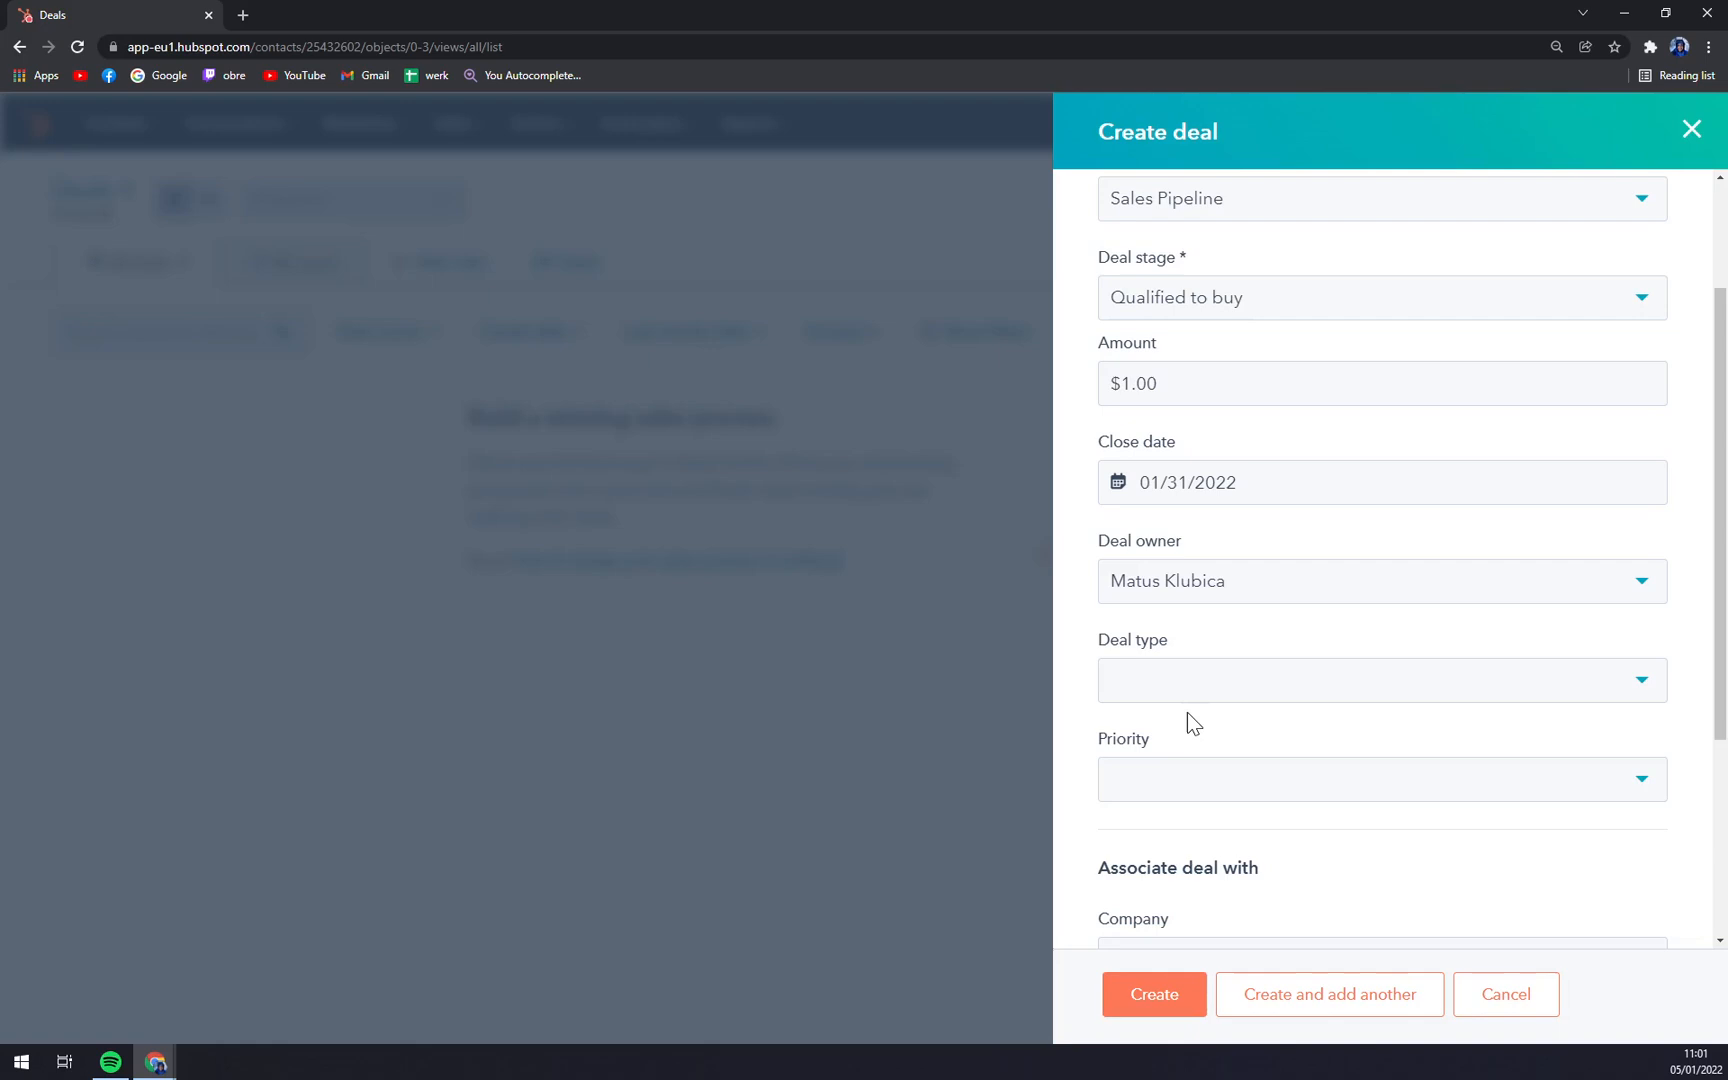
left_click(1380, 680)
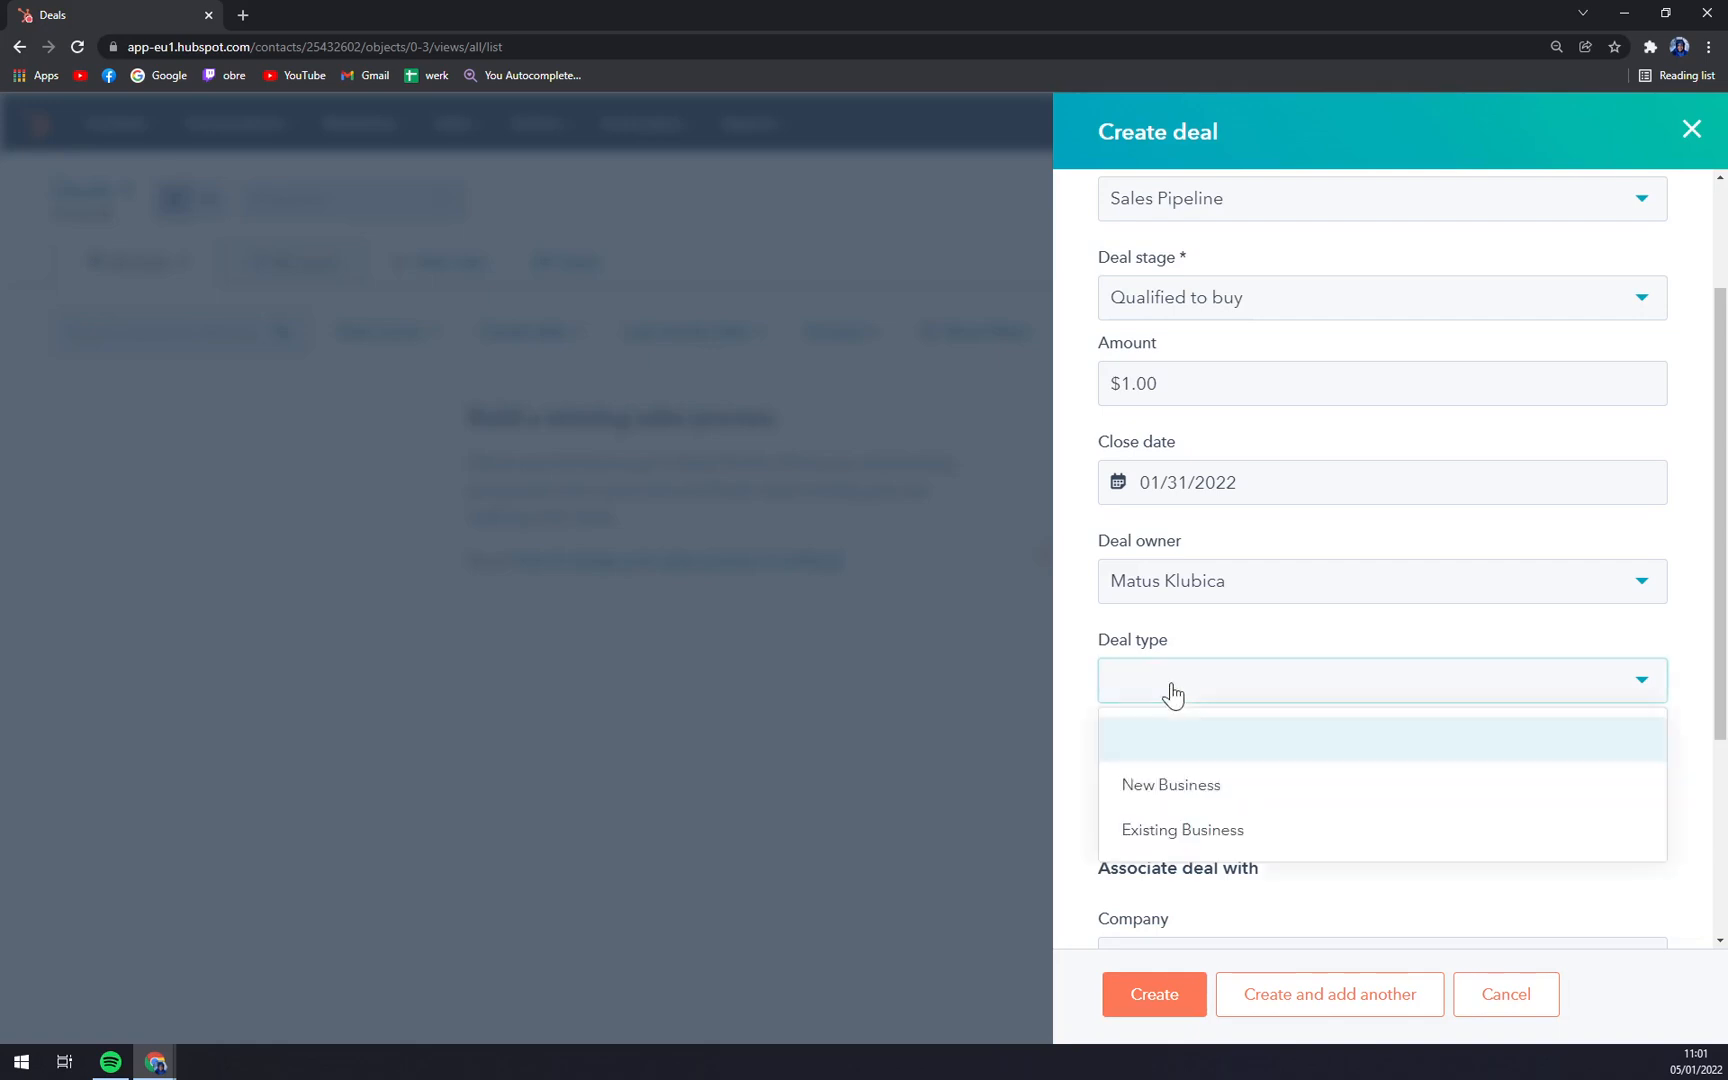
left_click(1170, 785)
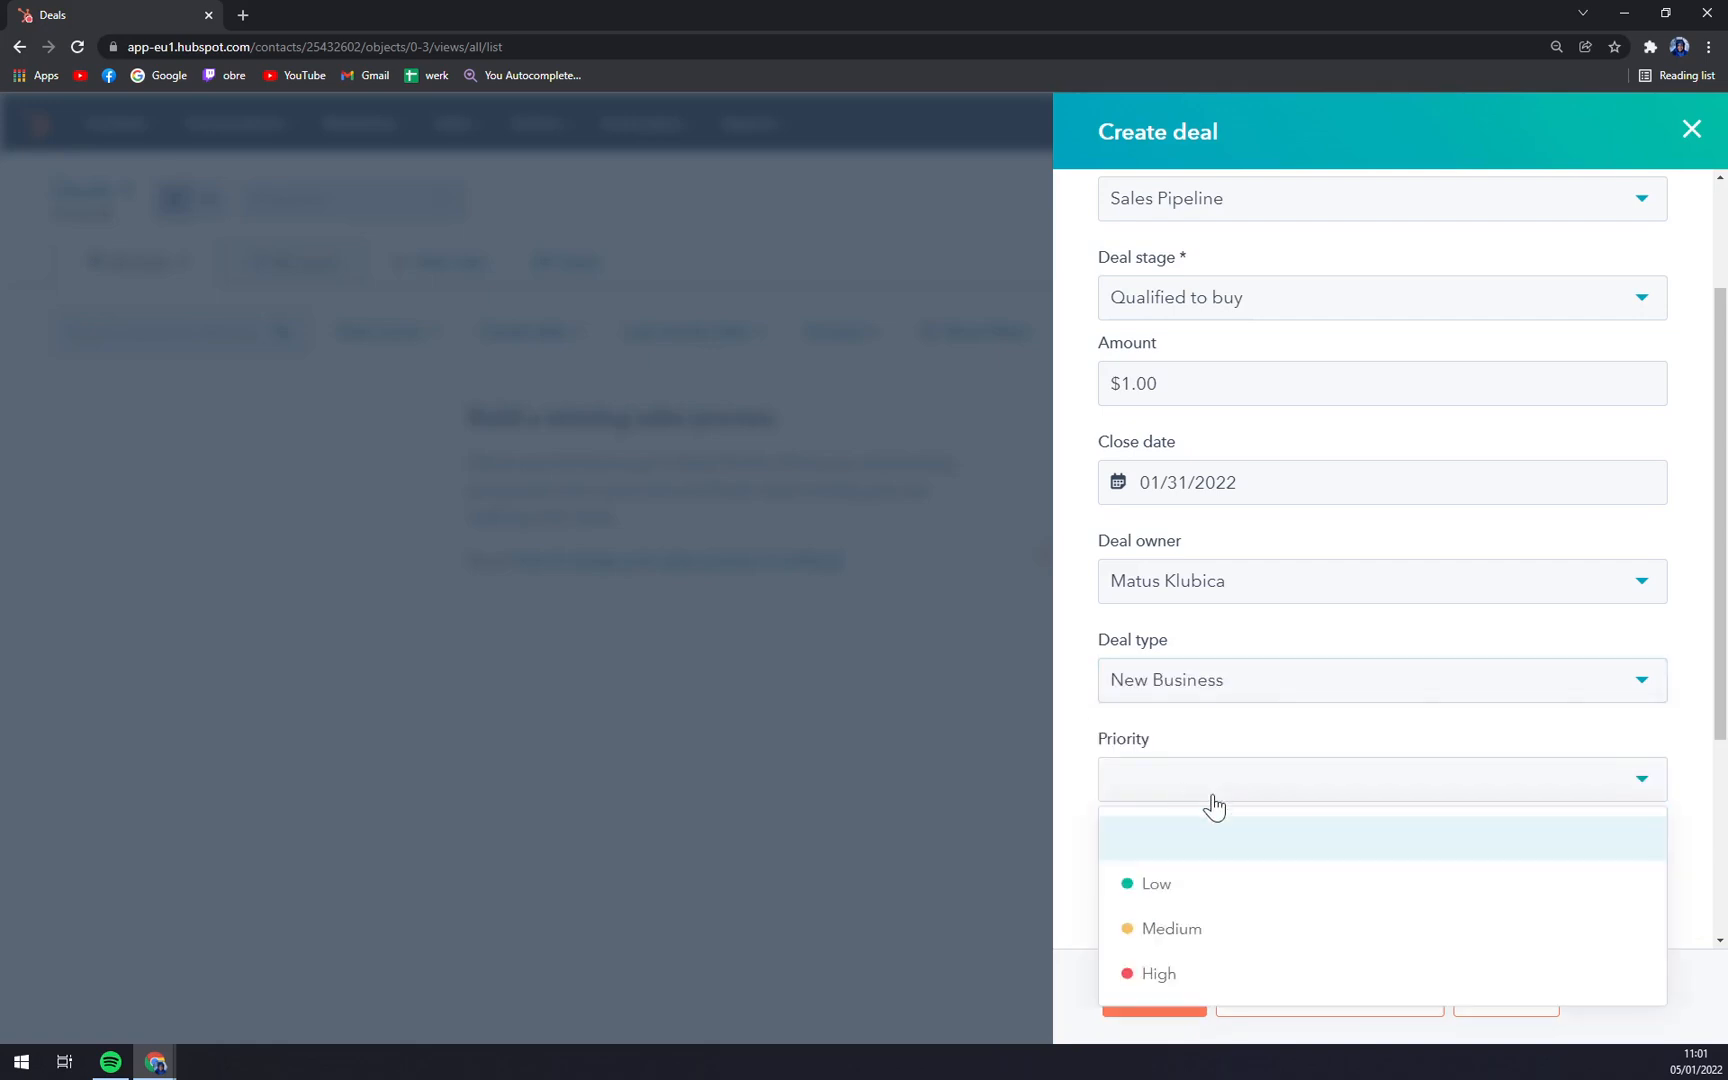
left_click(1155, 974)
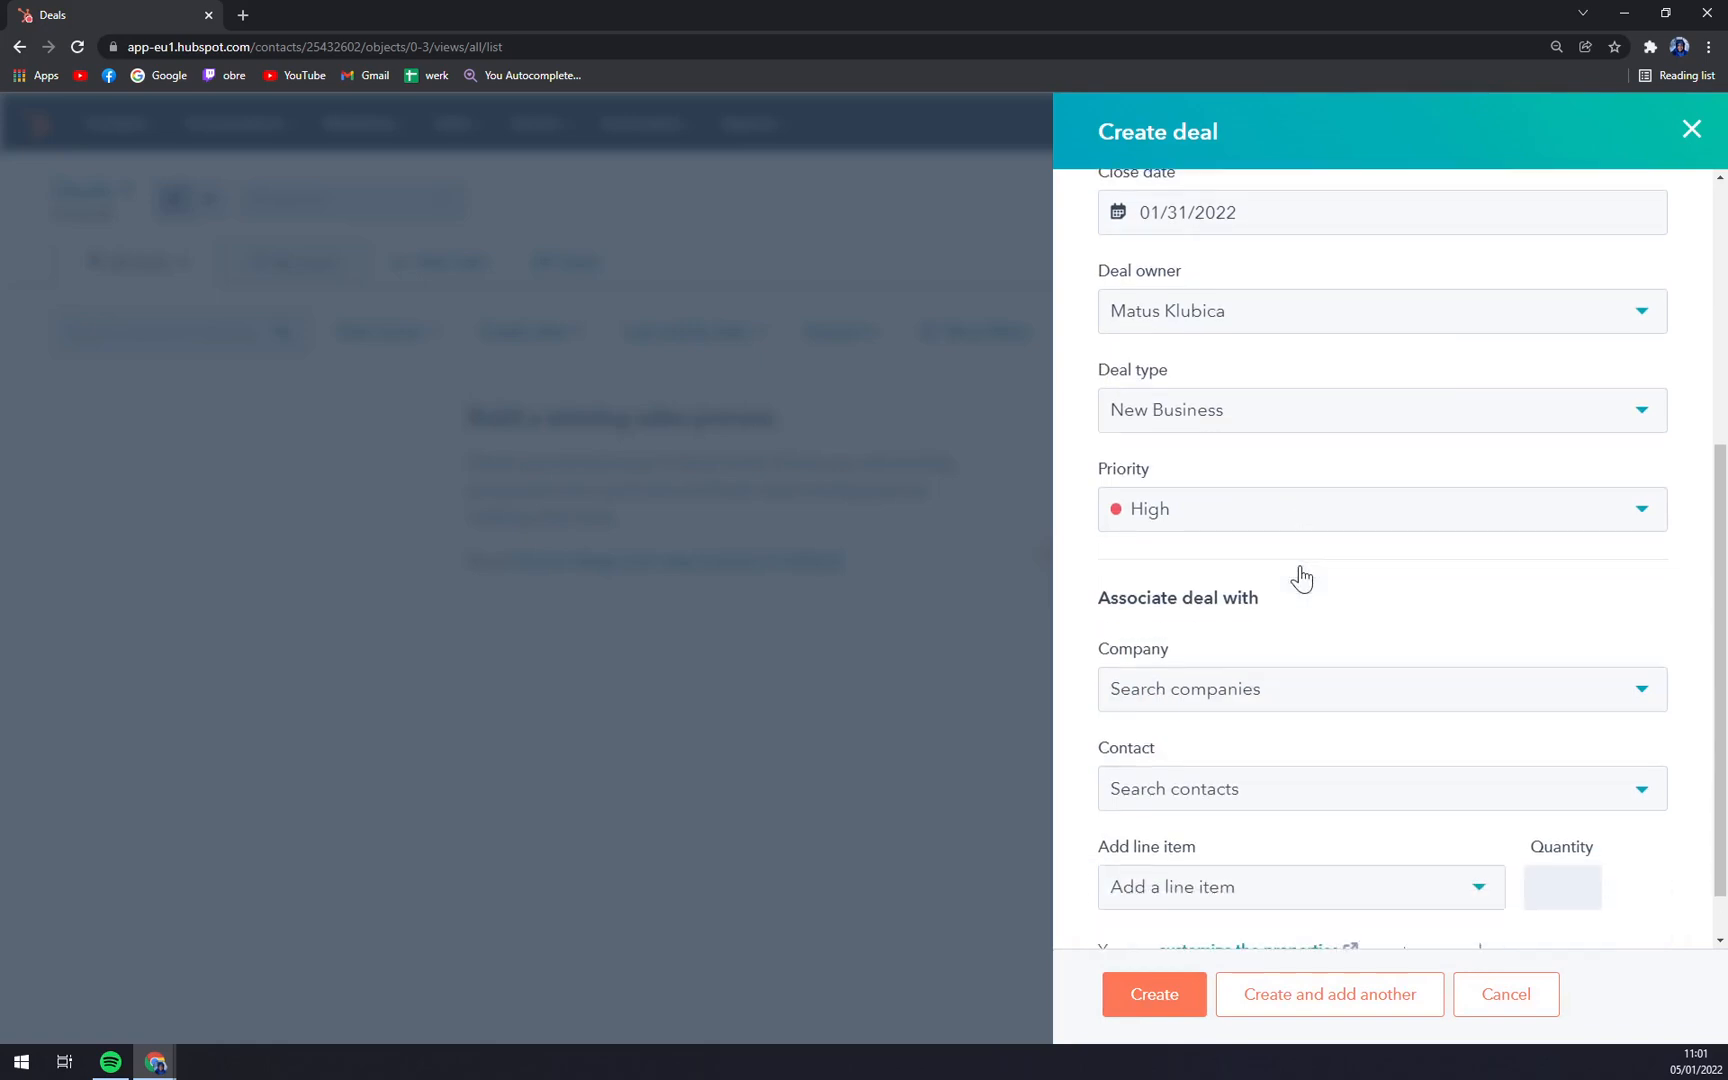
scroll("down", 3)
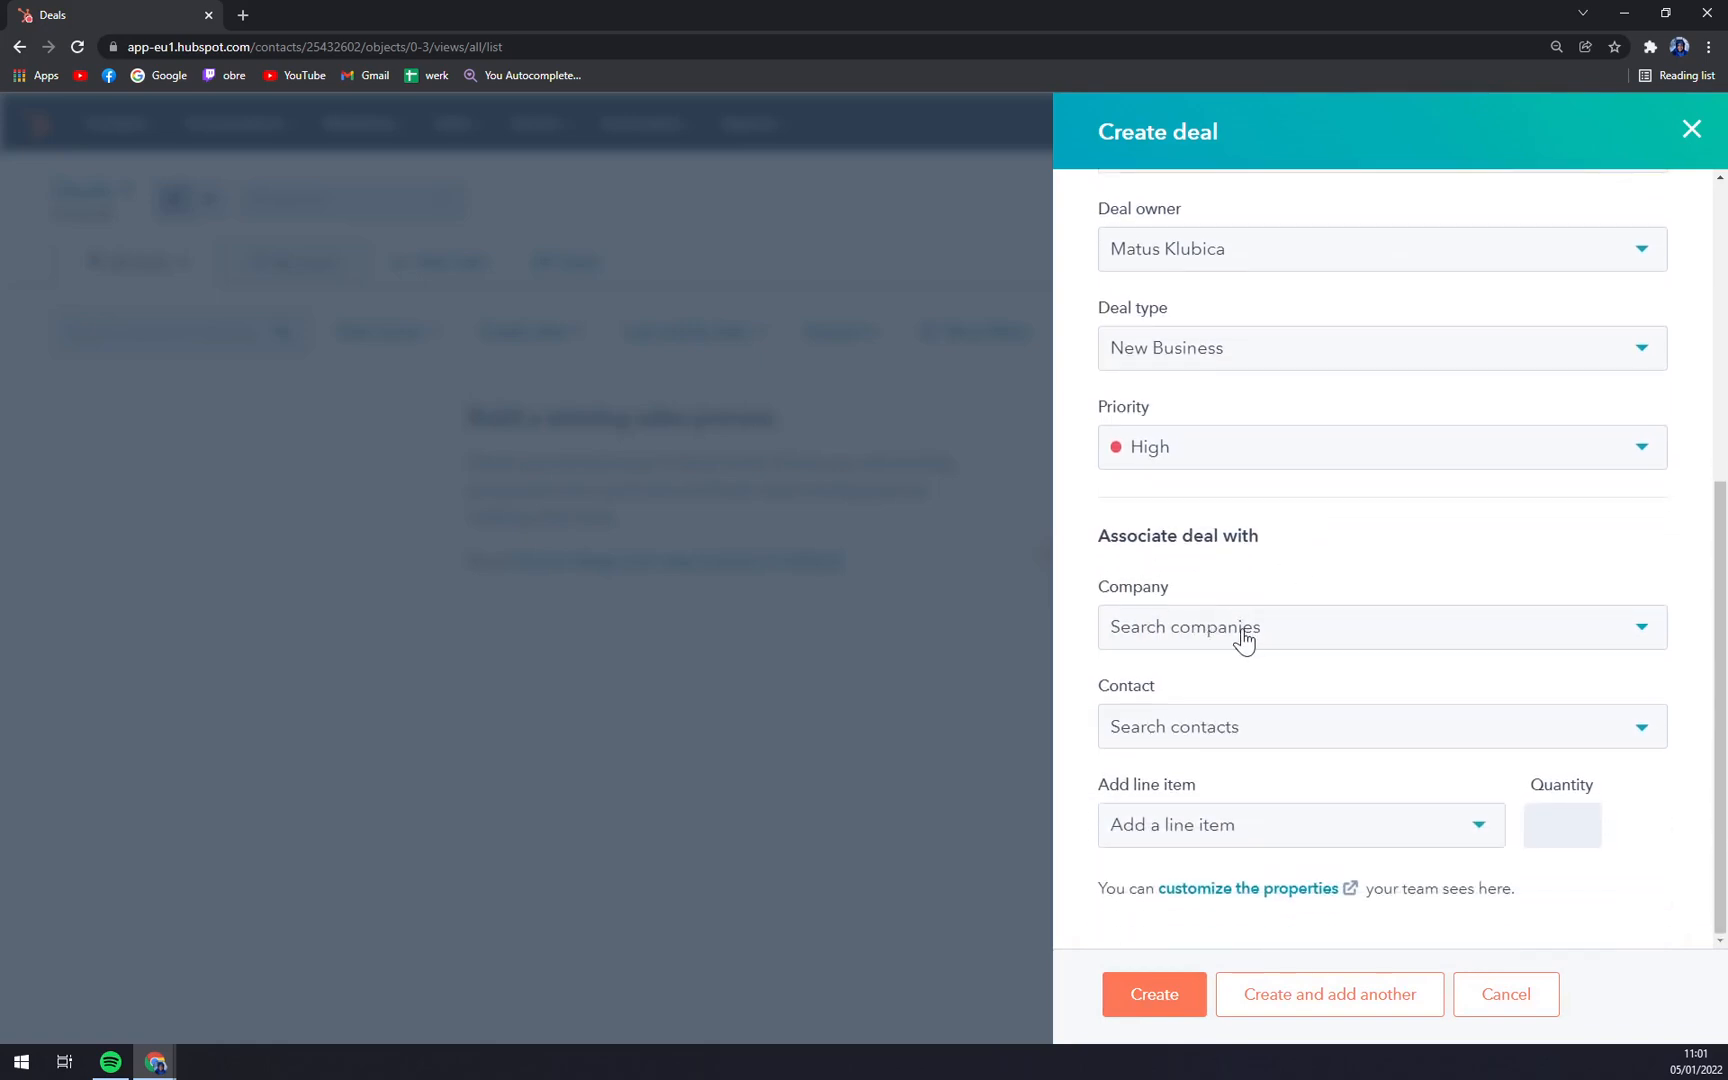
mouse_move(1223, 637)
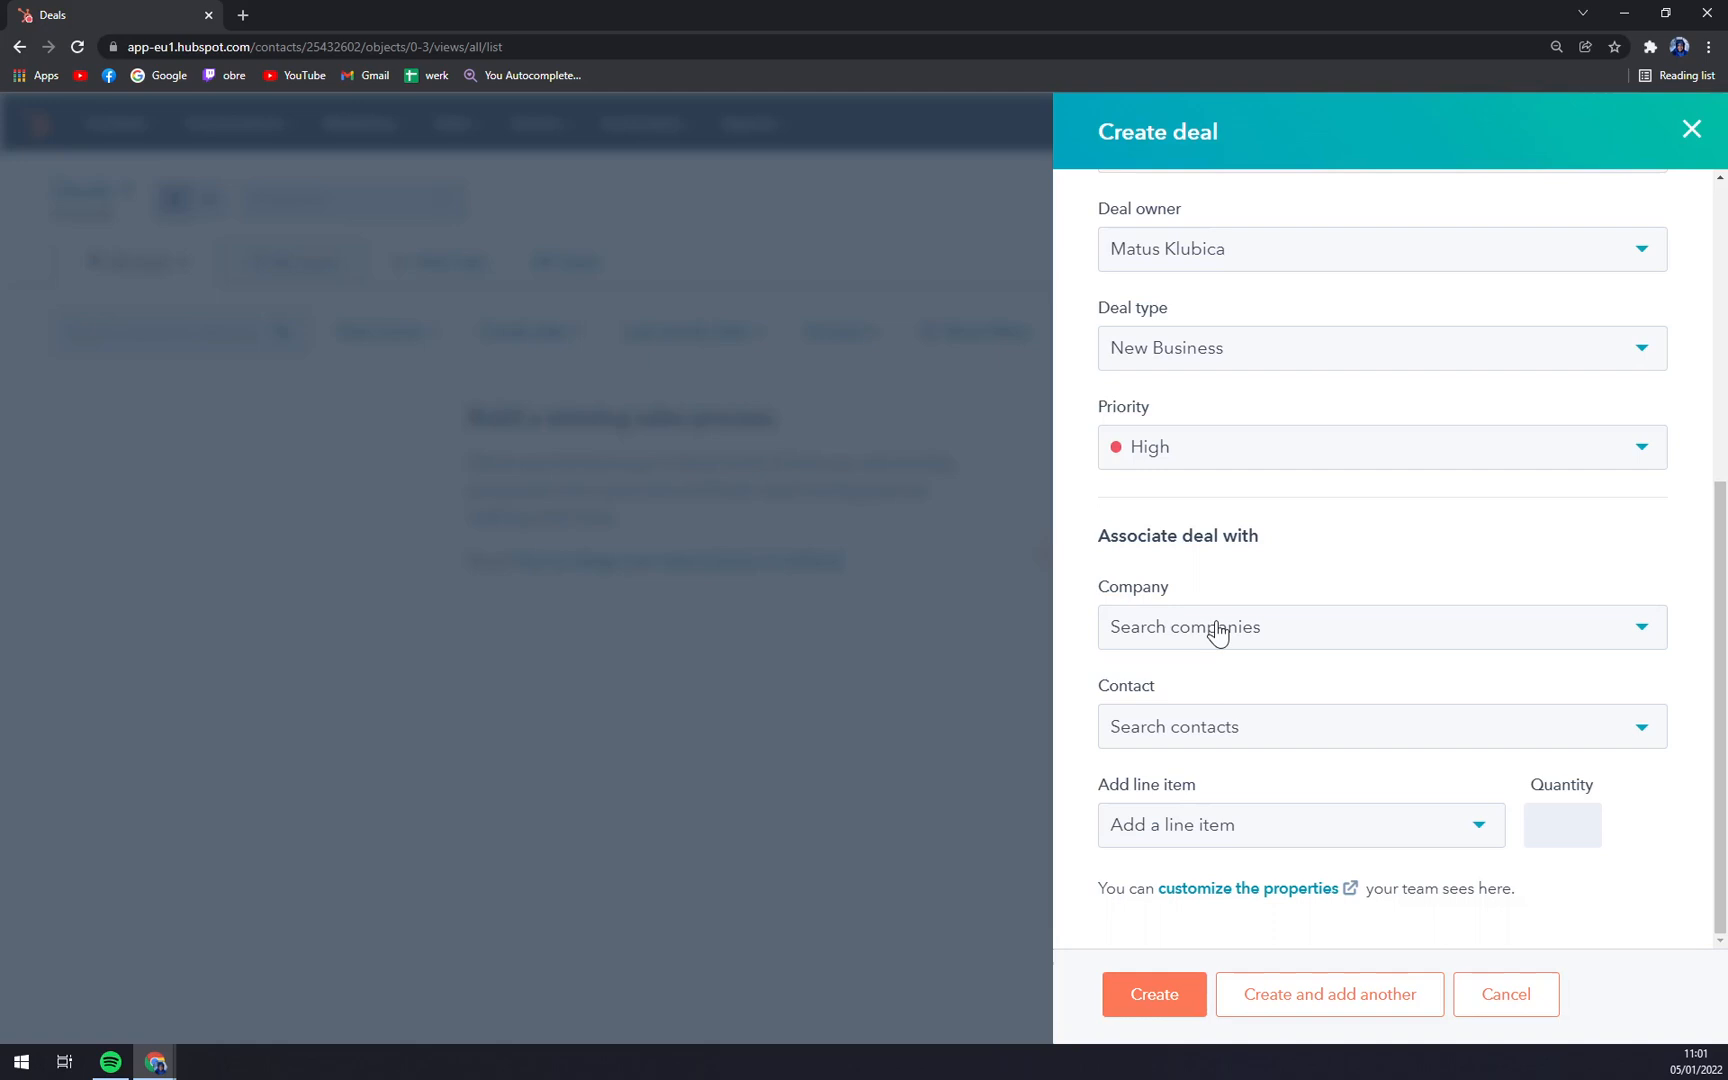
left_click(1379, 627)
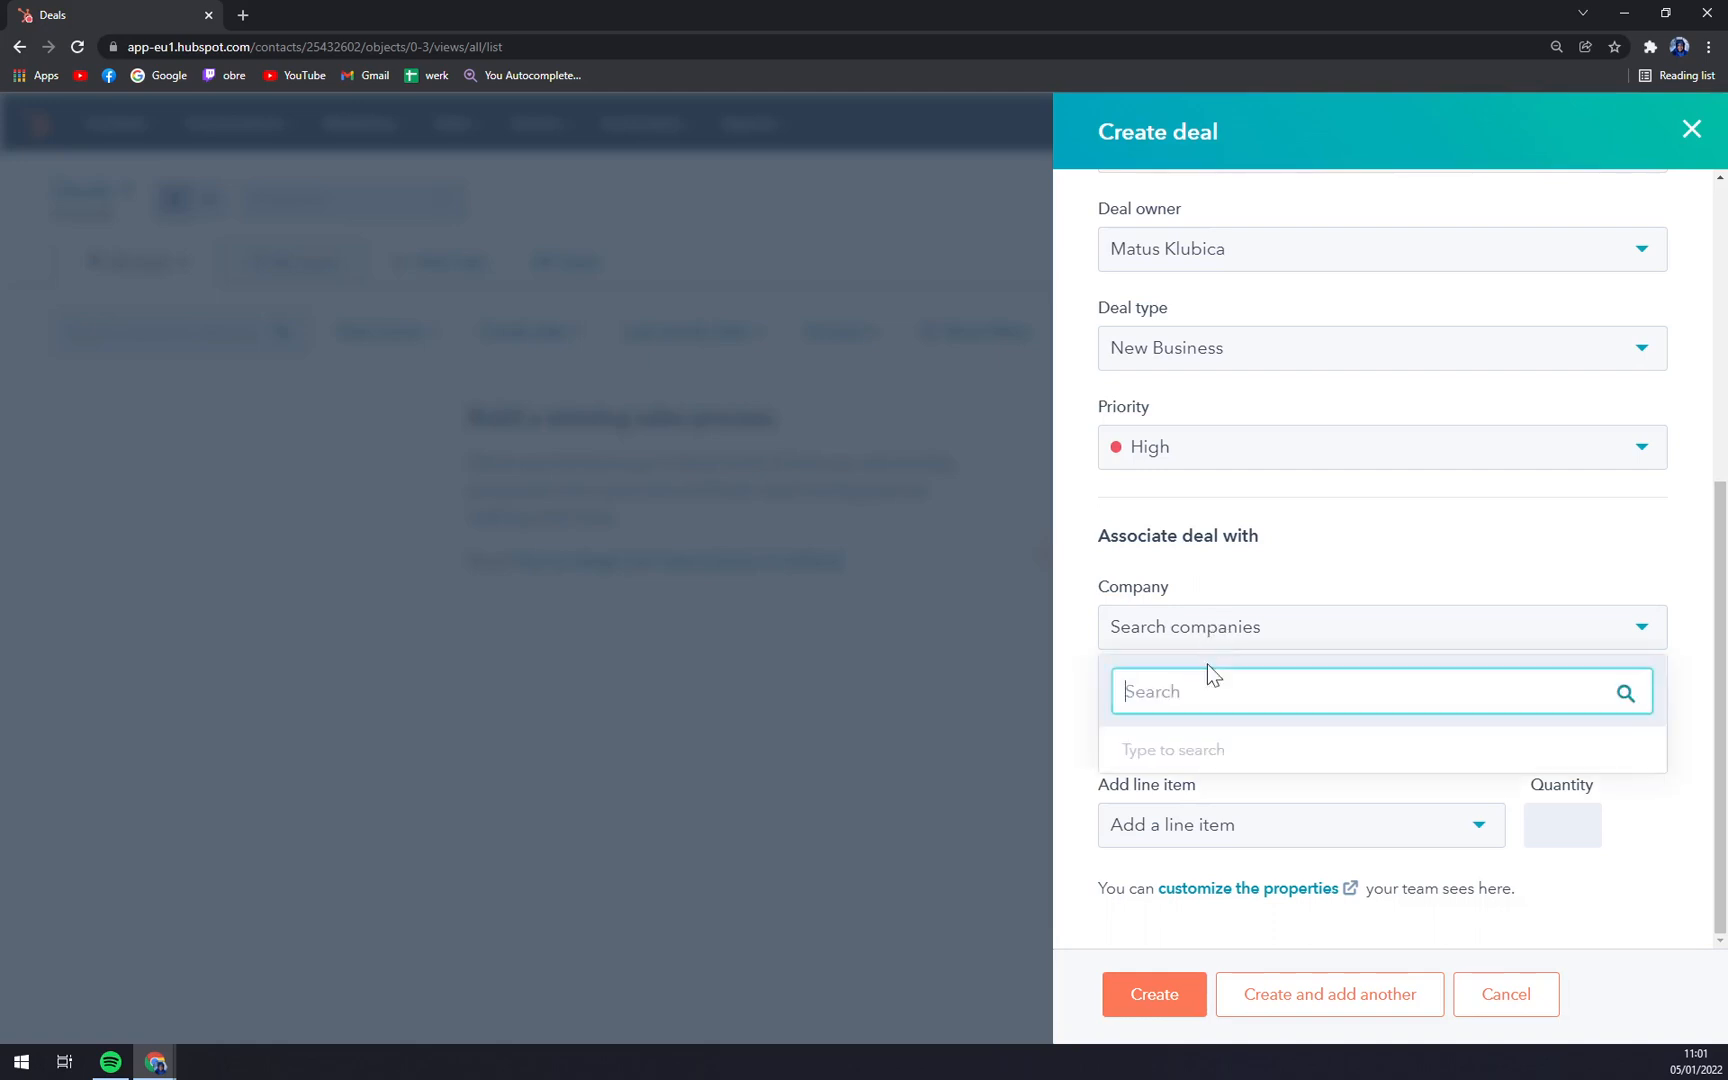
mouse_move(1251, 667)
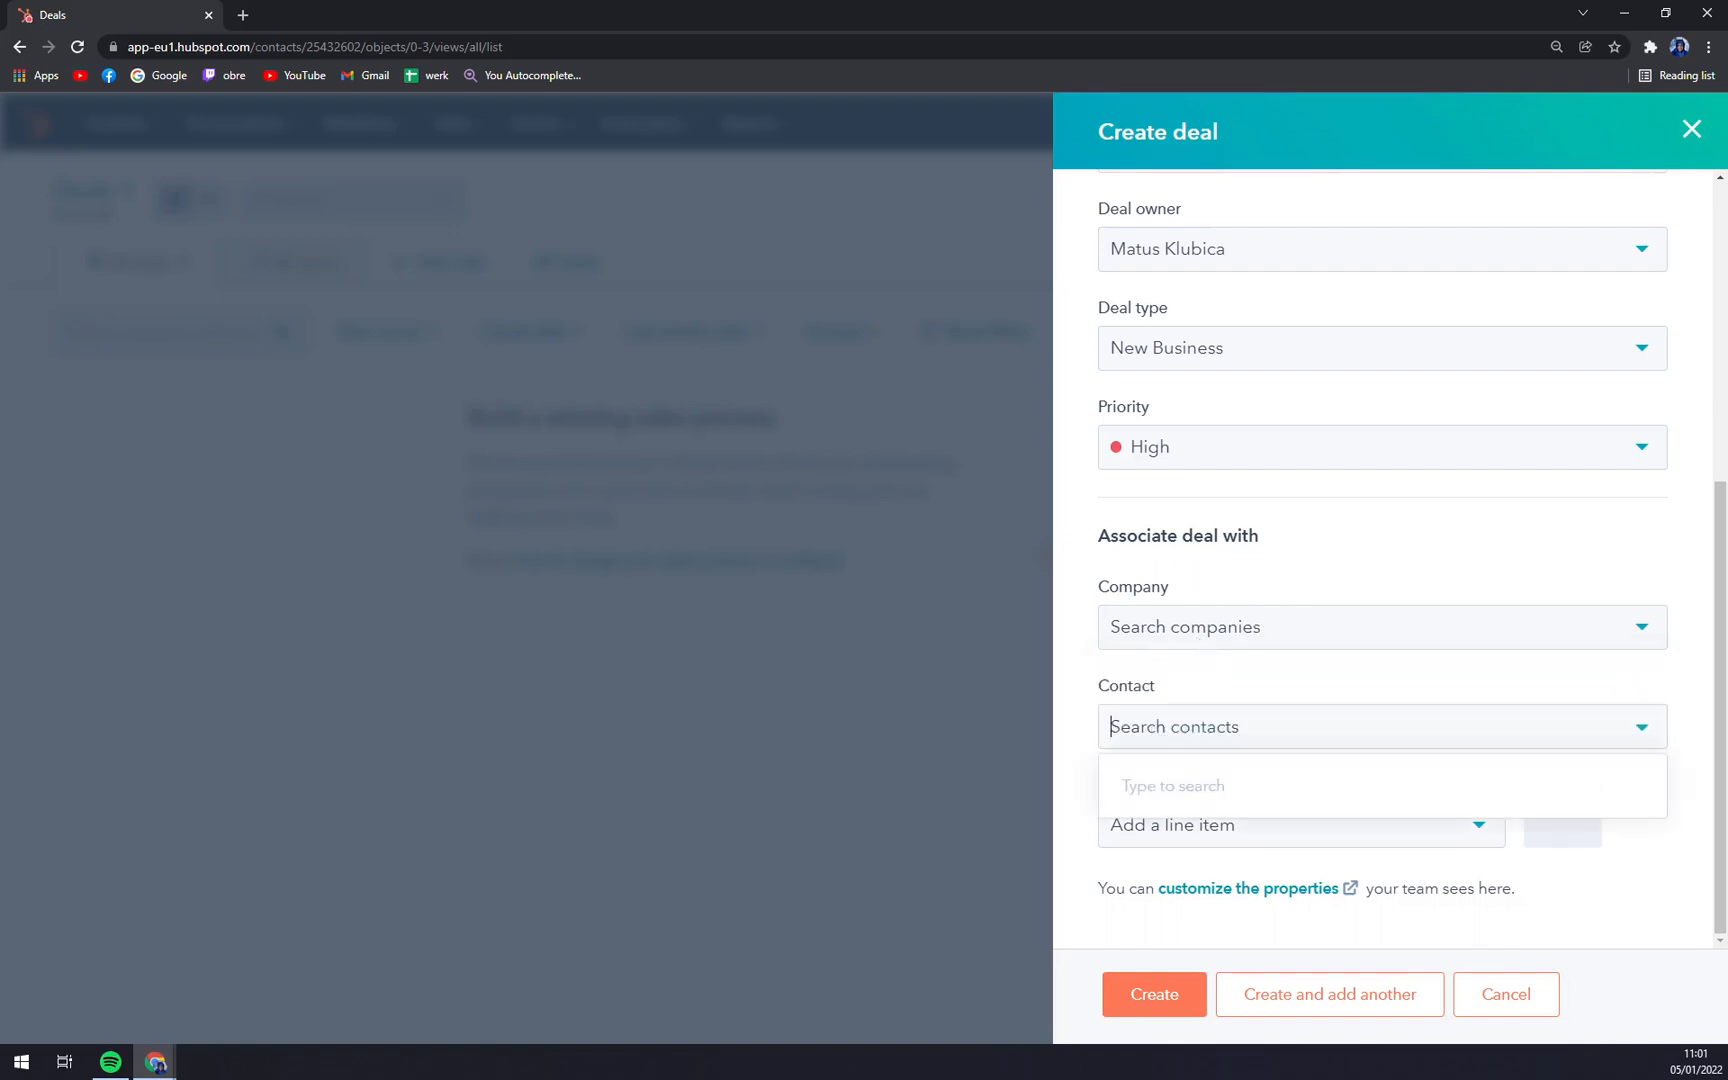
mouse_move(1192, 764)
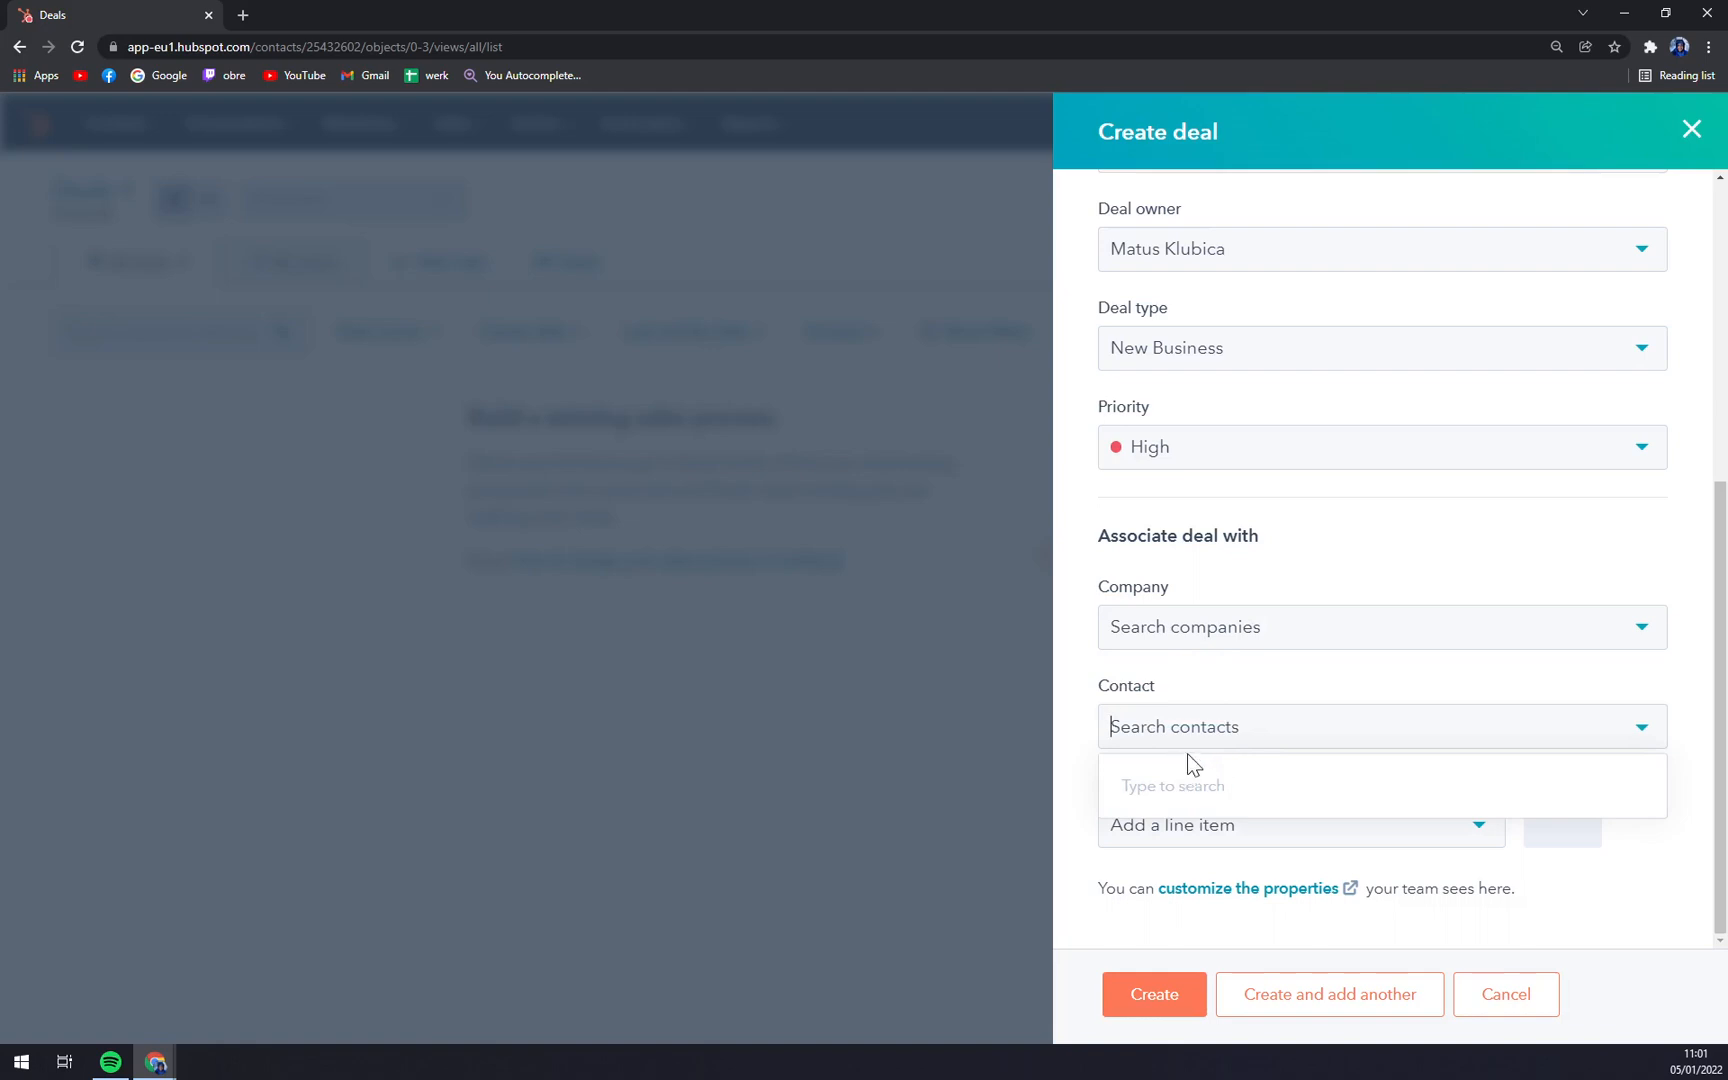
type("rof")
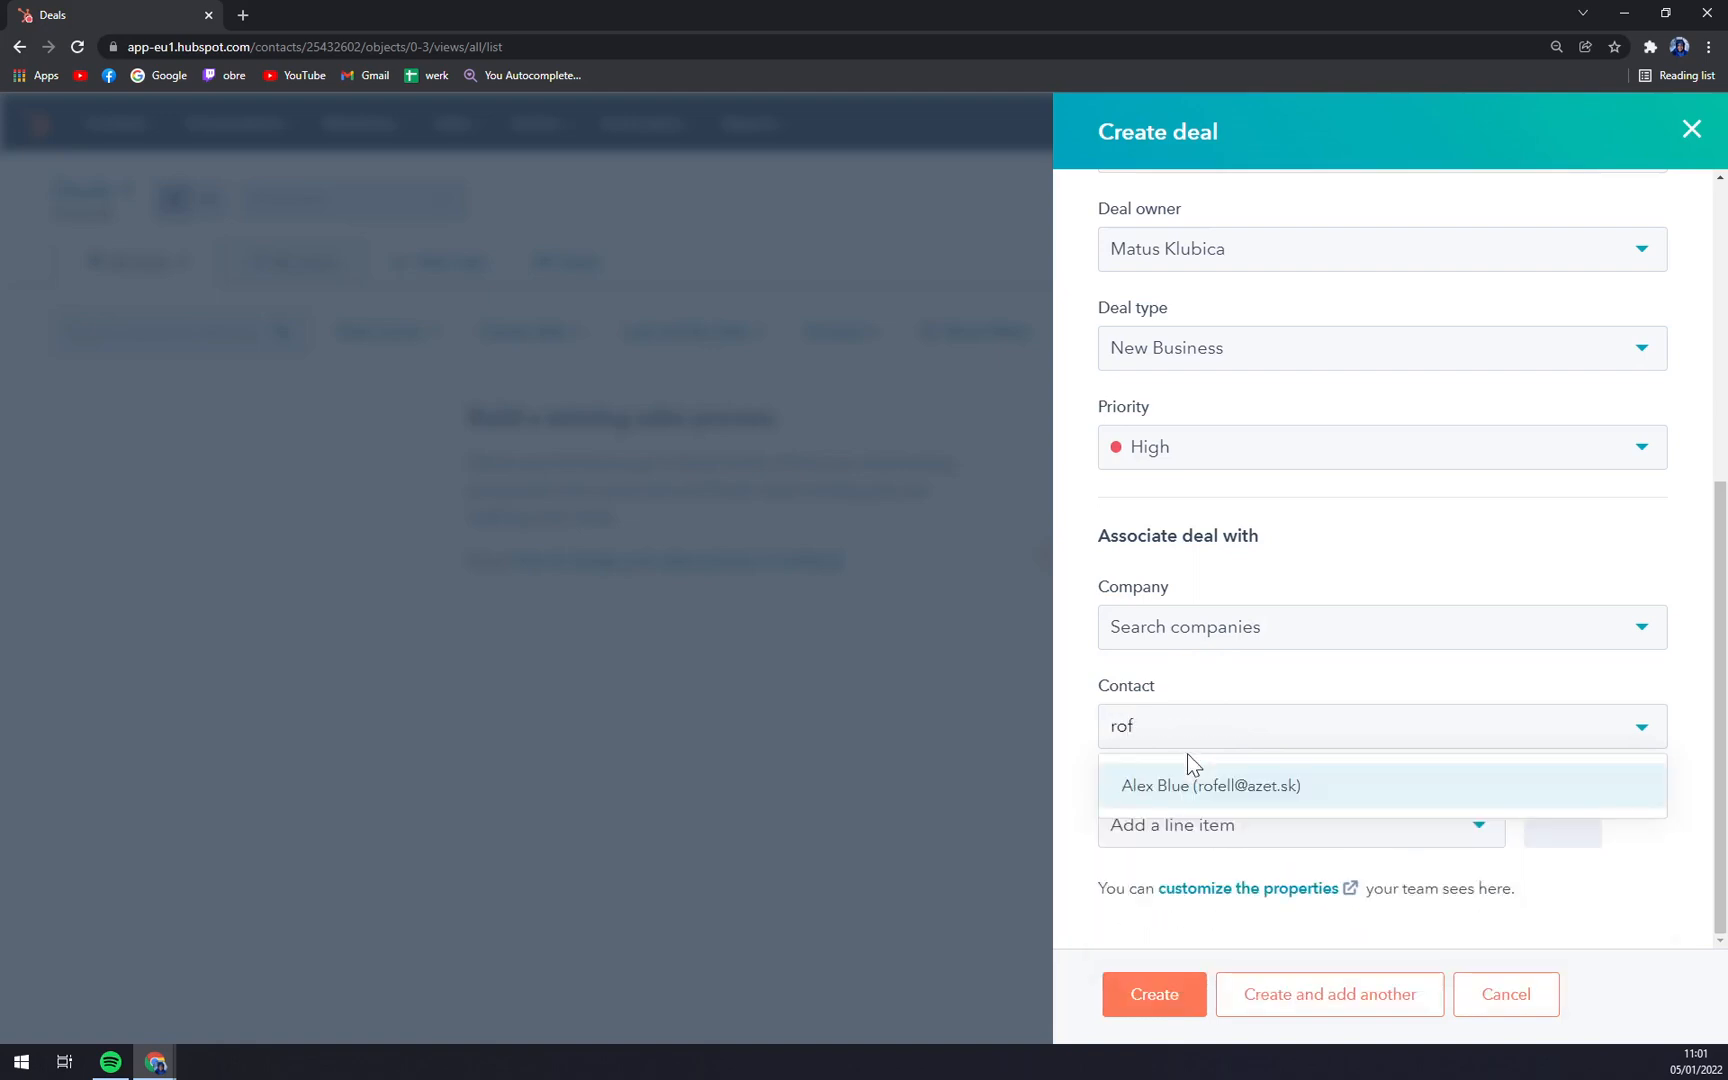
left_click(1211, 786)
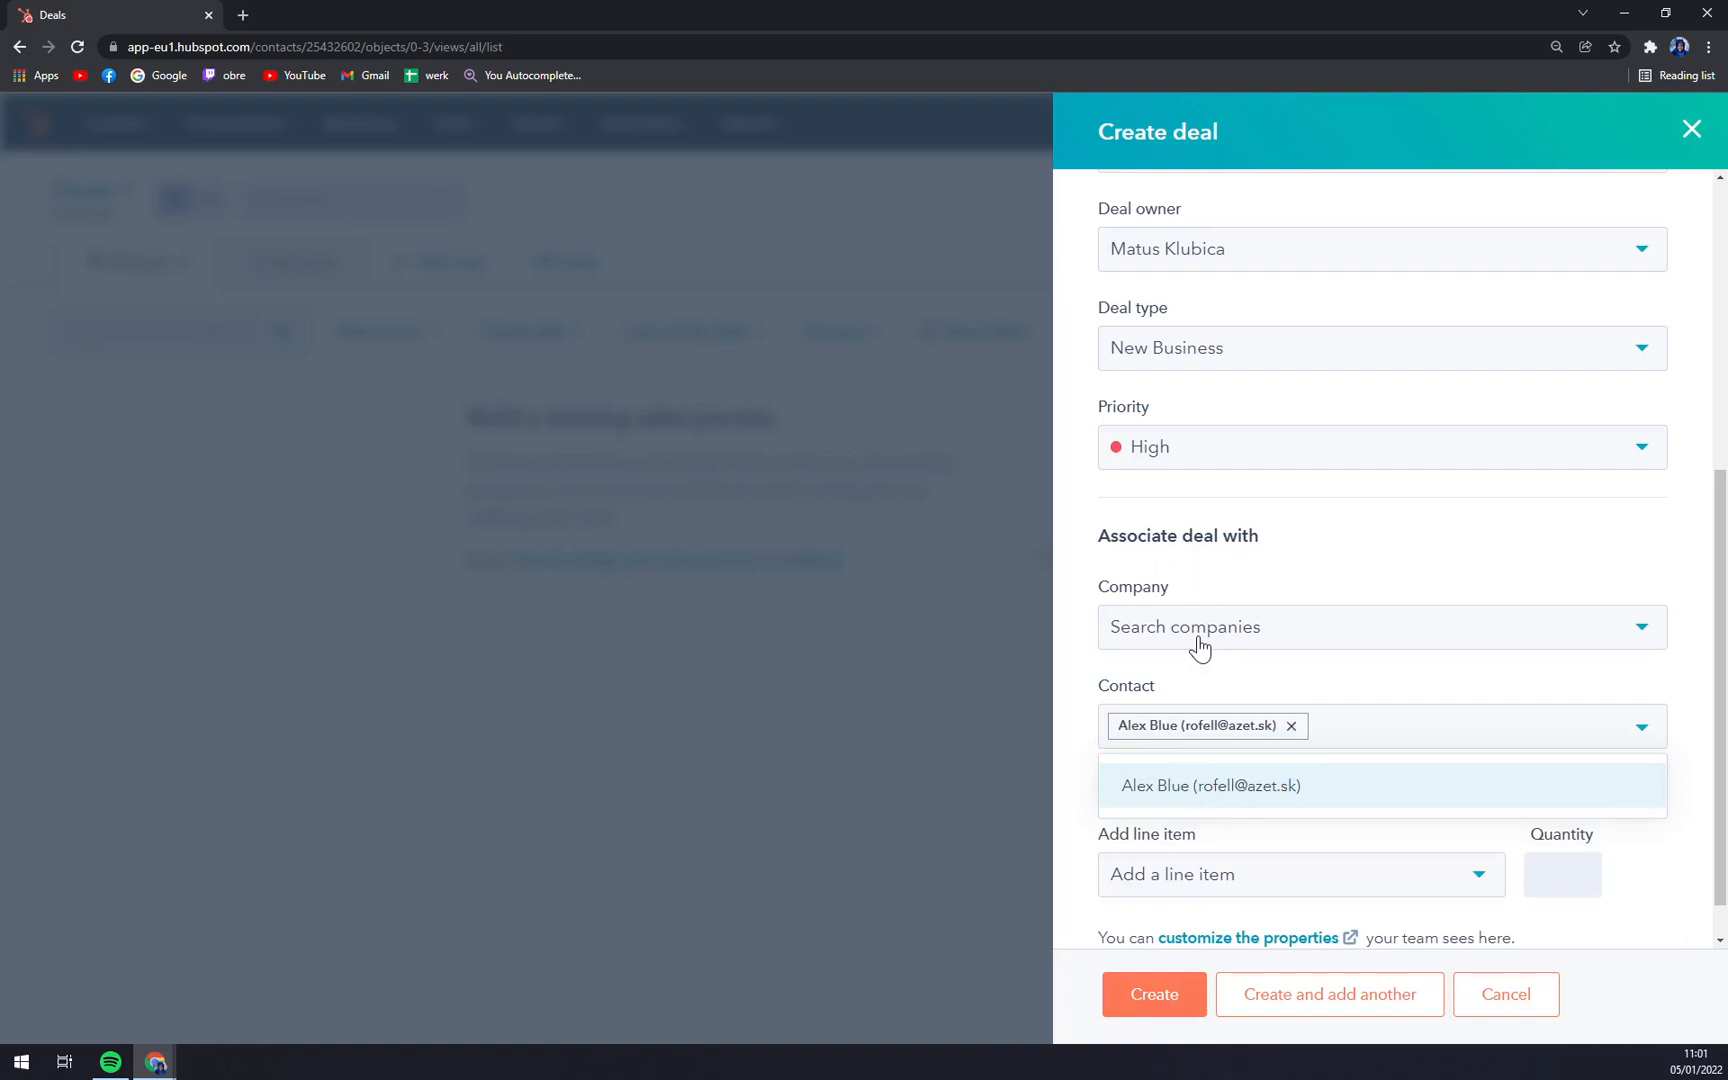
left_click(1211, 785)
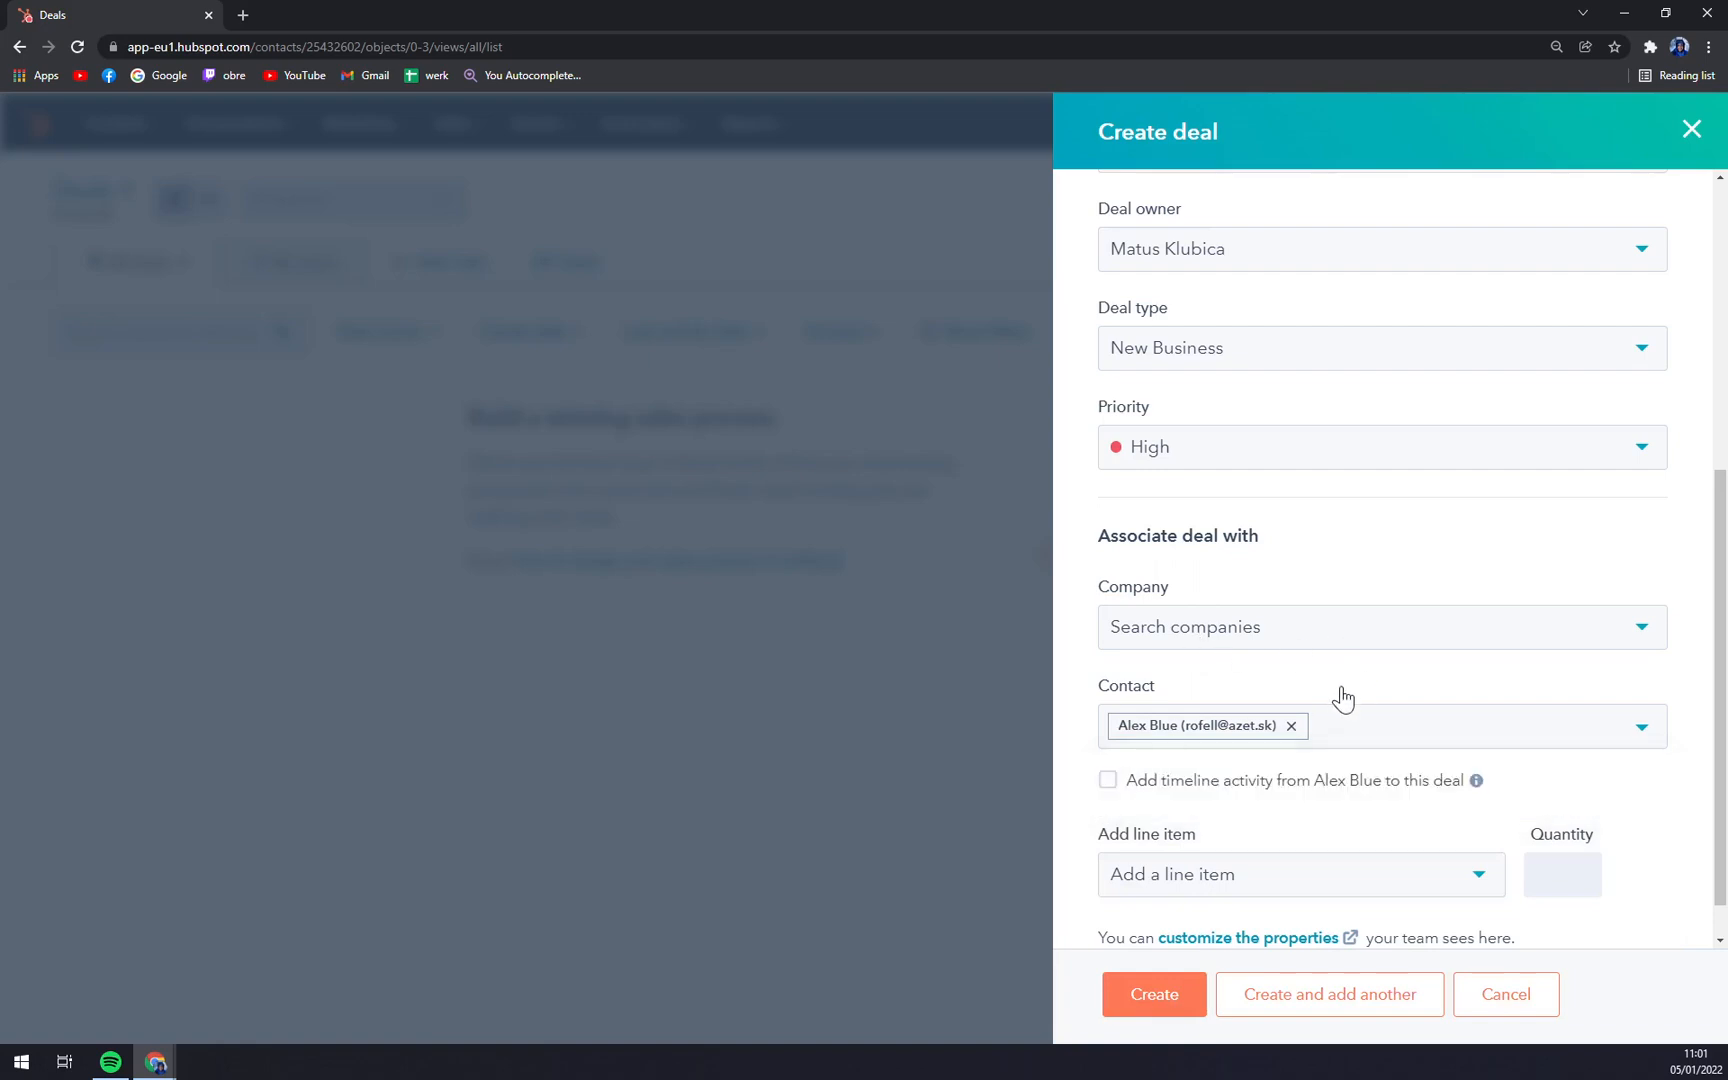
mouse_move(1293, 788)
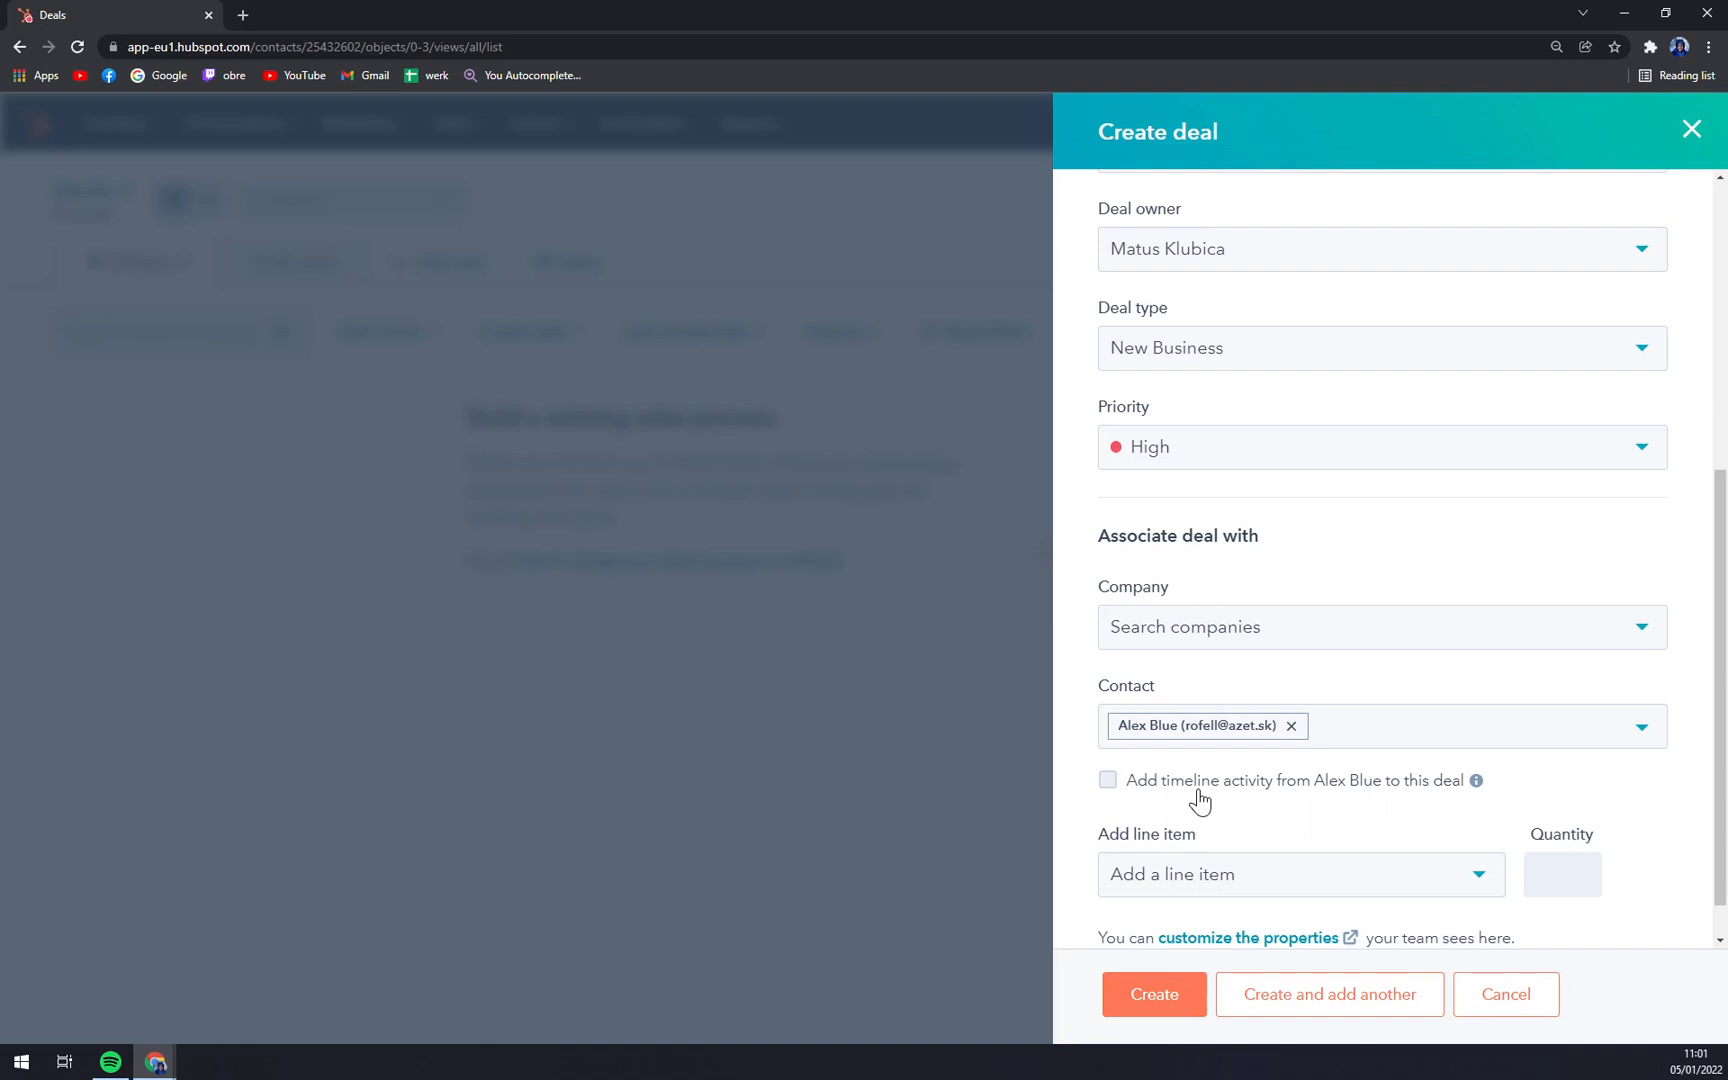
left_click(1108, 780)
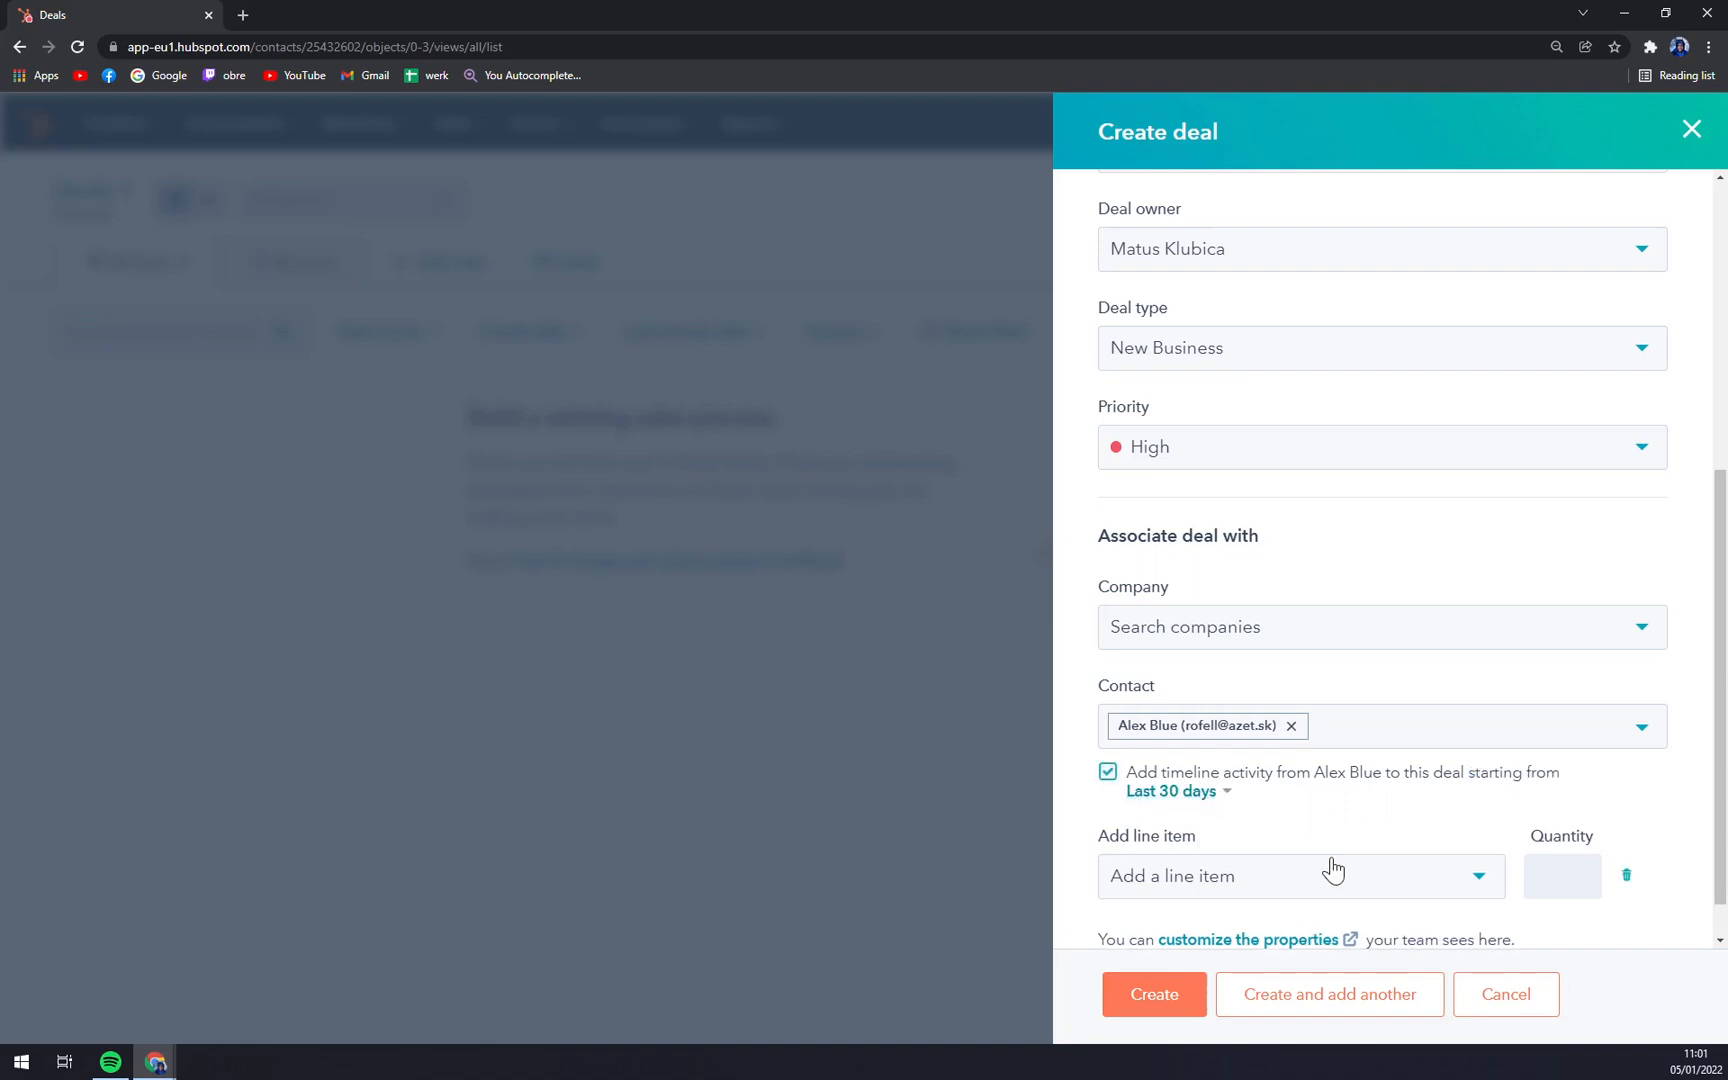
left_click(1300, 876)
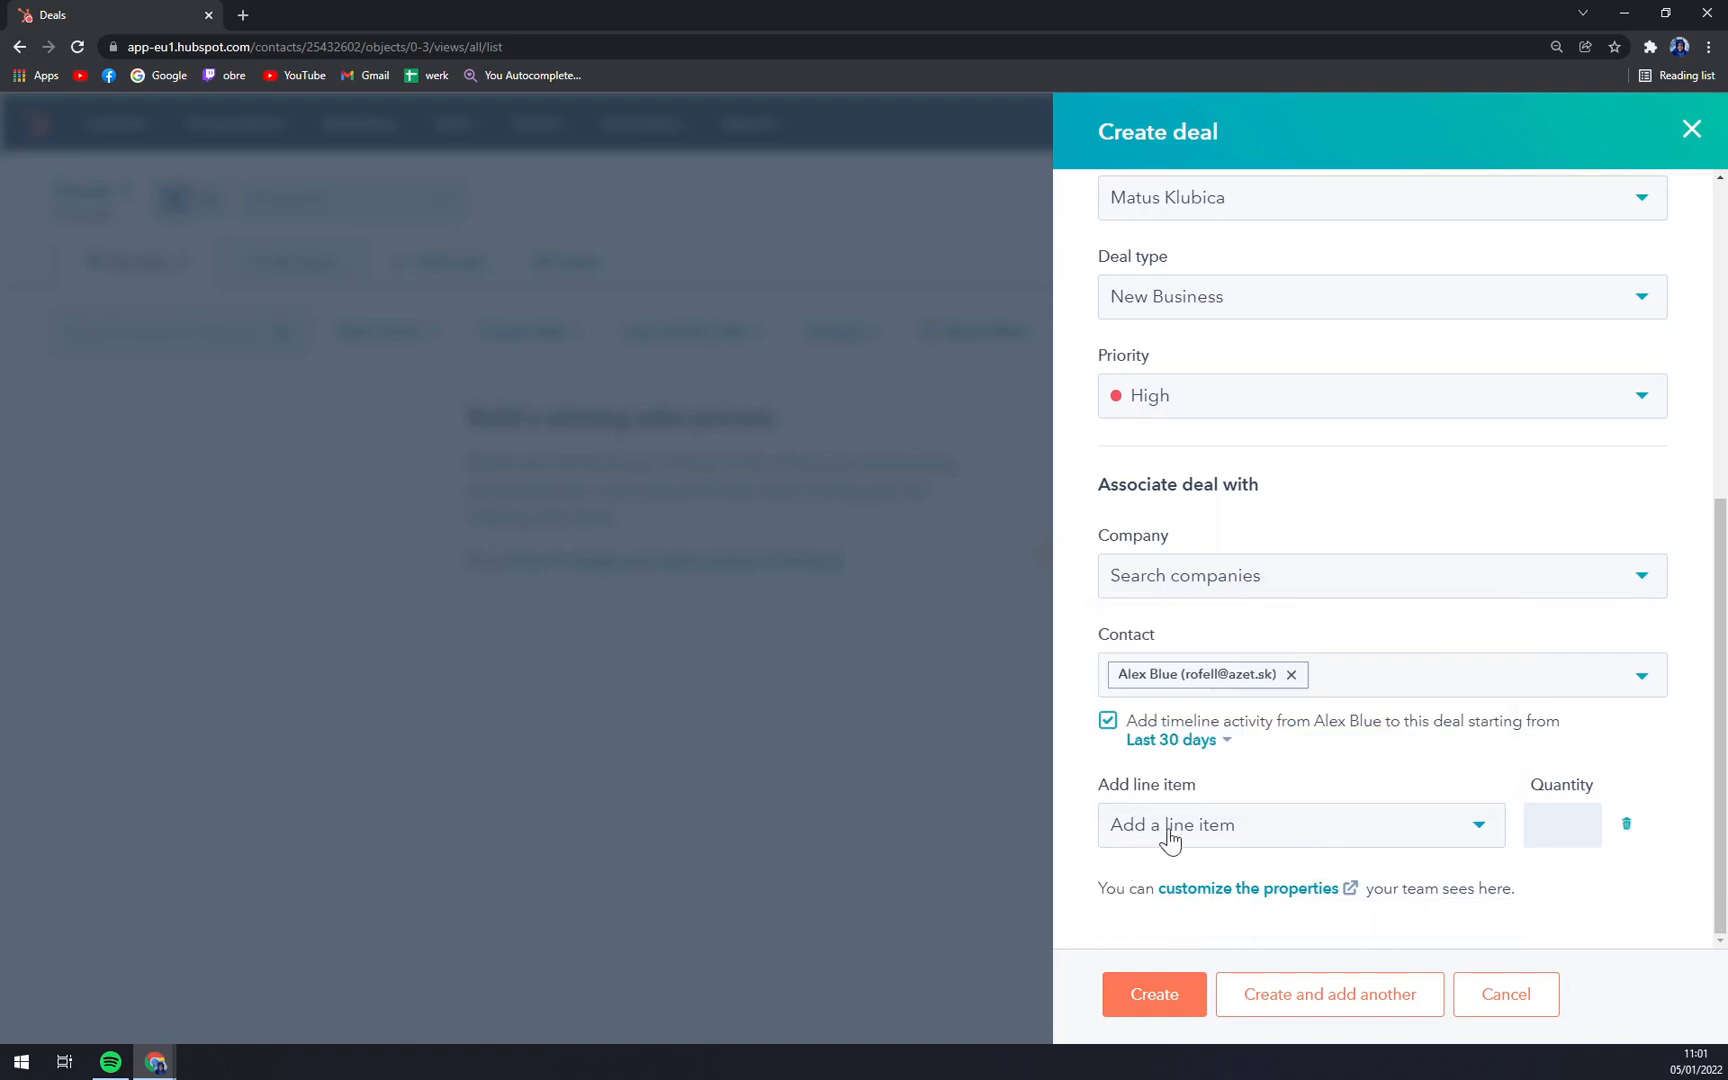
left_click(1153, 994)
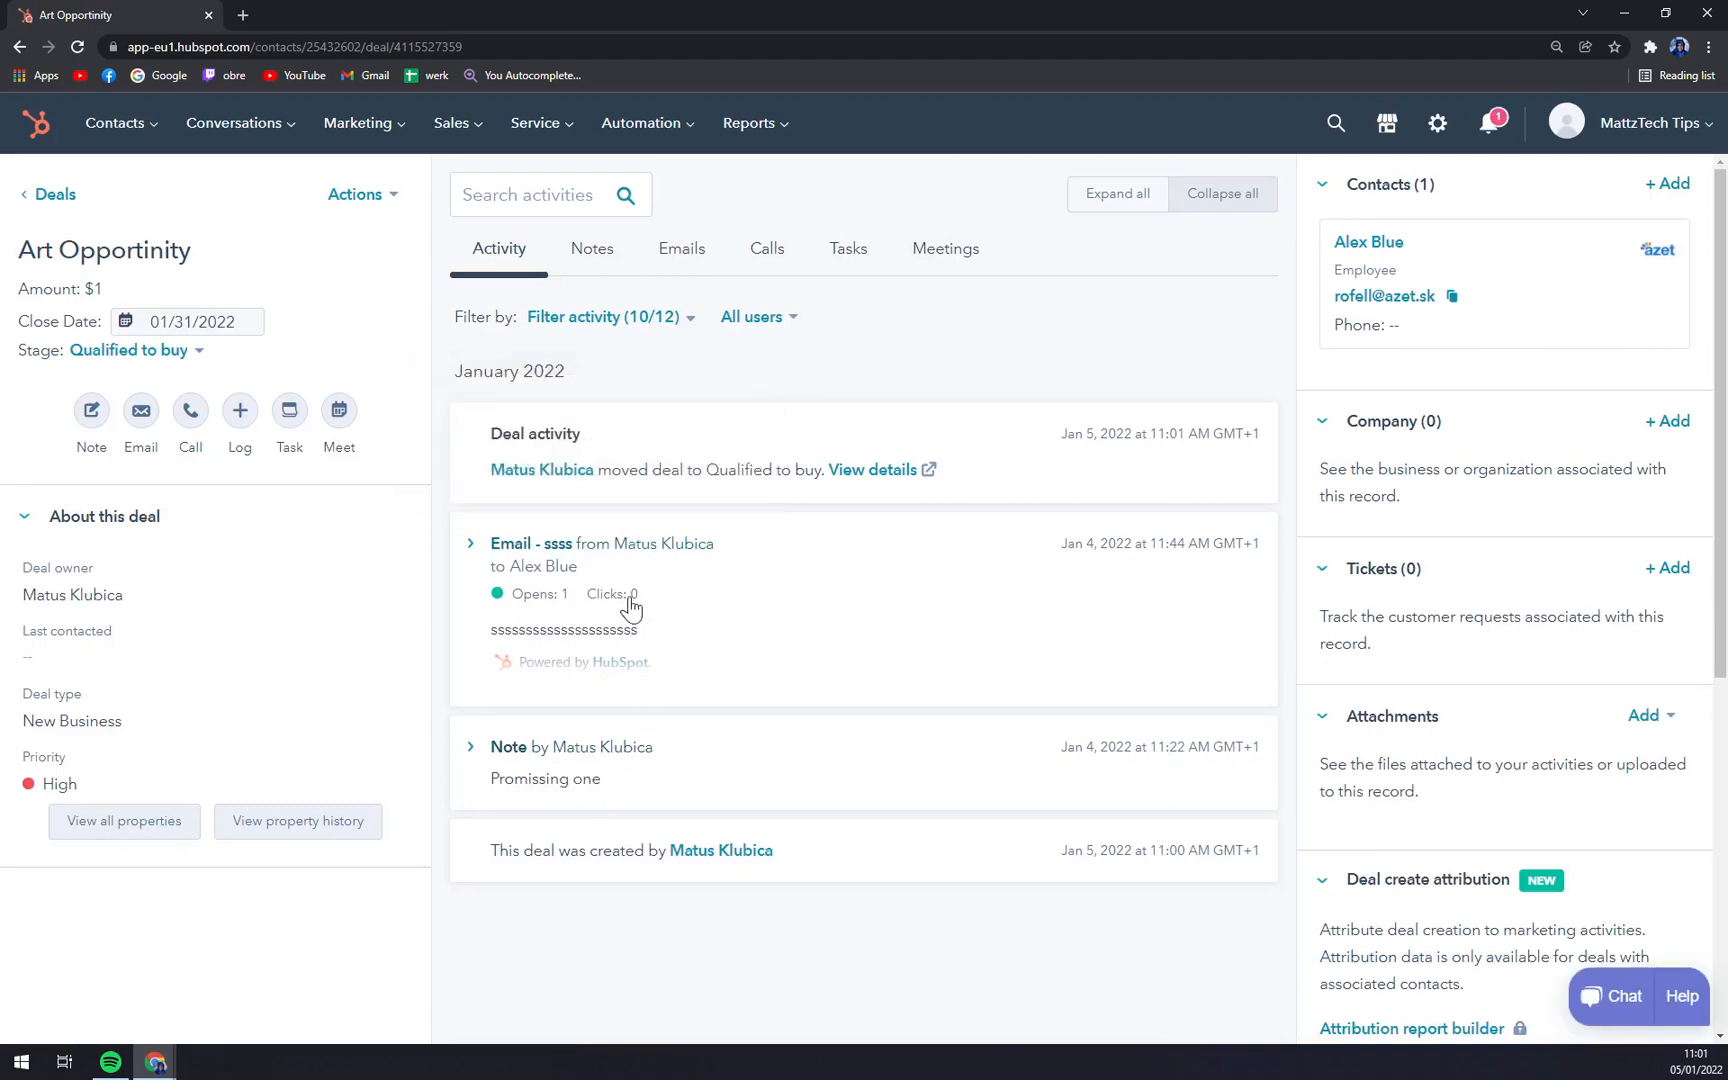
mouse_move(612, 601)
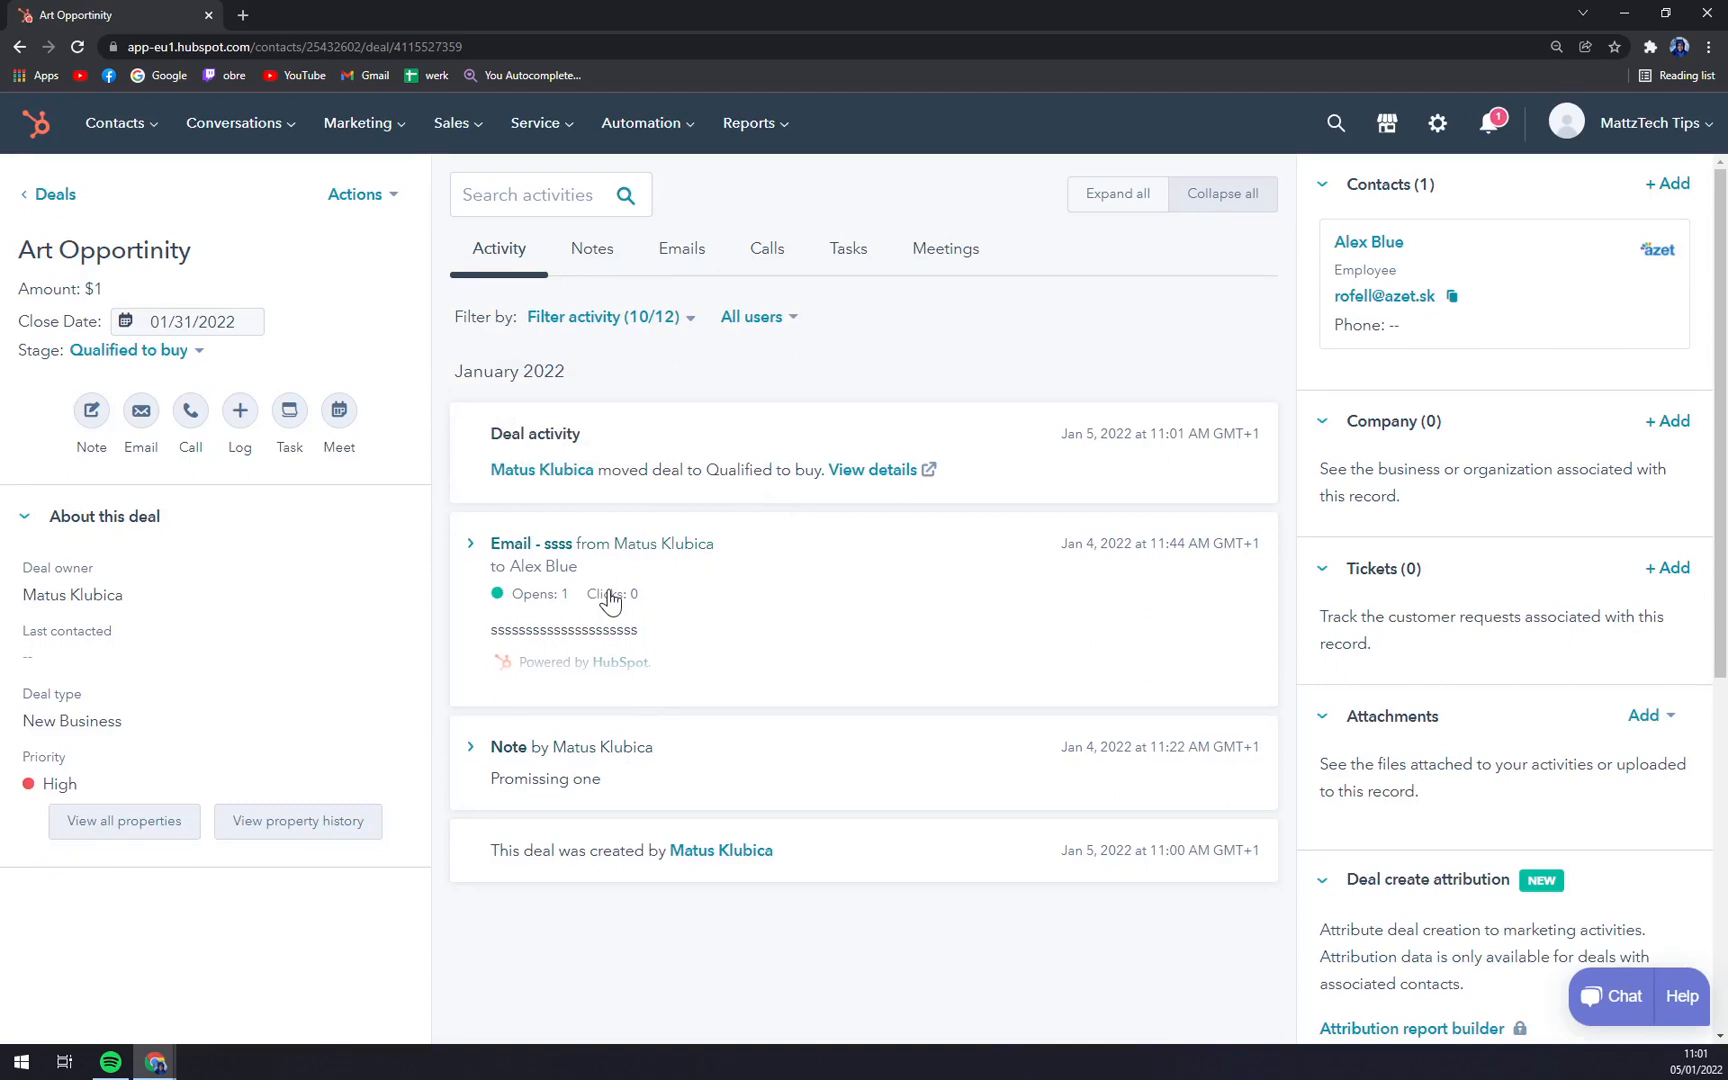
mouse_move(597, 609)
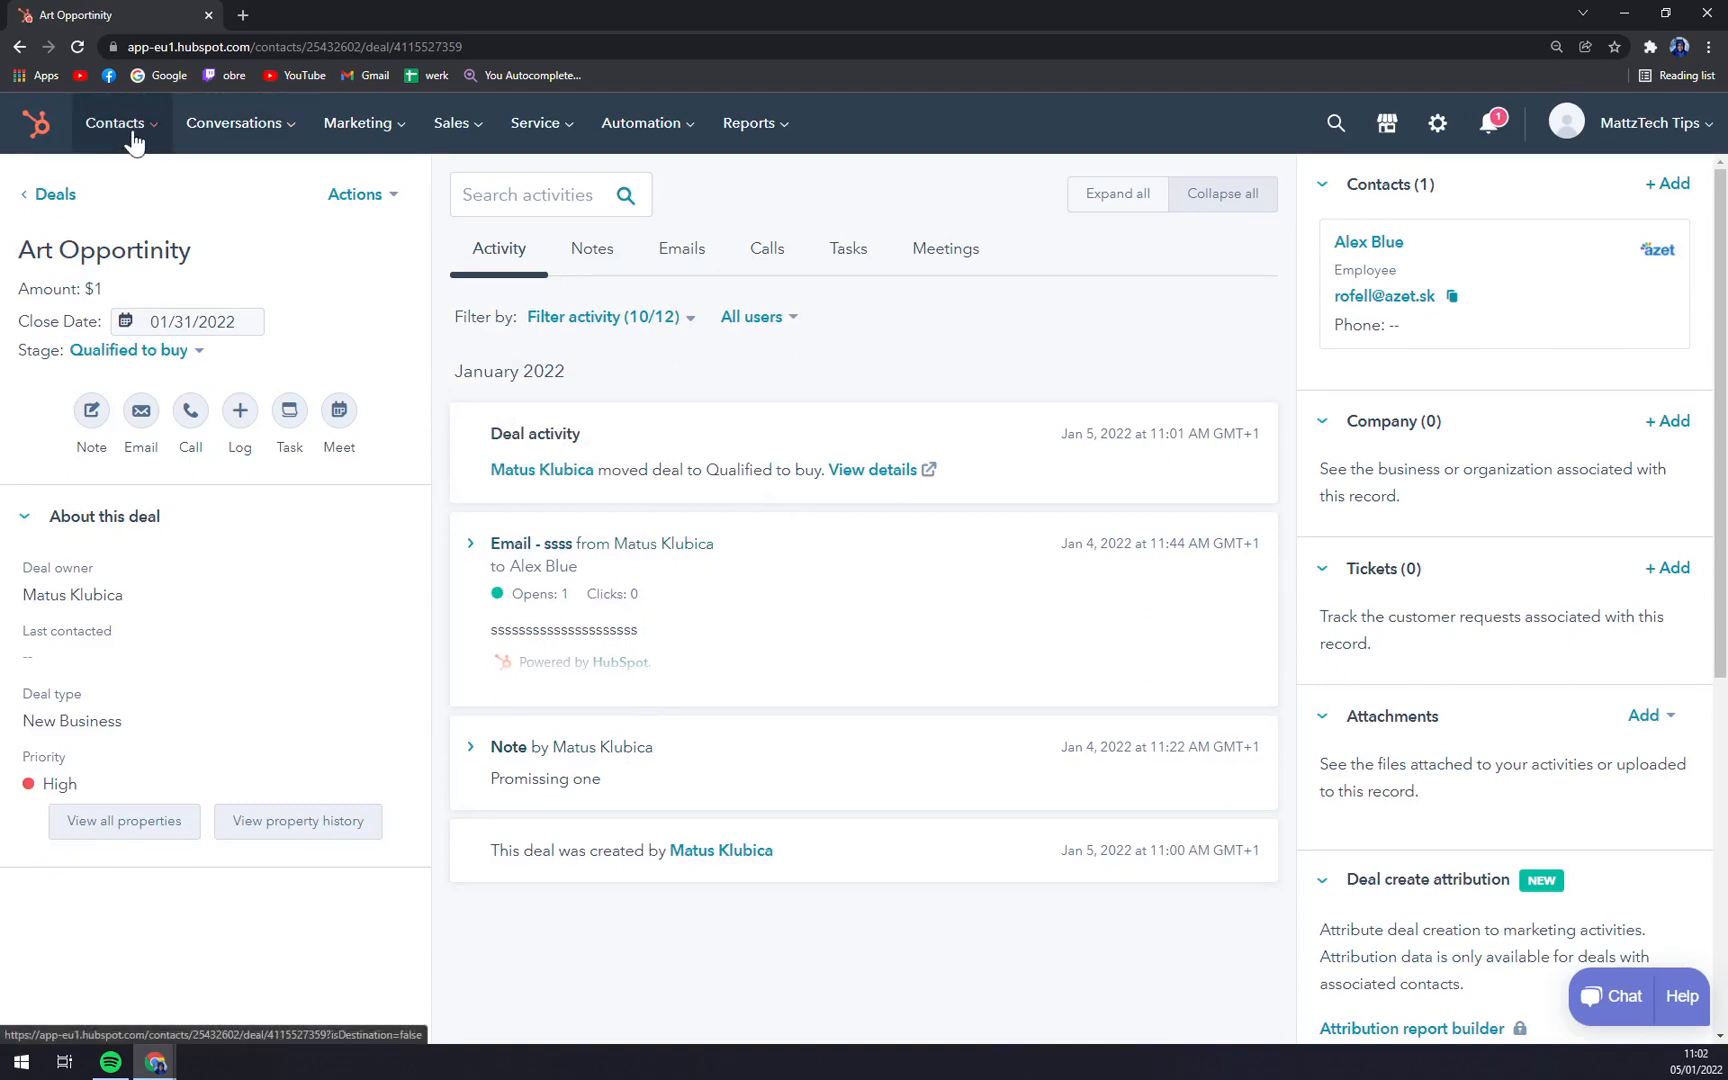
- Go to the Conversations inbox listing six conversations
left_click(233, 122)
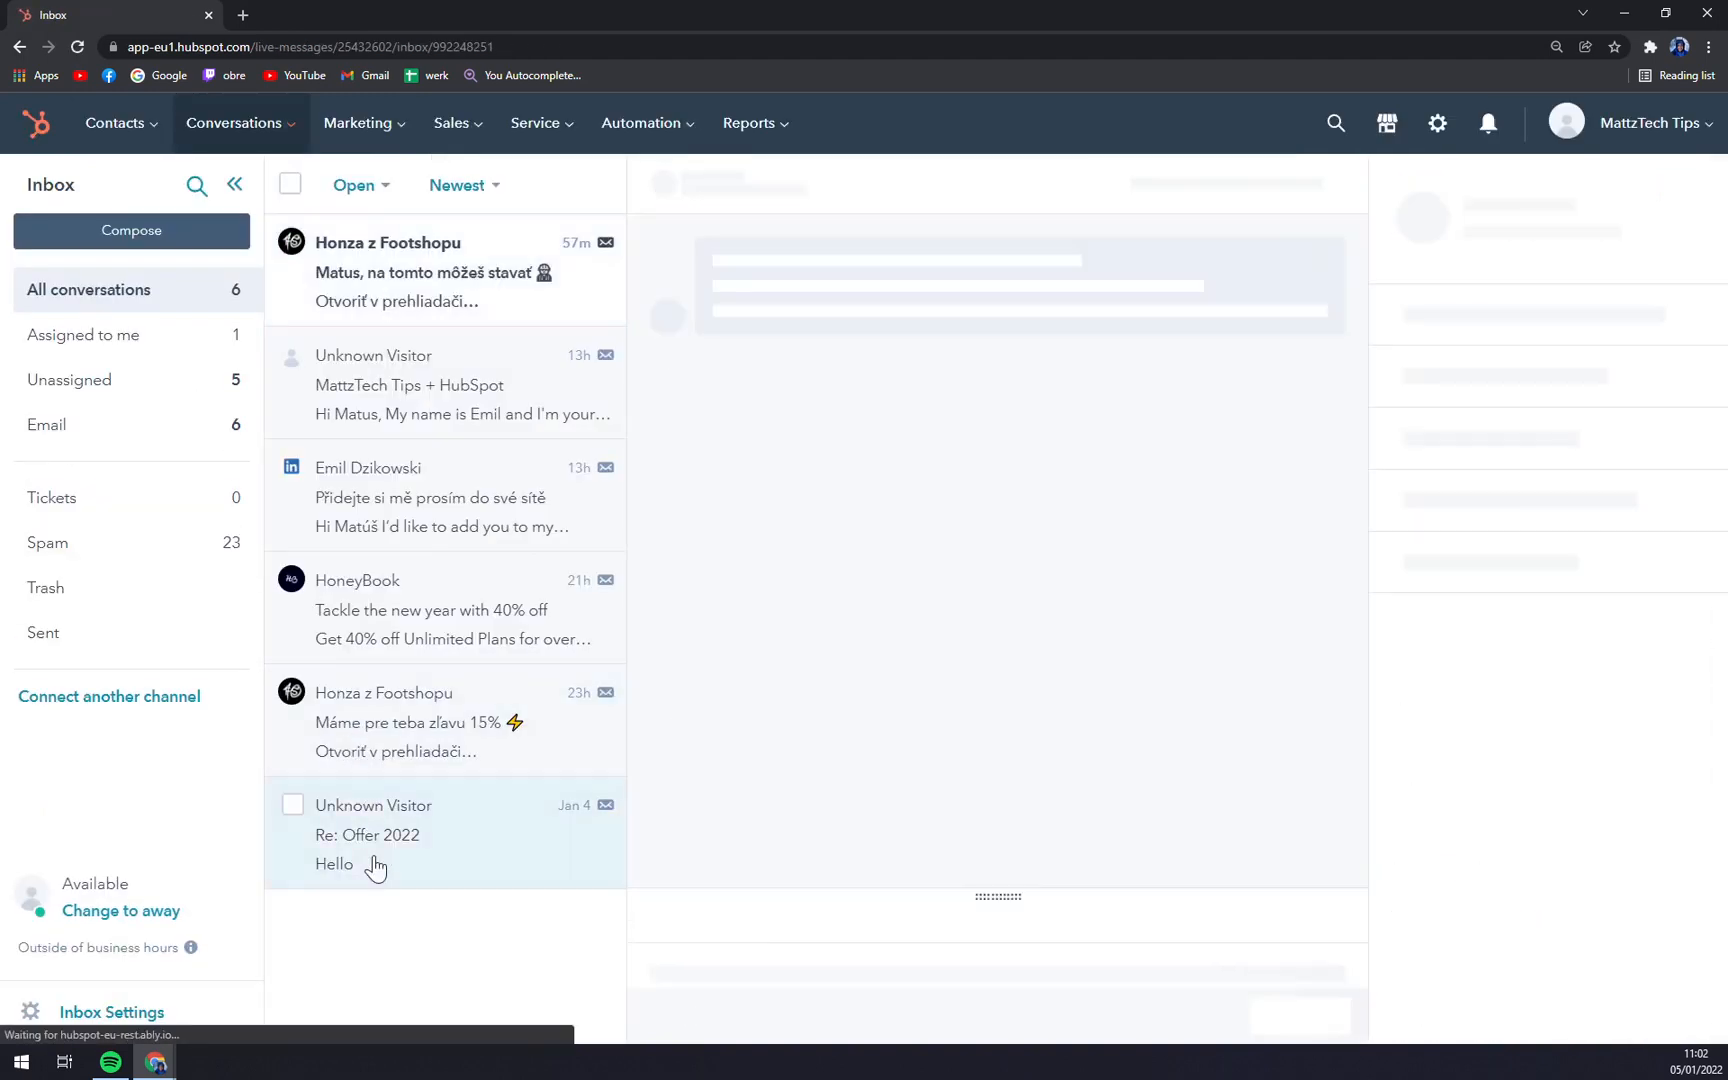
- View the Re: Offer 2022 thread, toggle Assigned to me and All conversations, then return to Deals
left_click(375, 834)
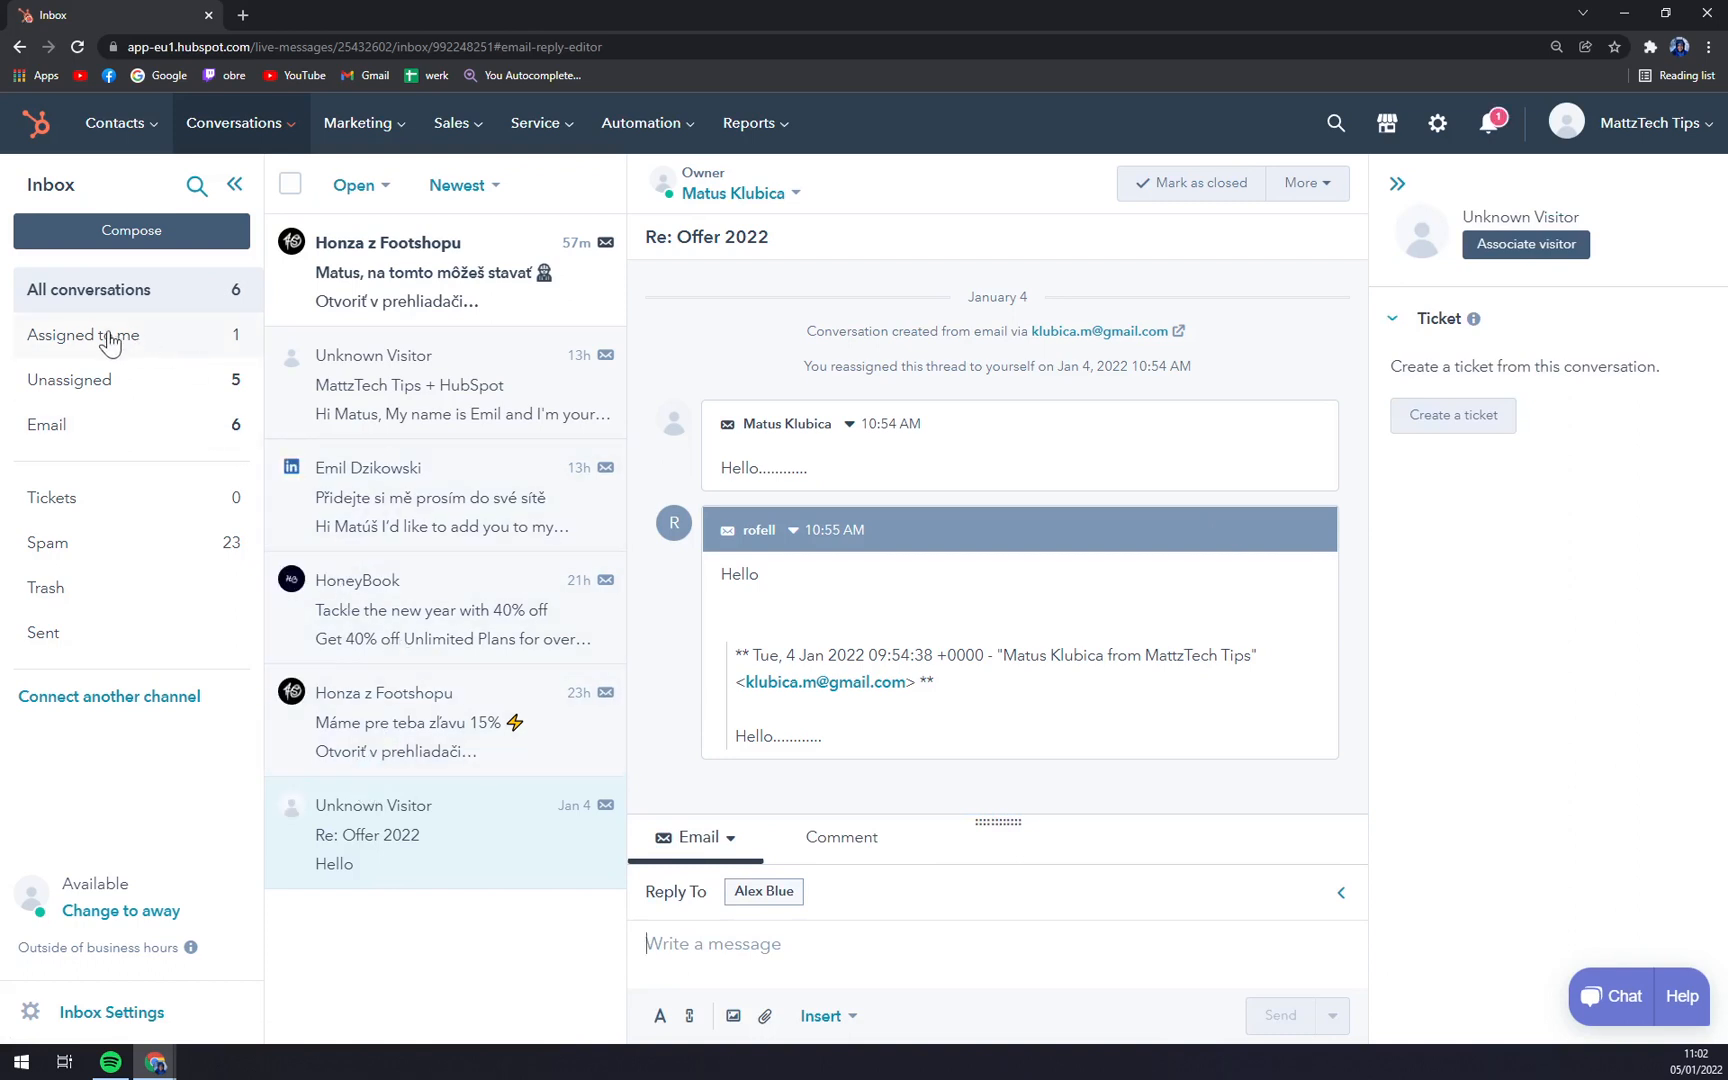
left_click(83, 335)
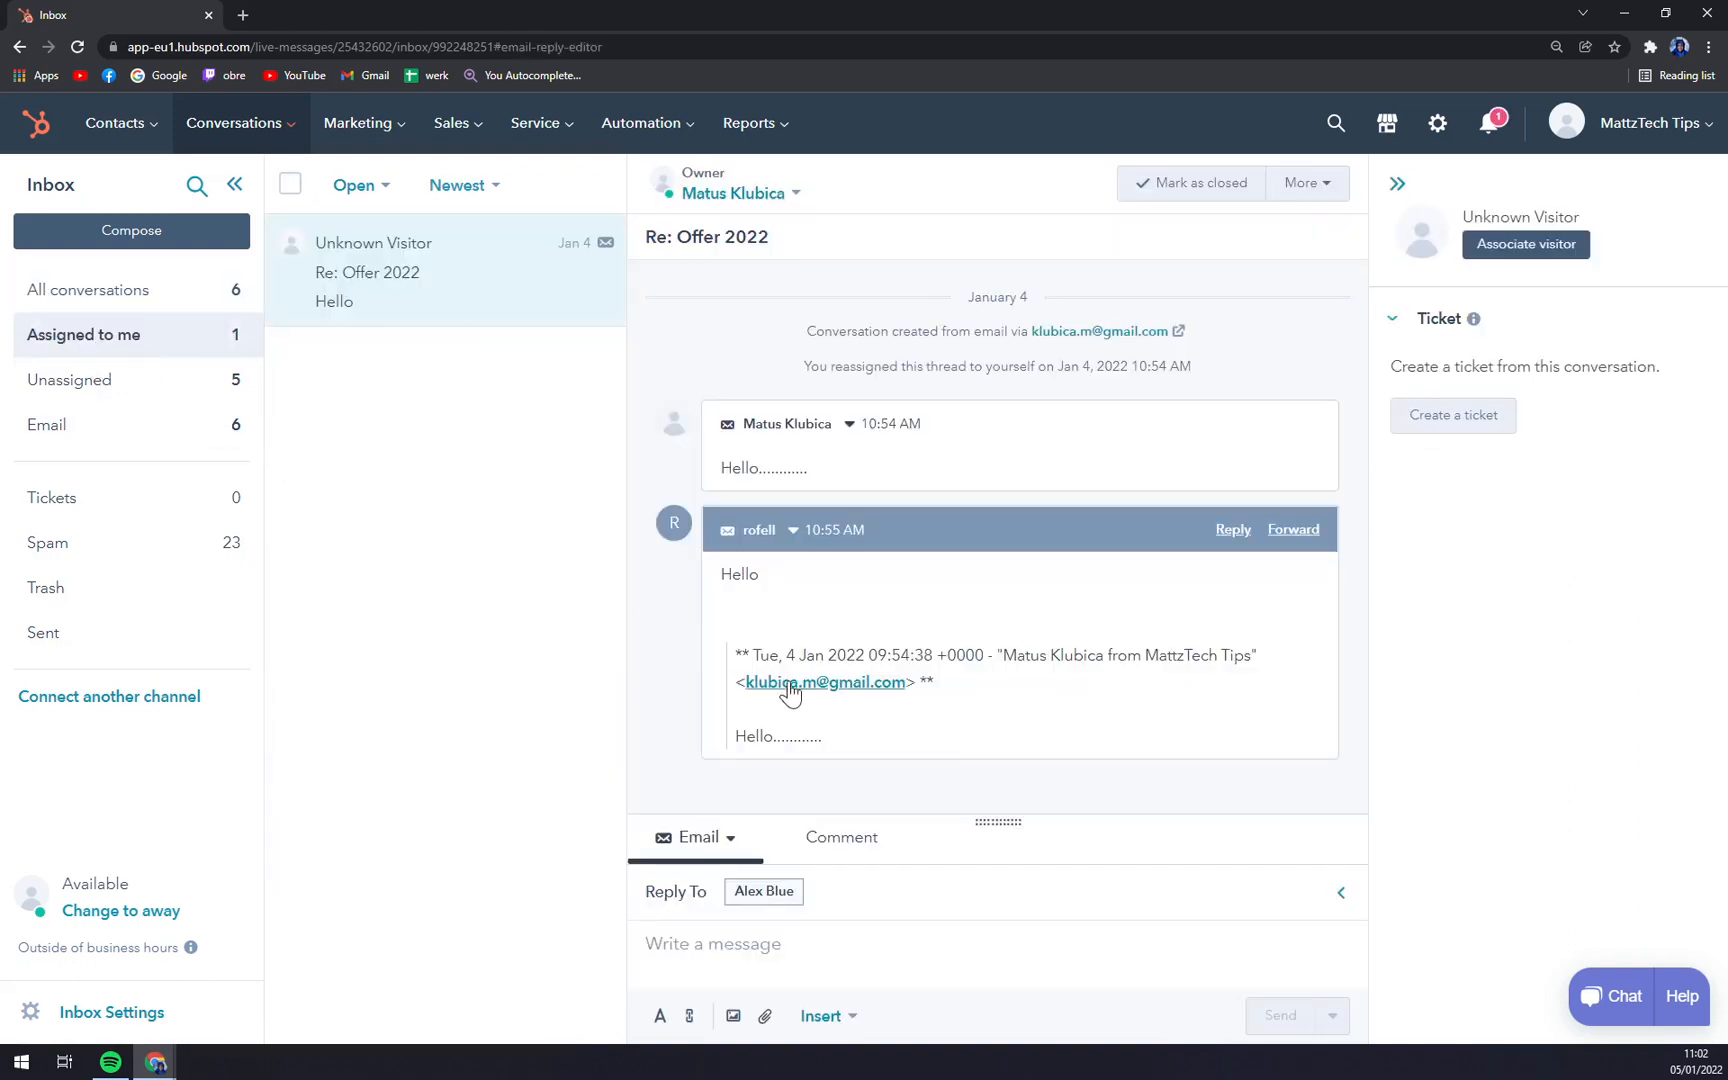
left_click(46, 424)
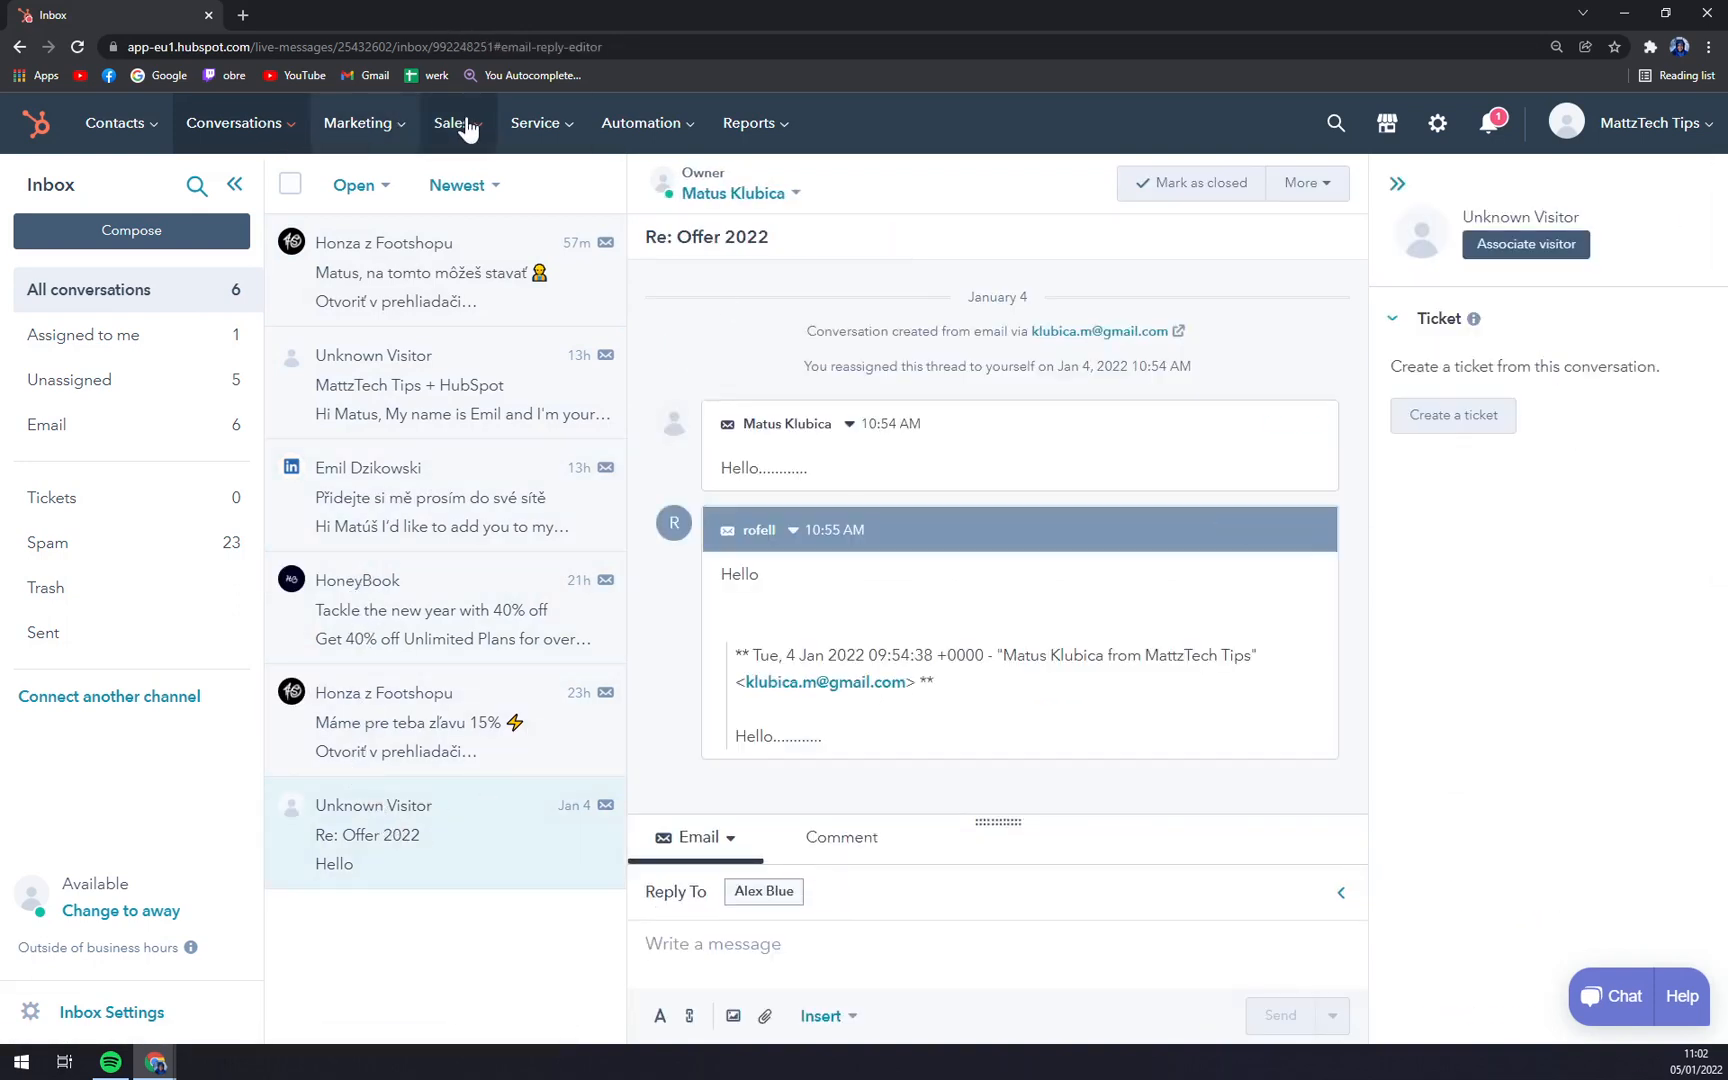
left_click(451, 122)
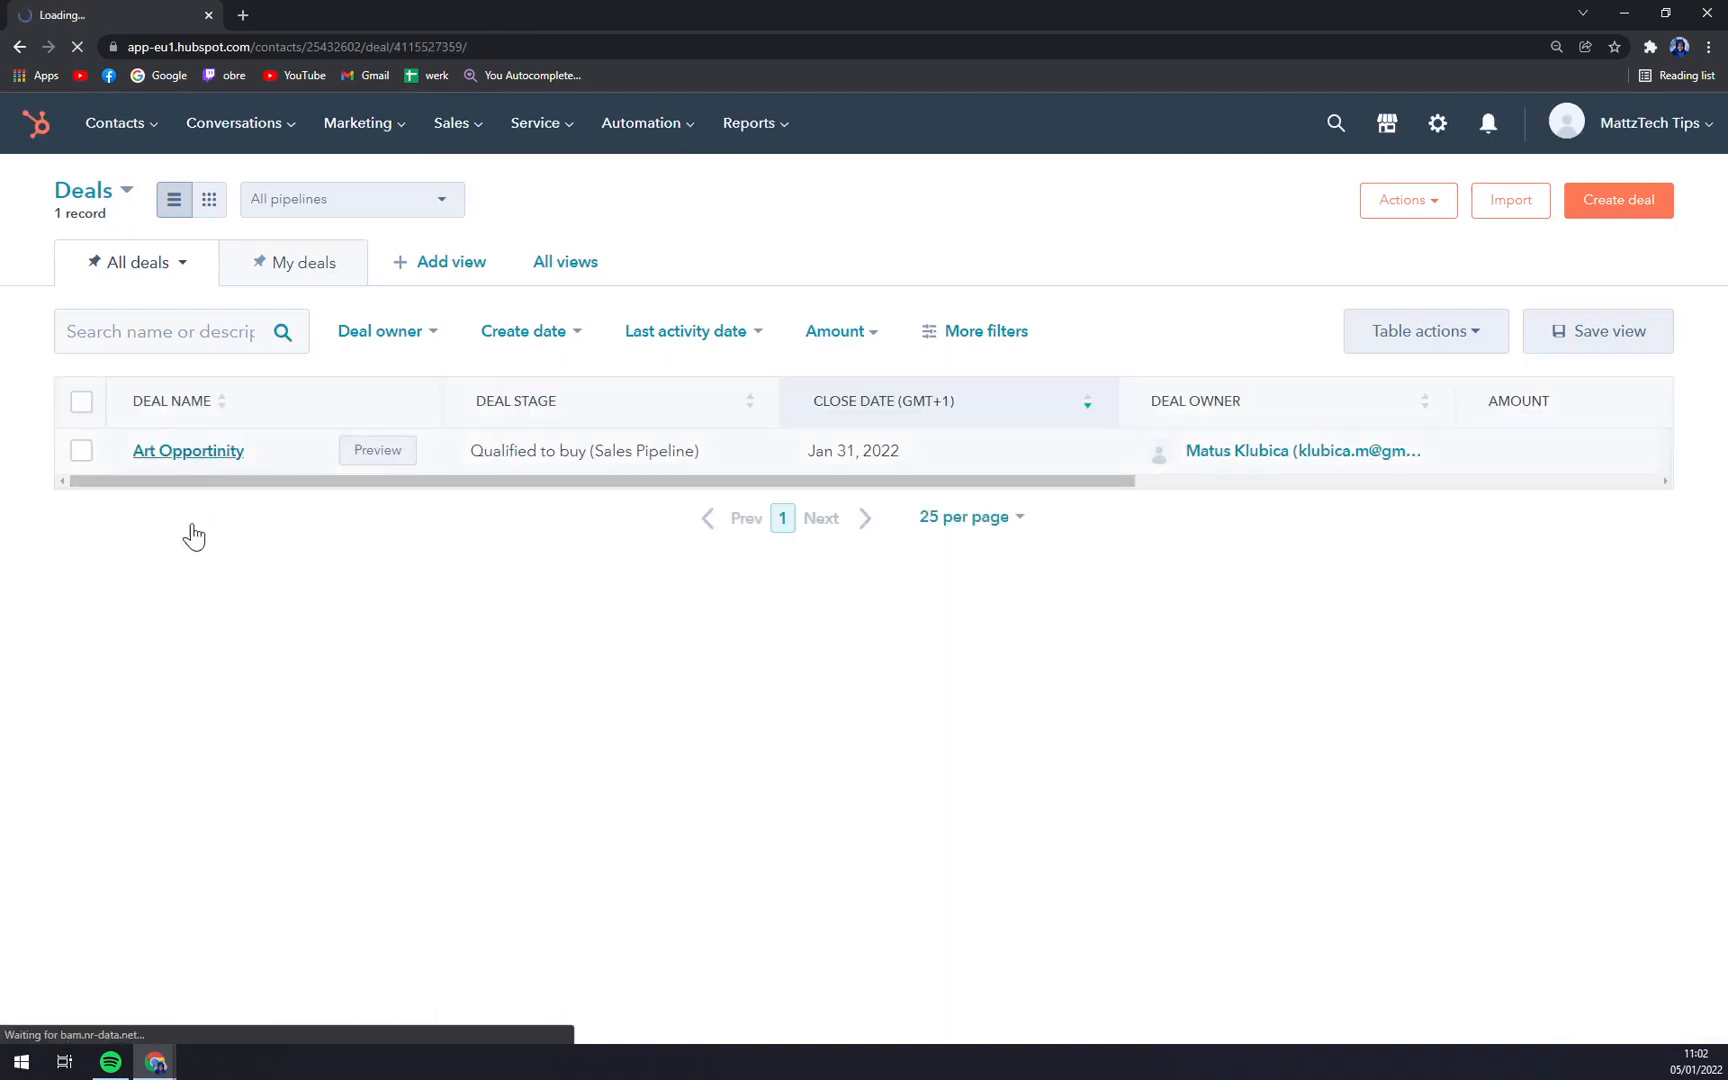
- Open the Art Opportinity deal, now showing last contacted 01/04/2022 11:44 AM
left_click(187, 450)
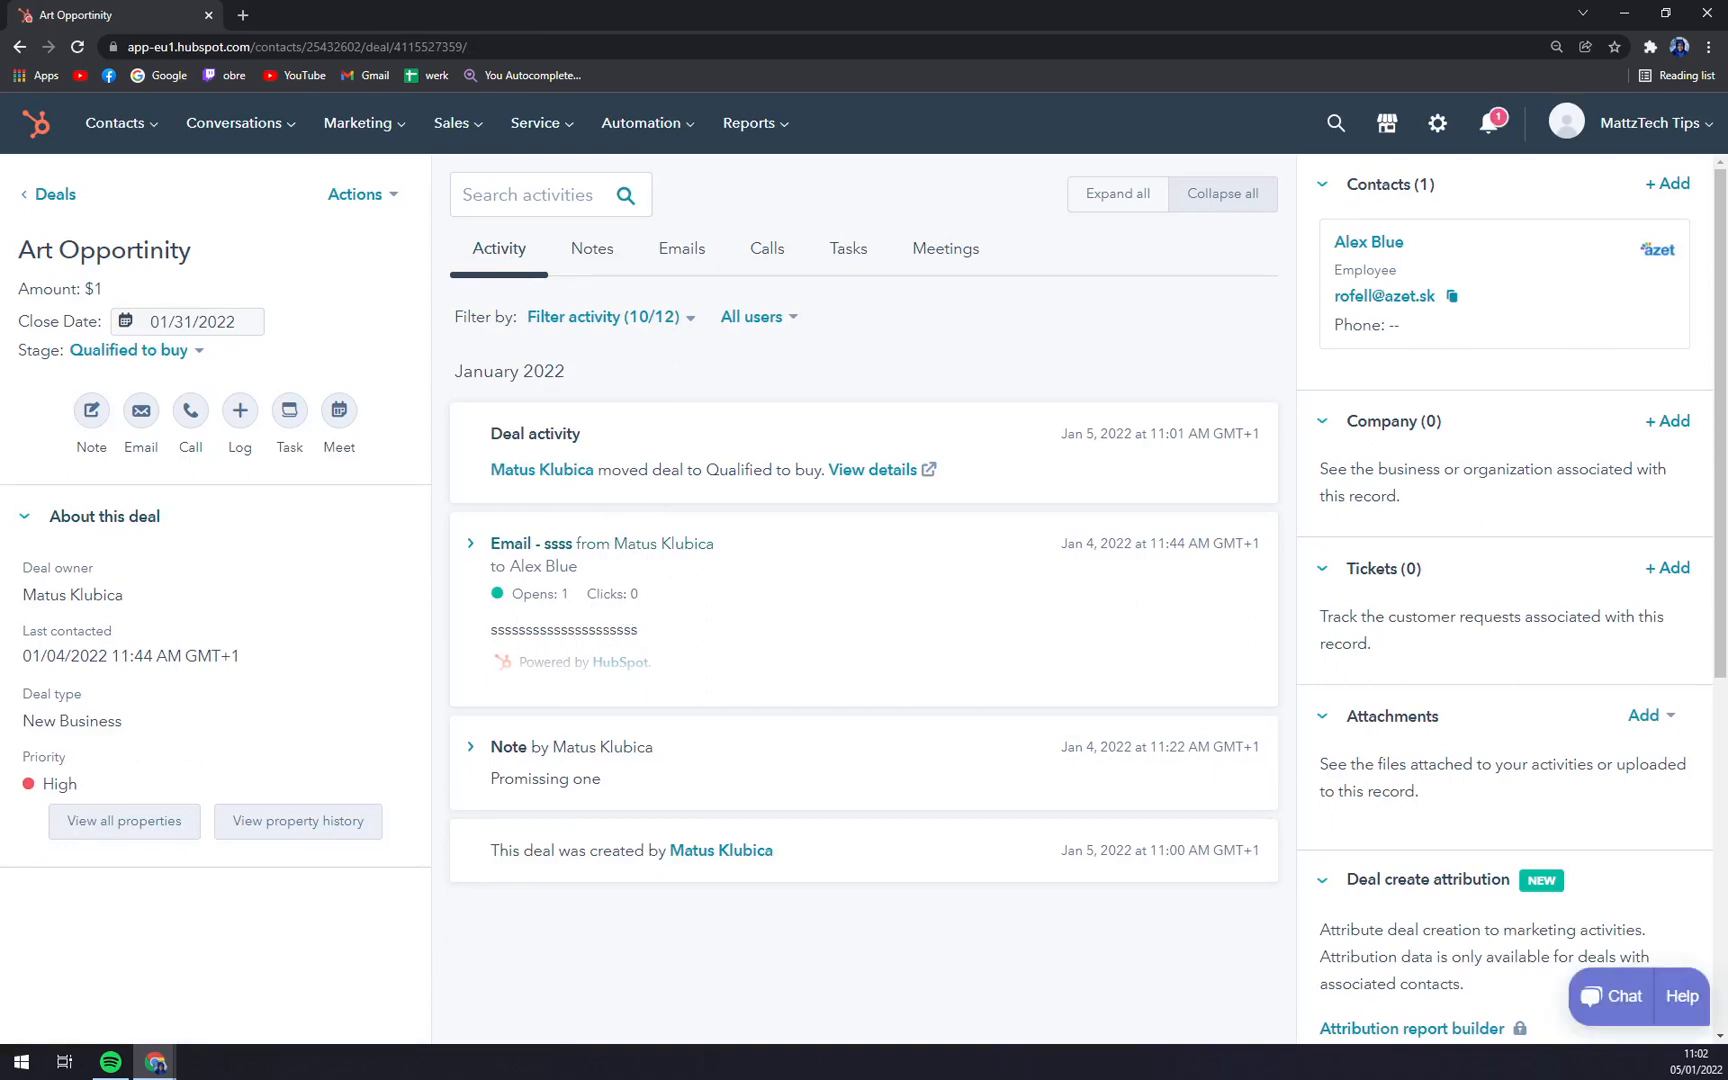
mouse_move(619, 609)
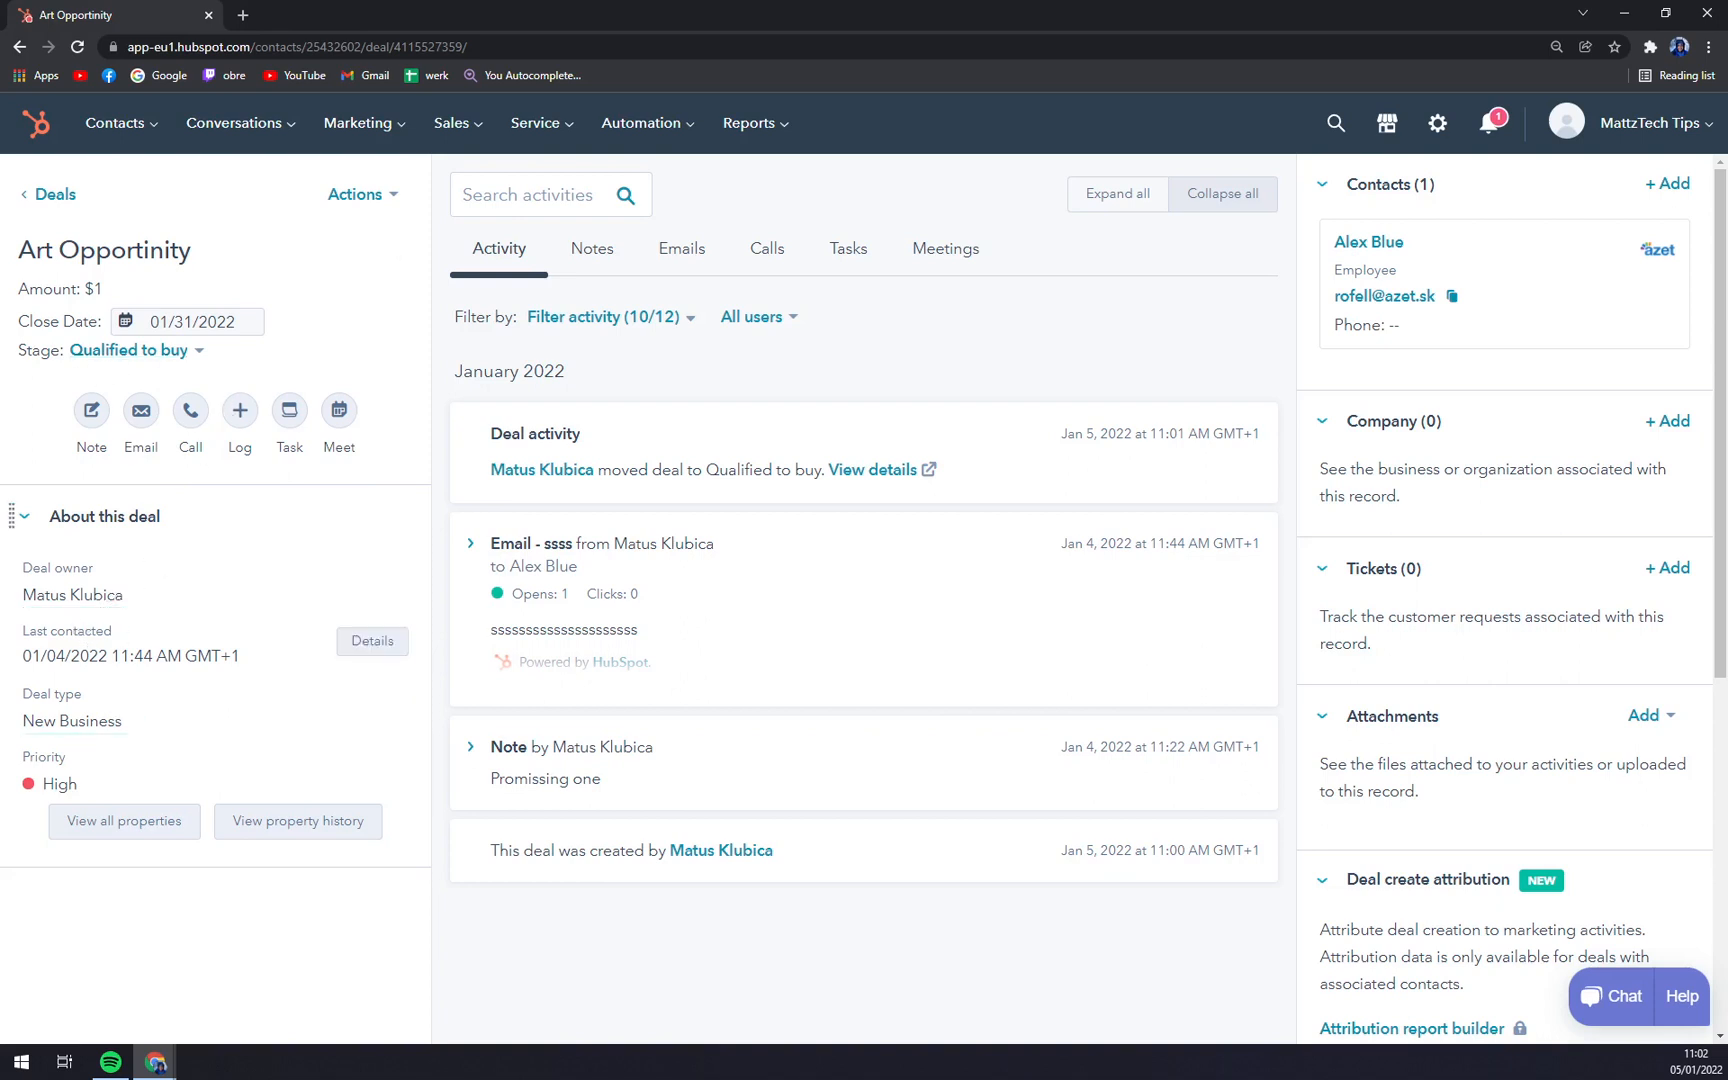
mouse_move(9, 240)
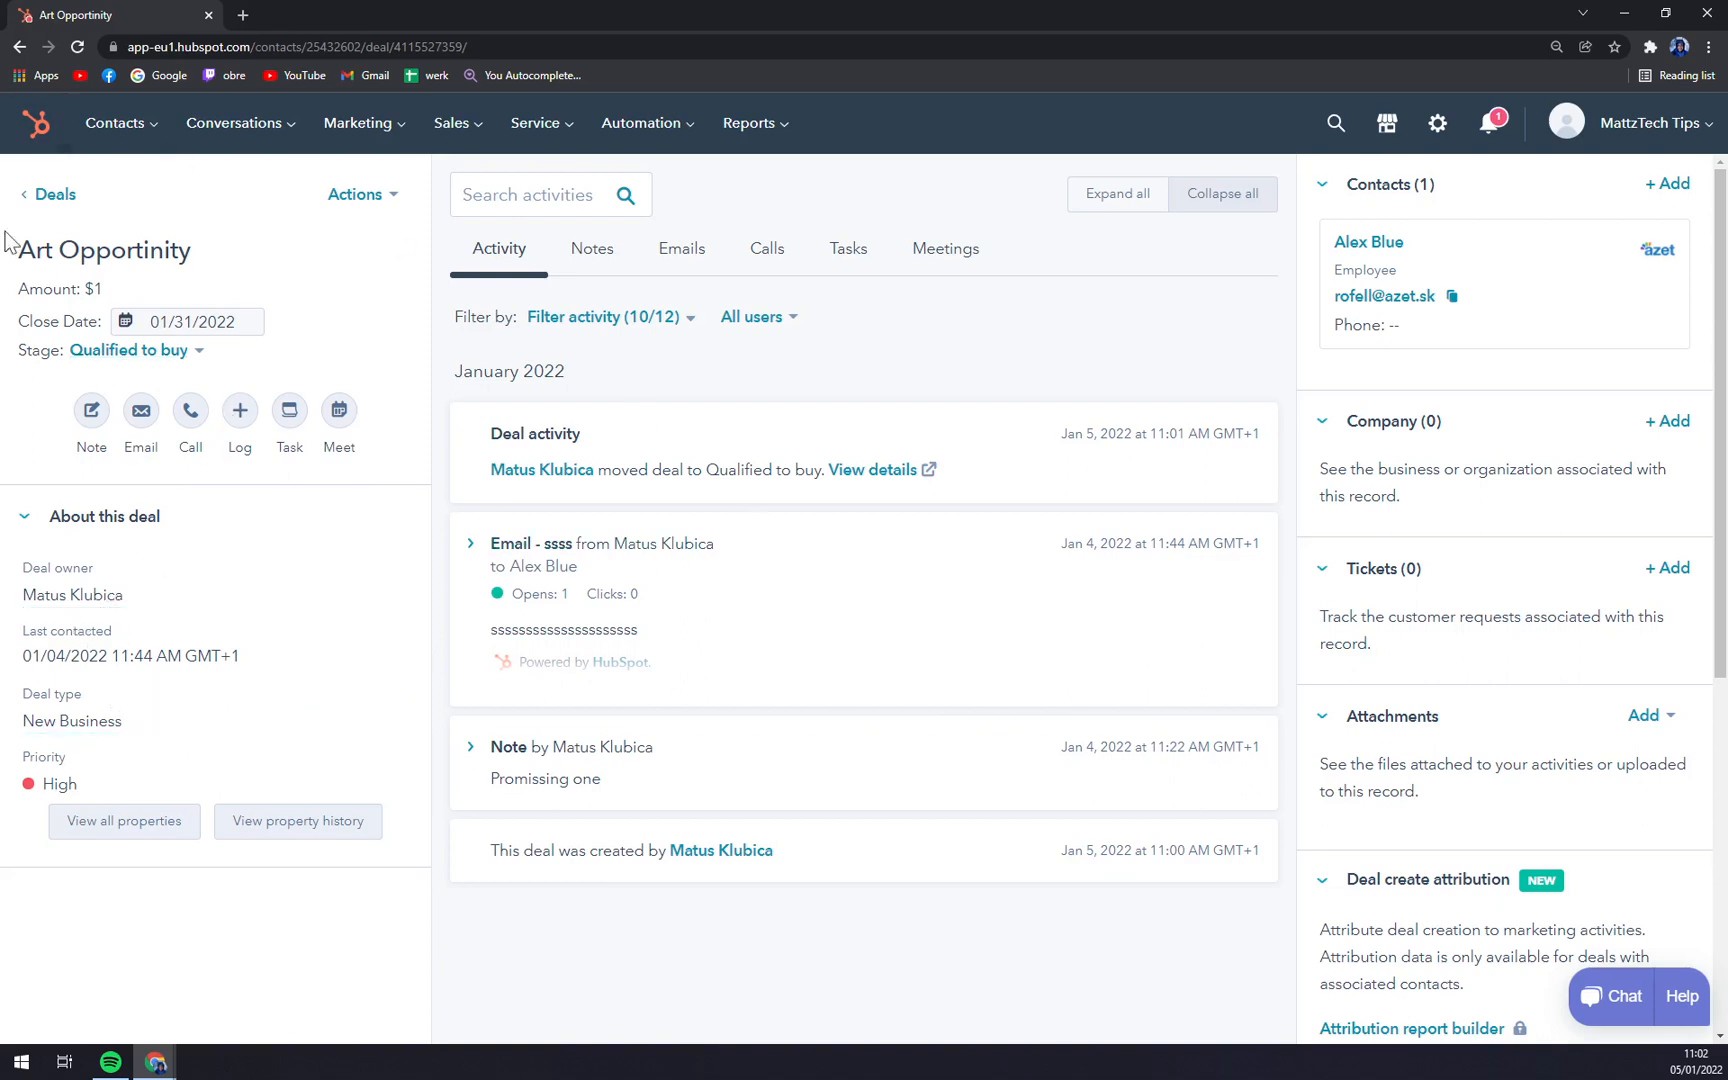